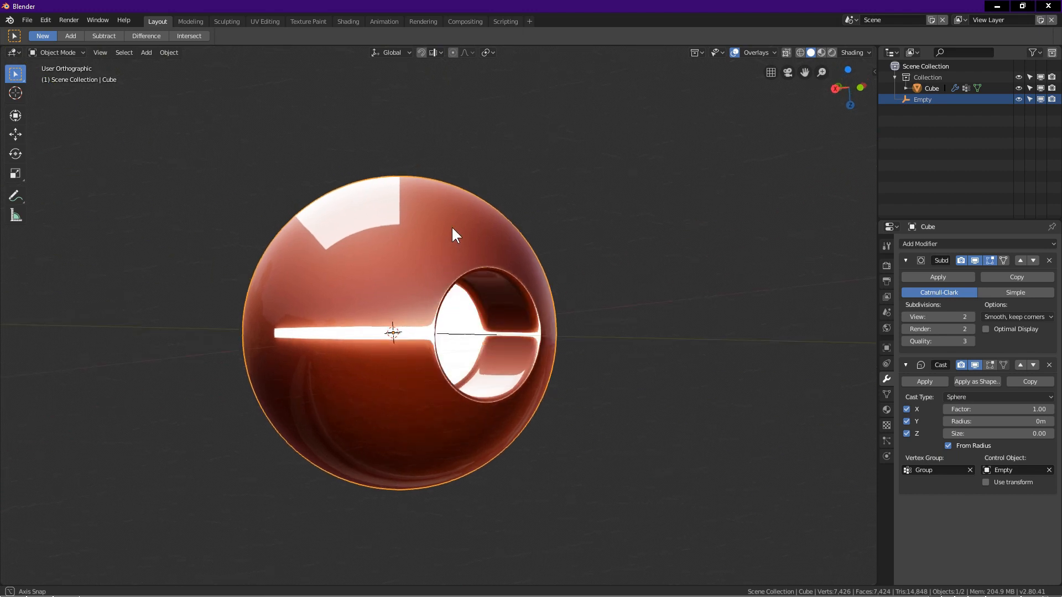
Step: Add a Subdivision Surface modifier to the cube at viewport level 3 and apply it
{"action": "left_click_drag", "start_coordinate": [453, 235], "coordinate": [434, 337]}
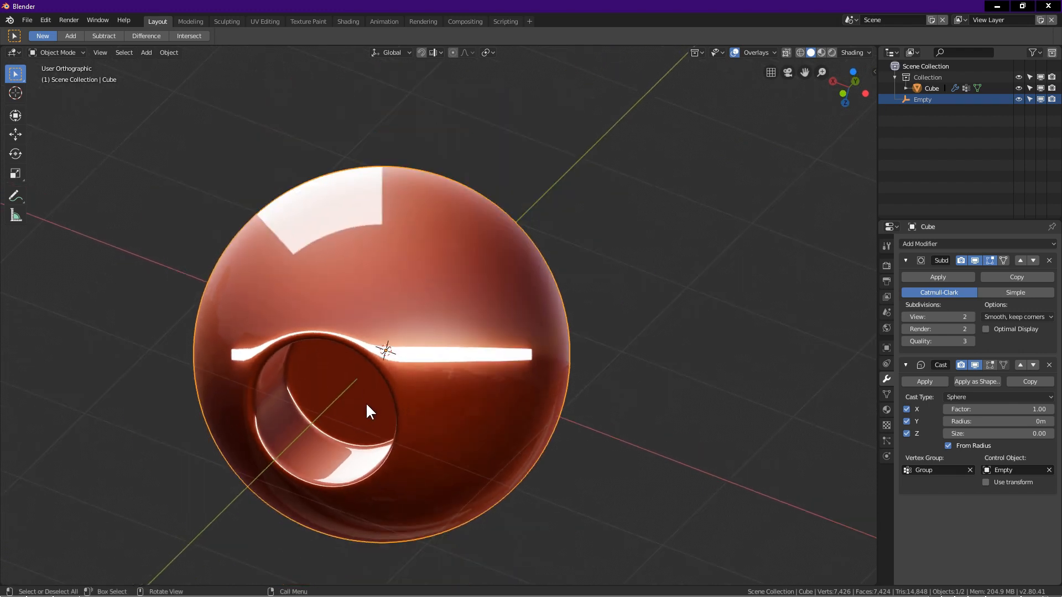
{"action": "left_click_drag", "start_coordinate": [369, 411], "coordinate": [552, 319]}
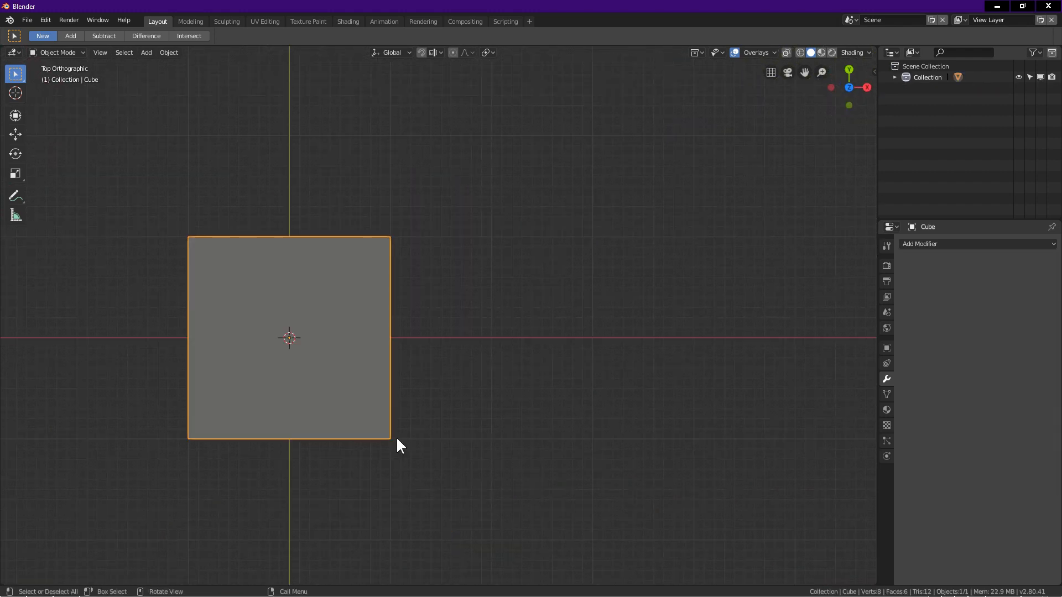
{"action": "mouse_move", "coordinate": [602, 125]}
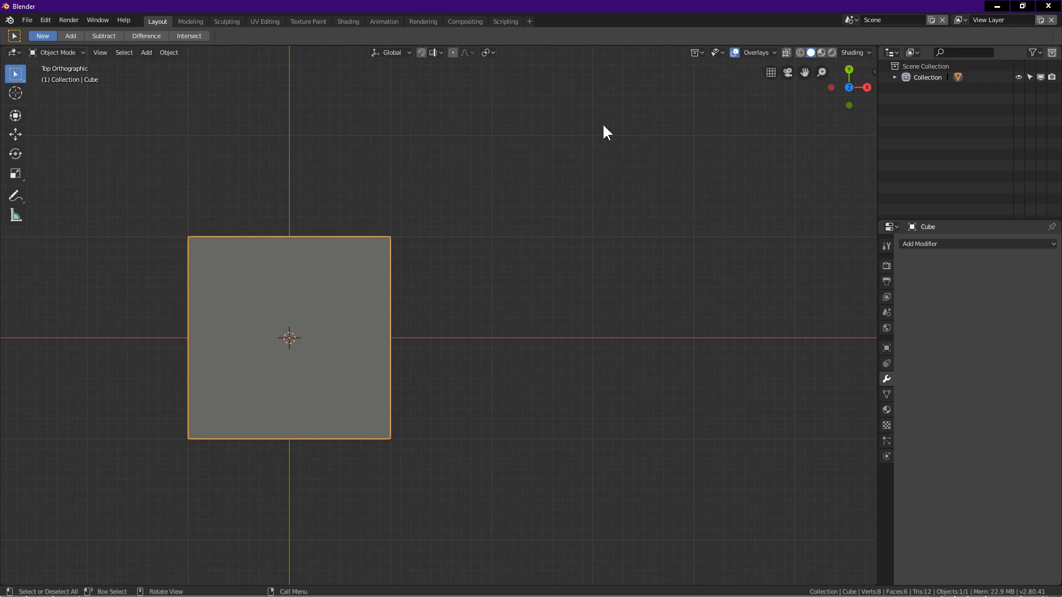
{"action": "mouse_move", "coordinate": [609, 354]}
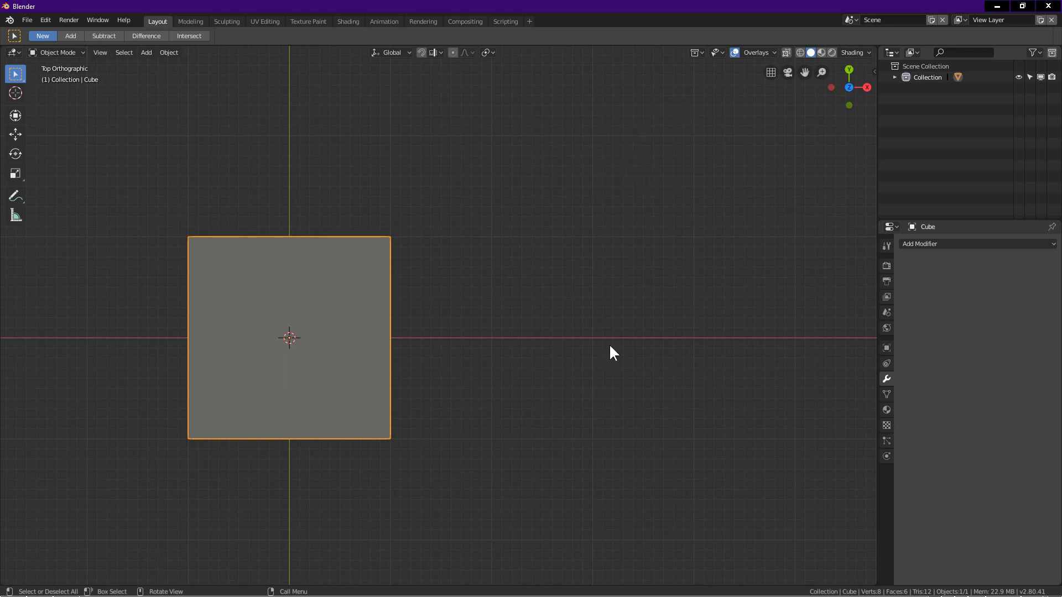
{"action": "mouse_move", "coordinate": [615, 354]}
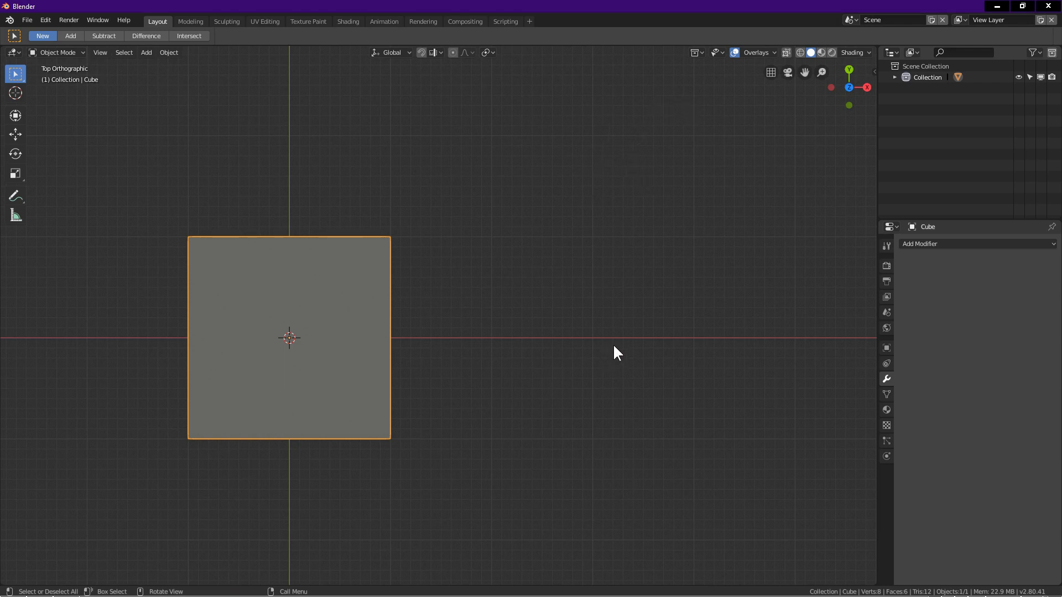
{"action": "mouse_move", "coordinate": [647, 334]}
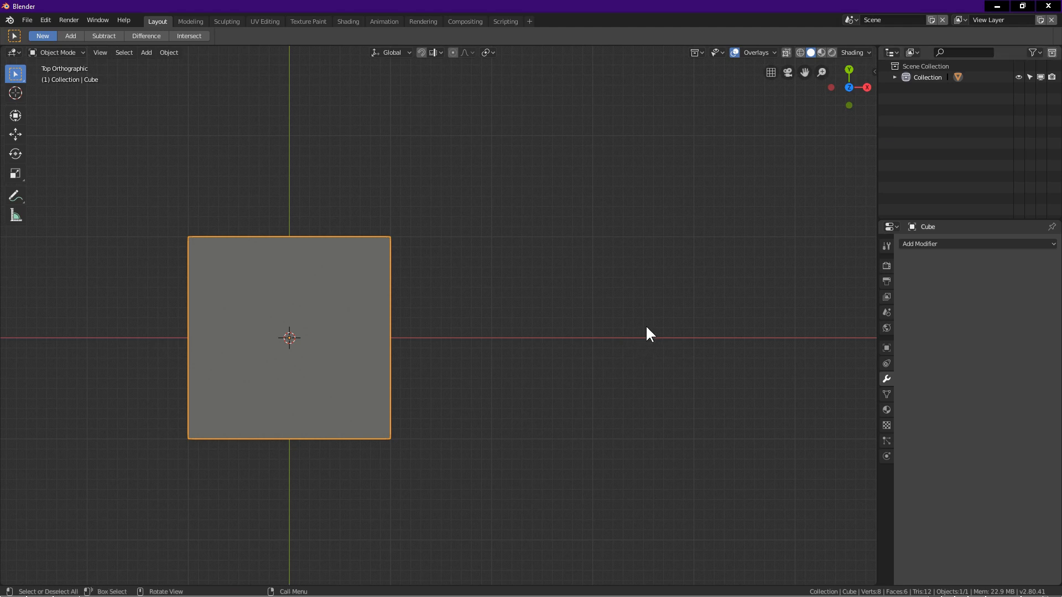
{"action": "mouse_move", "coordinate": [648, 332]}
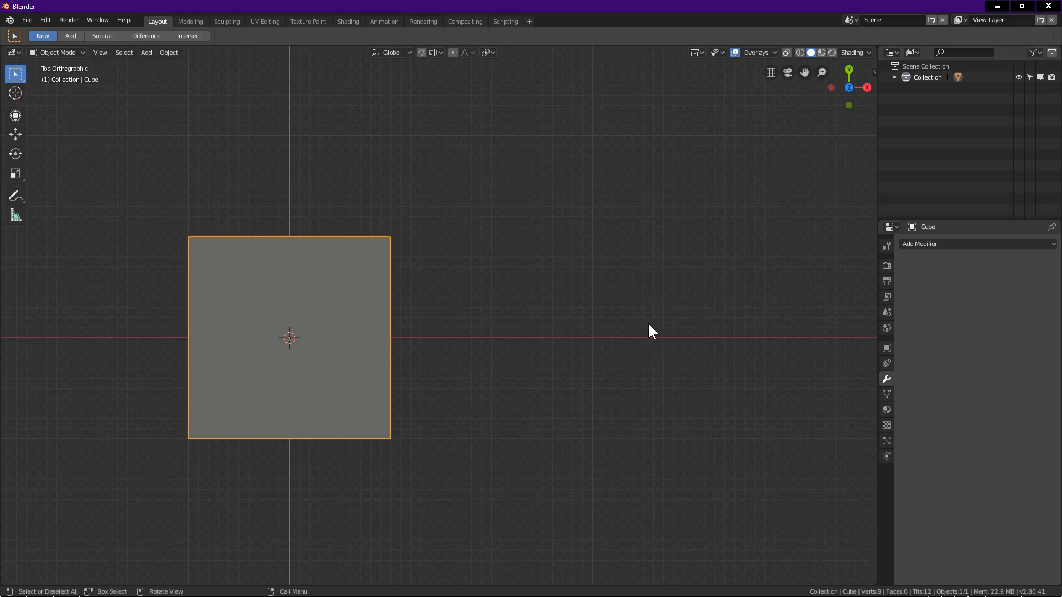
{"action": "mouse_move", "coordinate": [653, 327]}
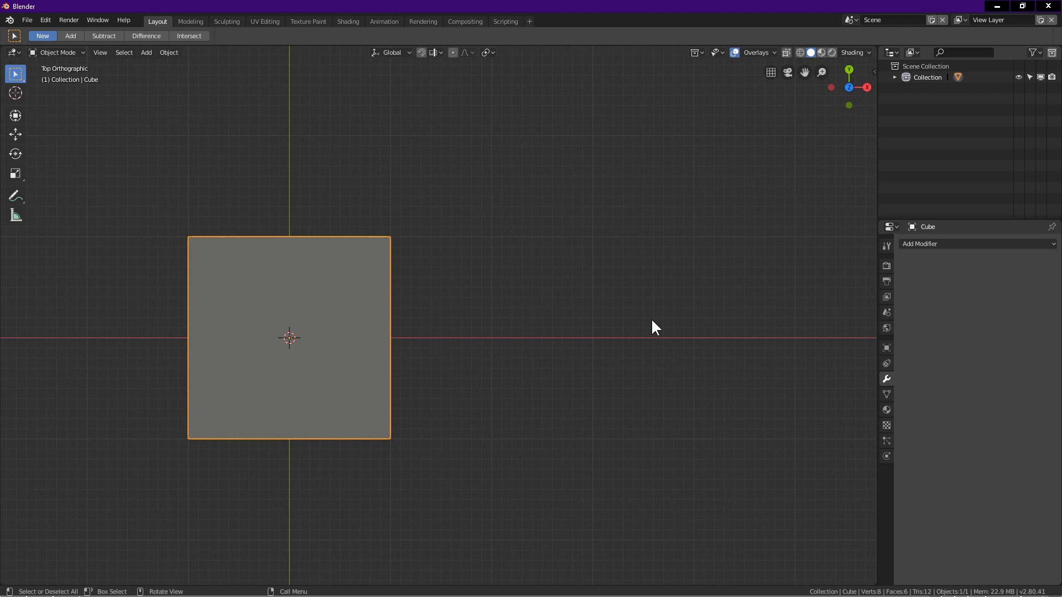
{"action": "mouse_move", "coordinate": [525, 340]}
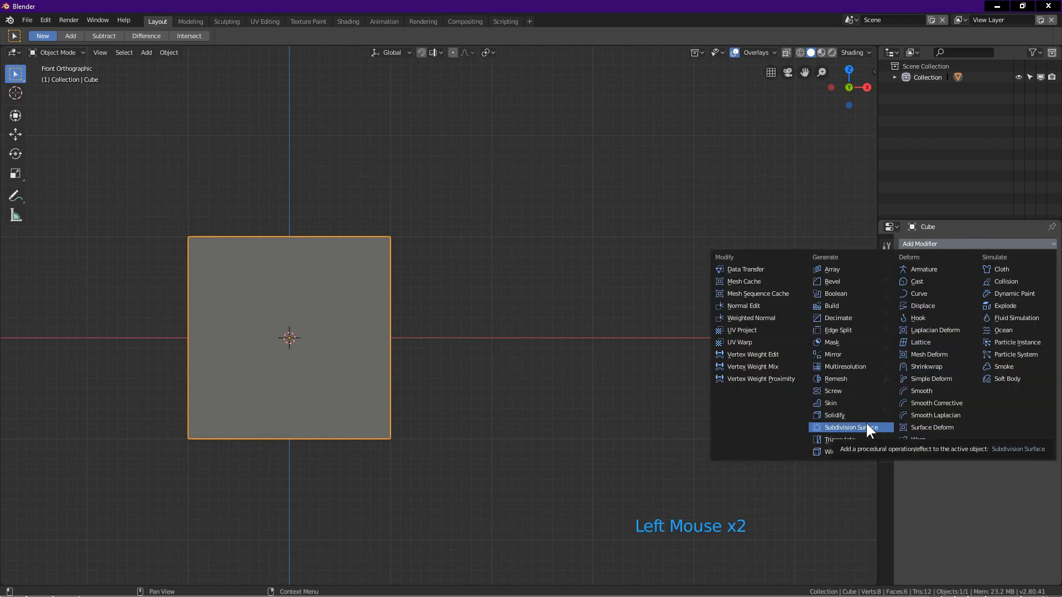
{"action": "left_click", "coordinate": [847, 427]}
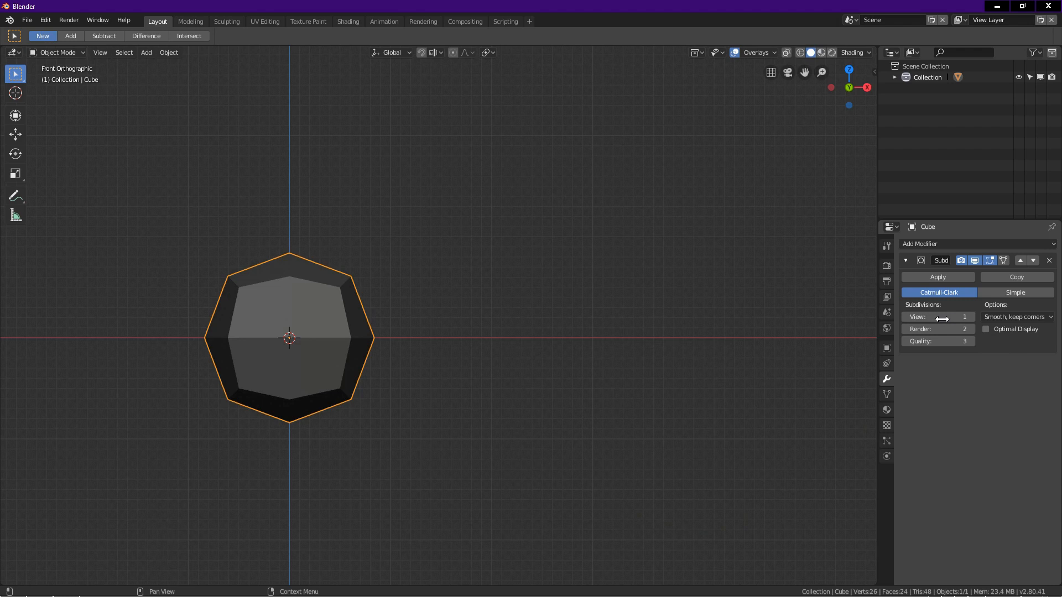
{"action": "left_click", "coordinate": [938, 317]}
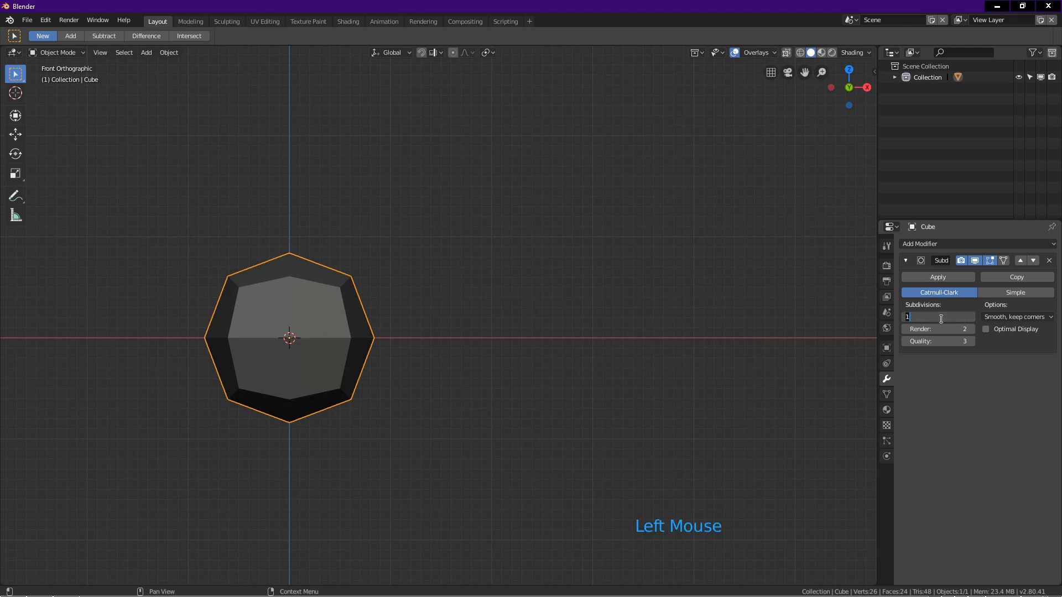
{"action": "type", "text": "3"}
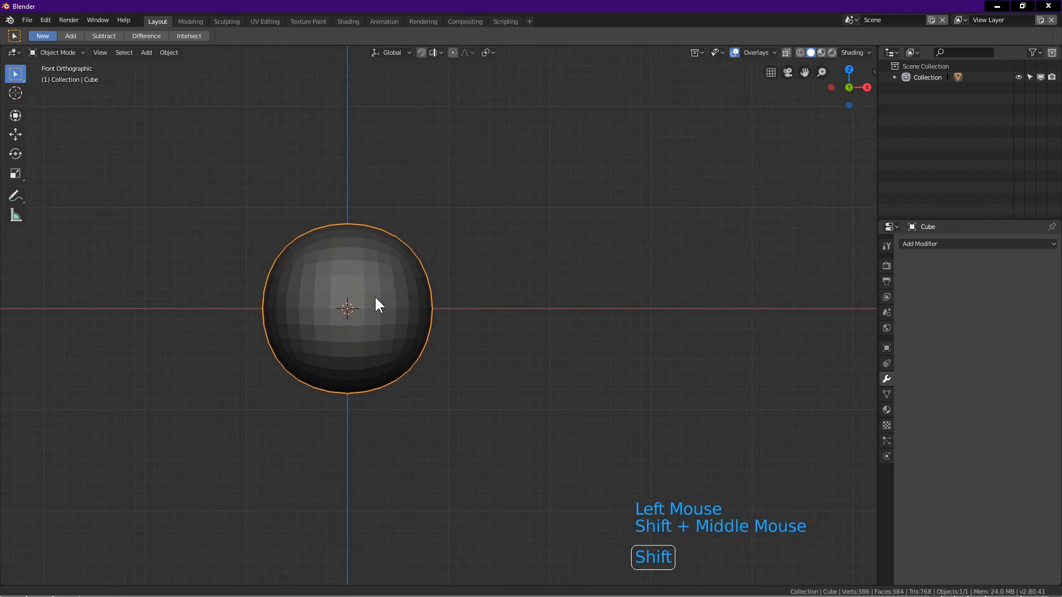
Step: In Edit Mode, reshape the subdivided mesh into a perfect sphere via Mesh > Transform > To Sphere
{"action": "key", "text": "Tab"}
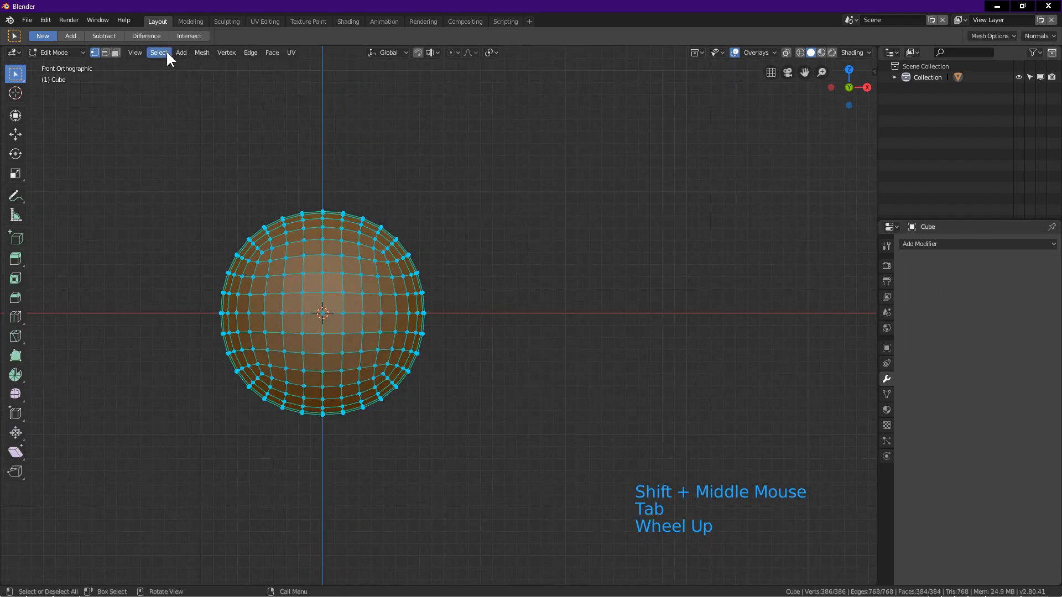
{"action": "left_click", "coordinate": [201, 52]}
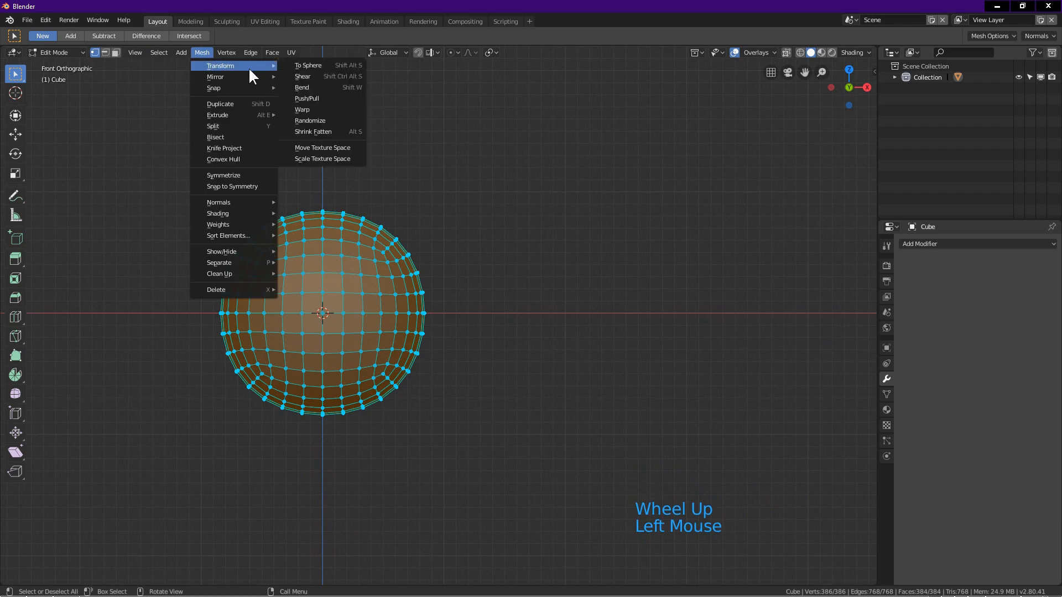
{"action": "left_click", "coordinate": [307, 64]}
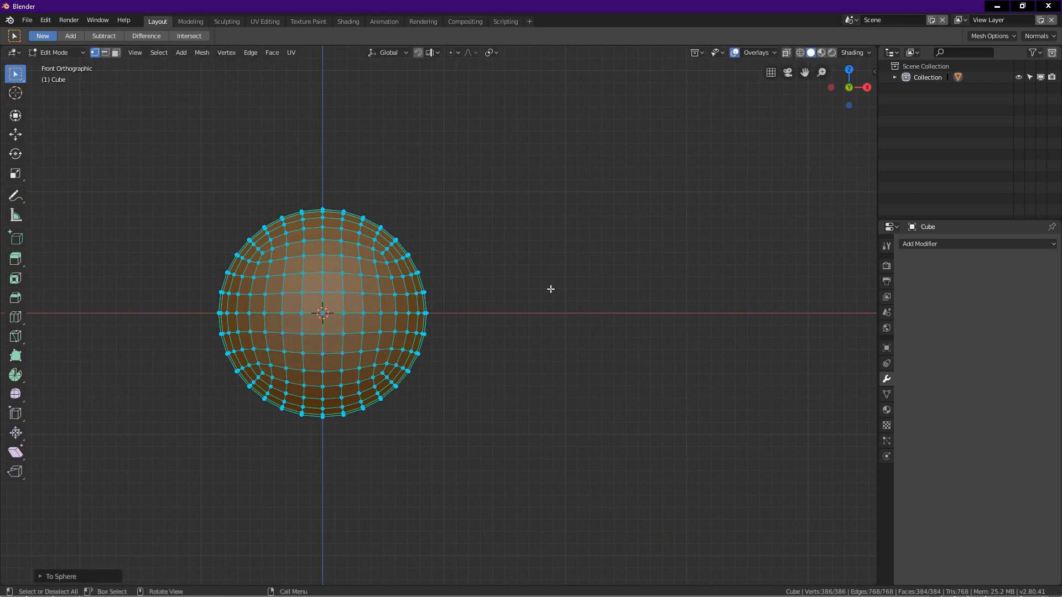
{"action": "mouse_move", "coordinate": [465, 240]}
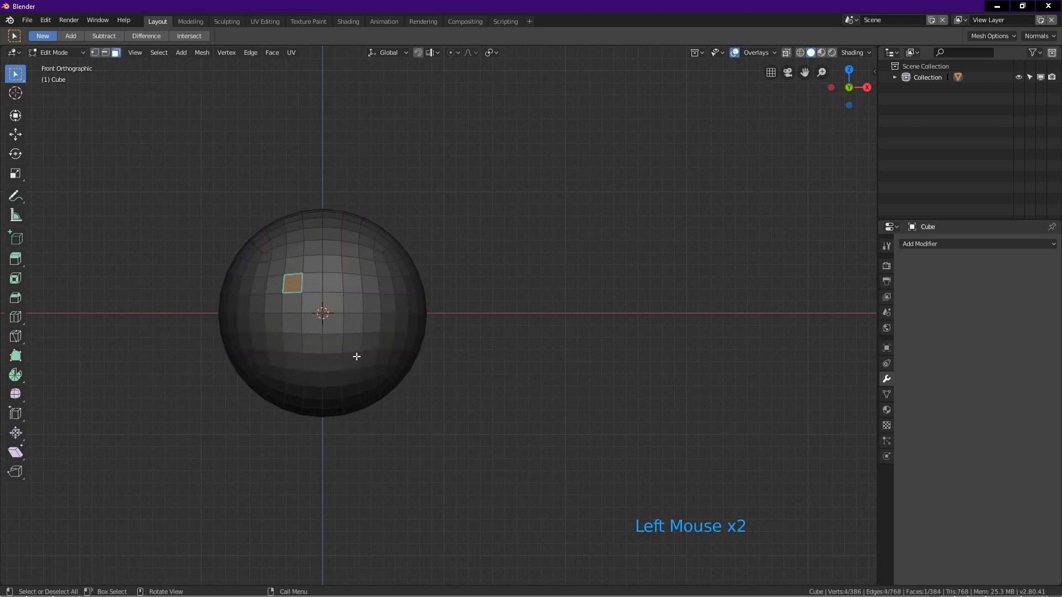
Step: Grow a face patch on the sphere, round it with LoopTools Circle and inset a ring around it
{"action": "key", "text": "shift+ctrl"}
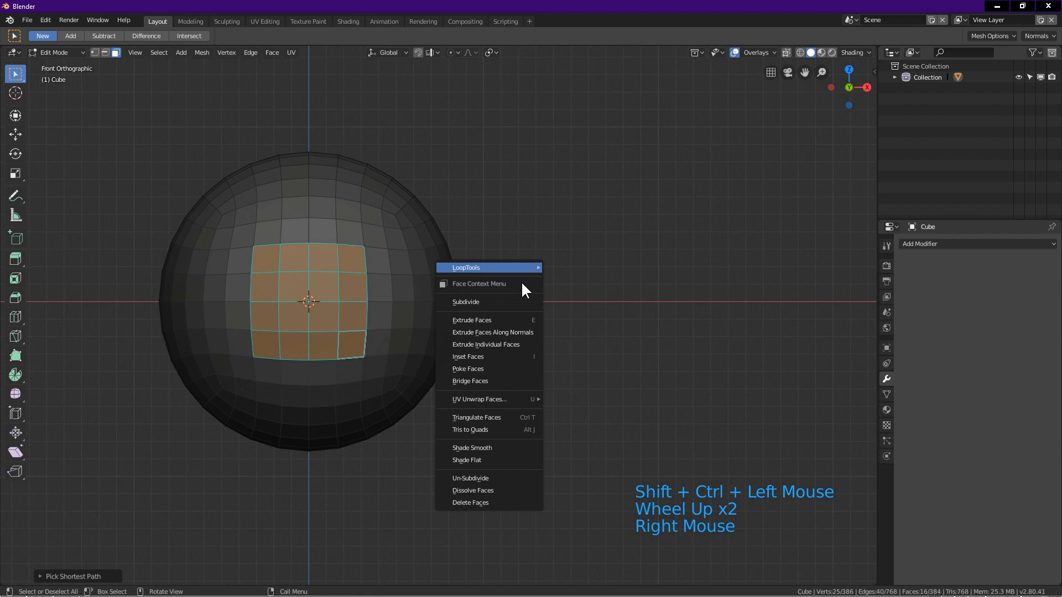
{"action": "mouse_move", "coordinate": [486, 268]}
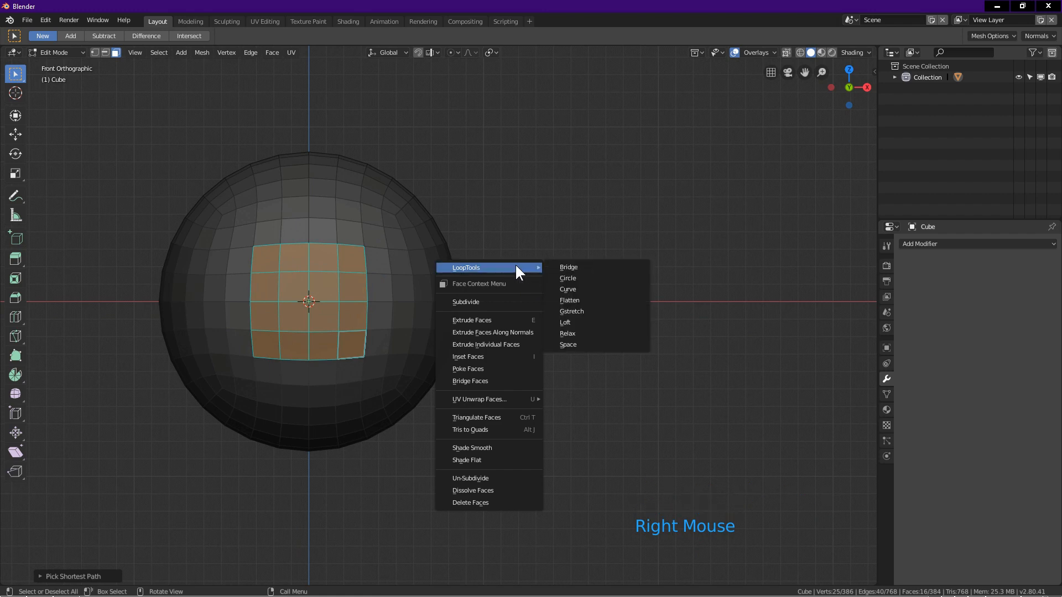
{"action": "left_click", "coordinate": [568, 278]}
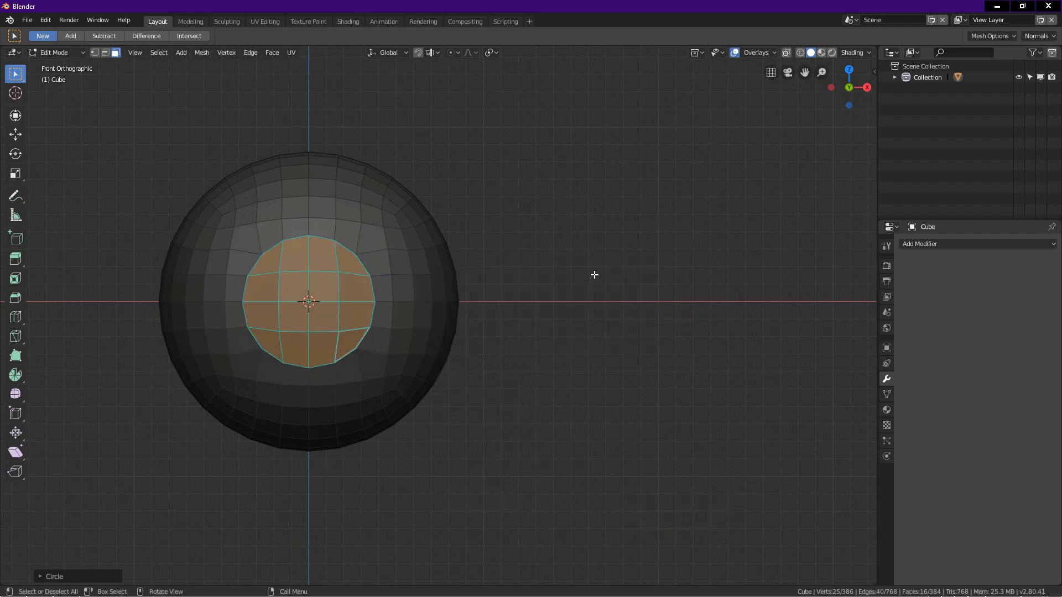
{"action": "scroll", "scroll_direction": "up", "scroll_amount": 3}
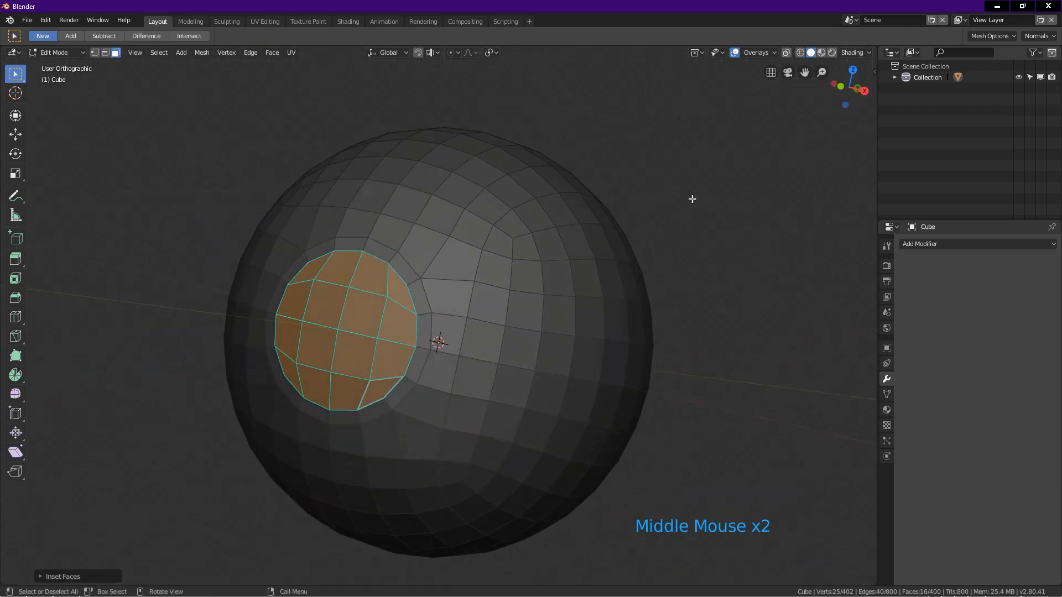
Step: Extrude the circular patch inward repeatedly to sink a recessed hole with stepped walls
{"action": "left_click", "coordinate": [870, 52]}
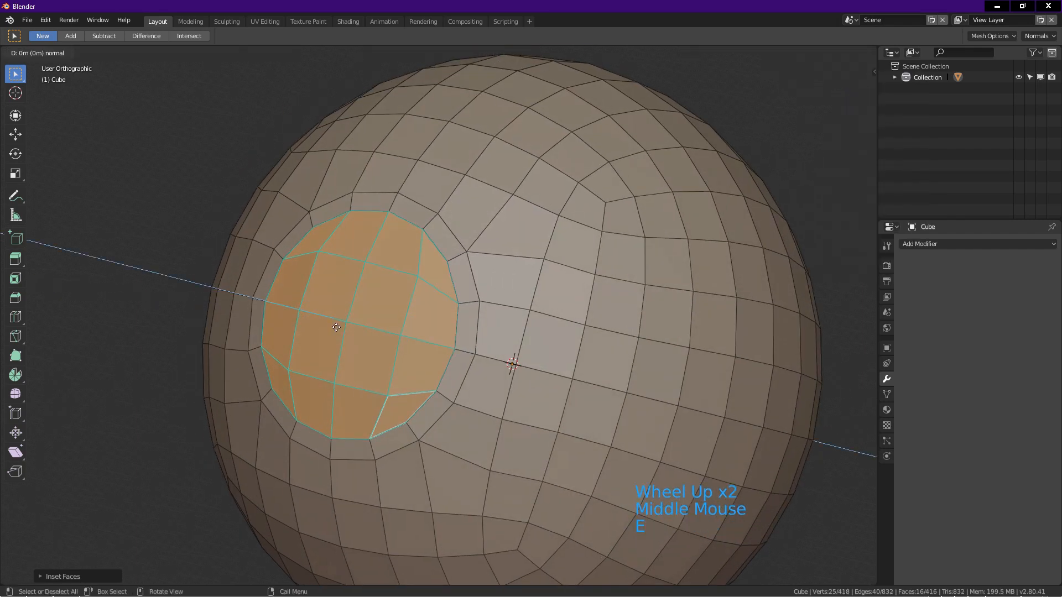
{"action": "key", "text": "E"}
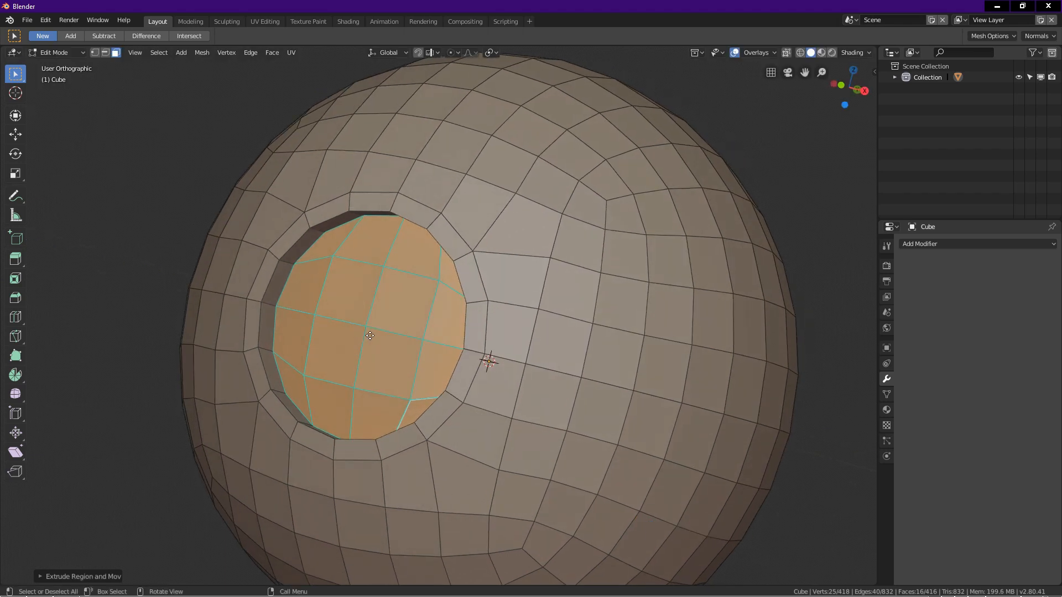
{"action": "key", "text": "e"}
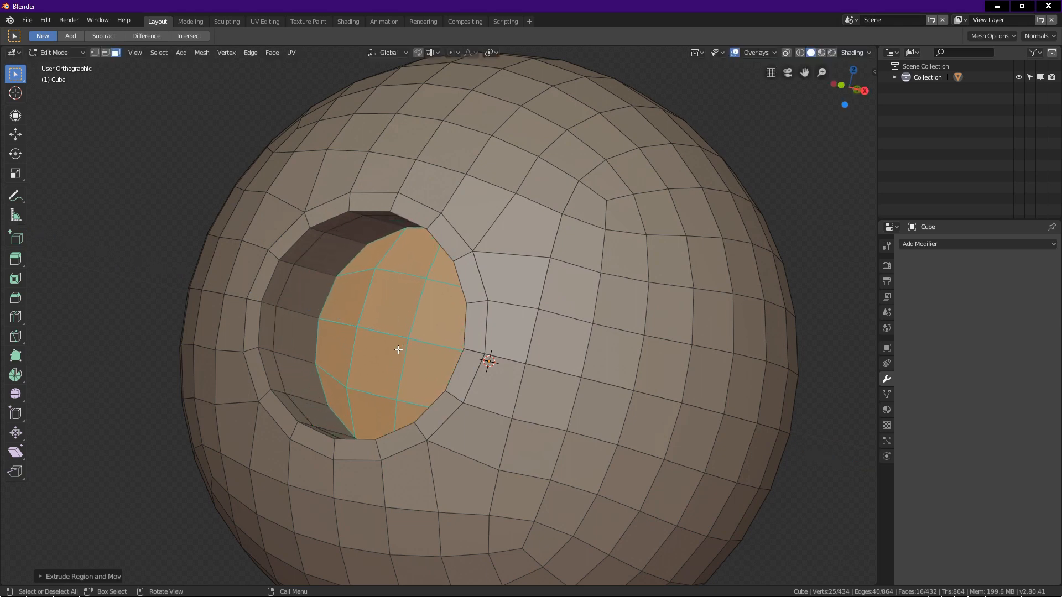
{"action": "left_click_drag", "start_coordinate": [398, 351], "coordinate": [373, 348]}
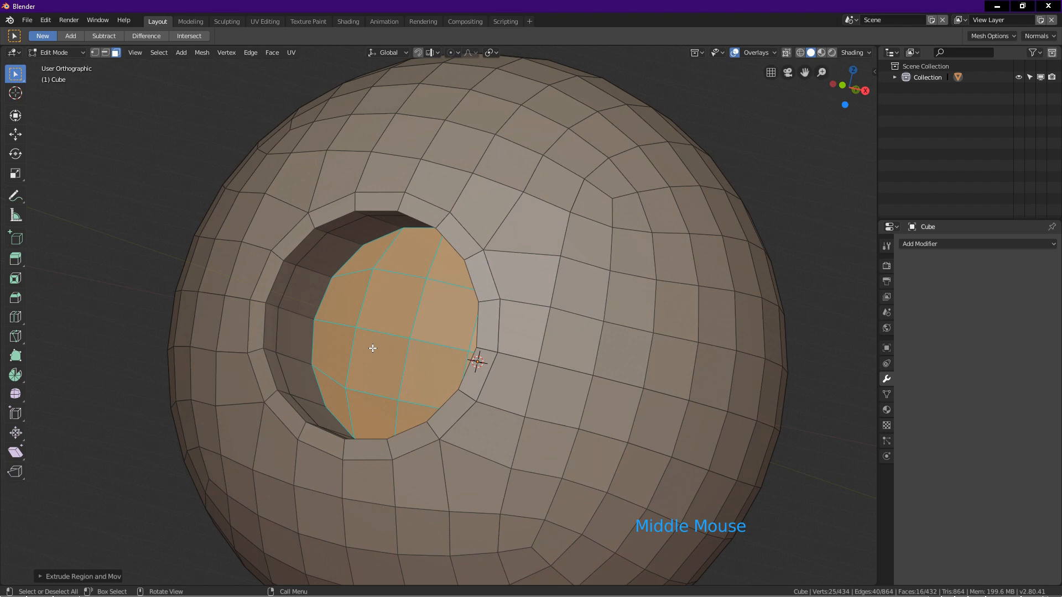
{"action": "key", "text": "e"}
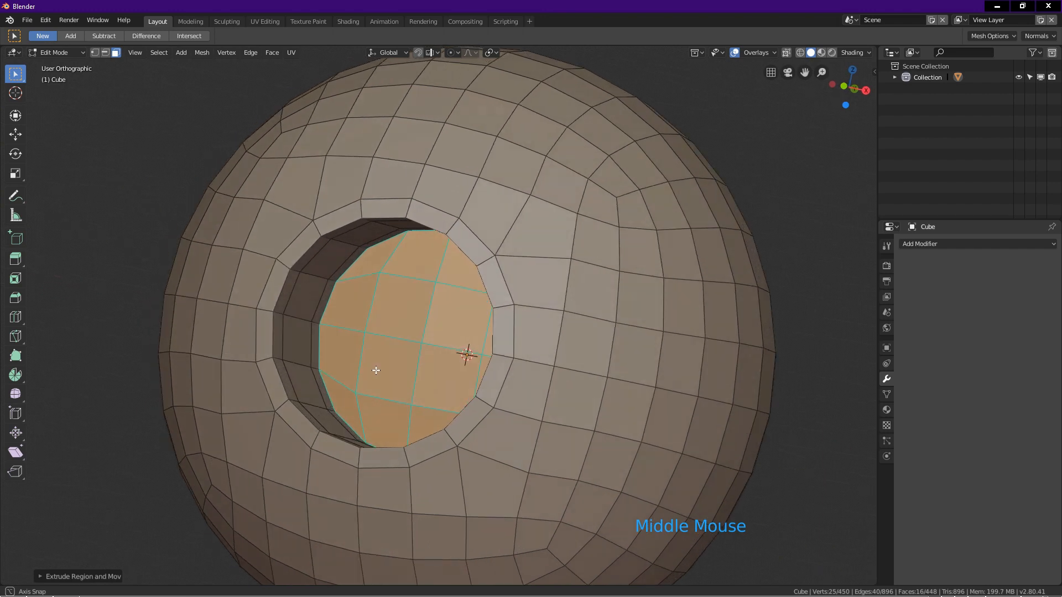
Step: Inset and scale the hole's bottom faces from front view, adding an inner ring around a smaller circle
{"action": "key", "text": "KP_1"}
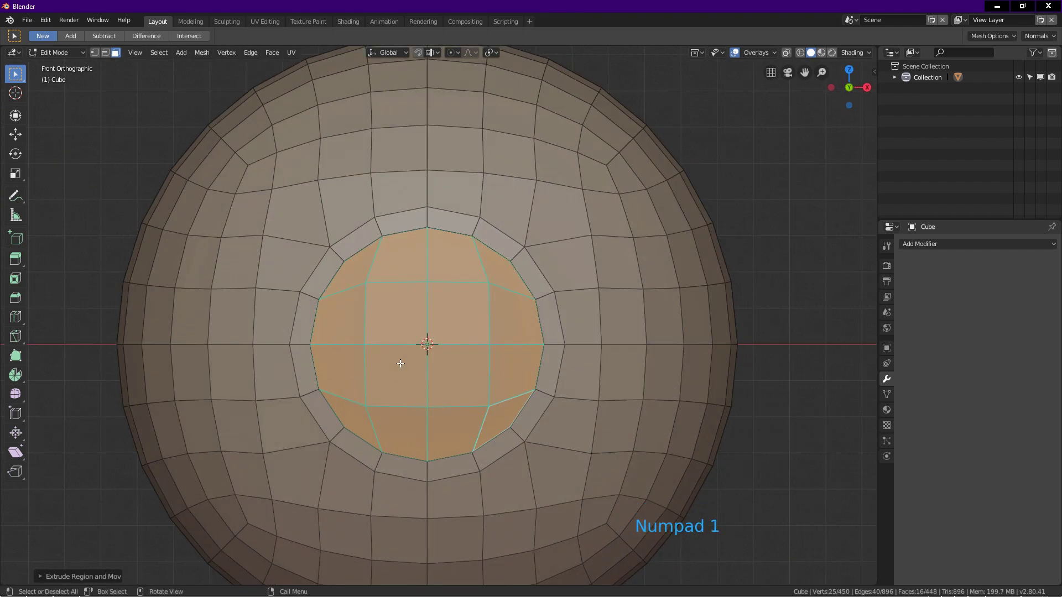
{"action": "mouse_move", "coordinate": [451, 354]}
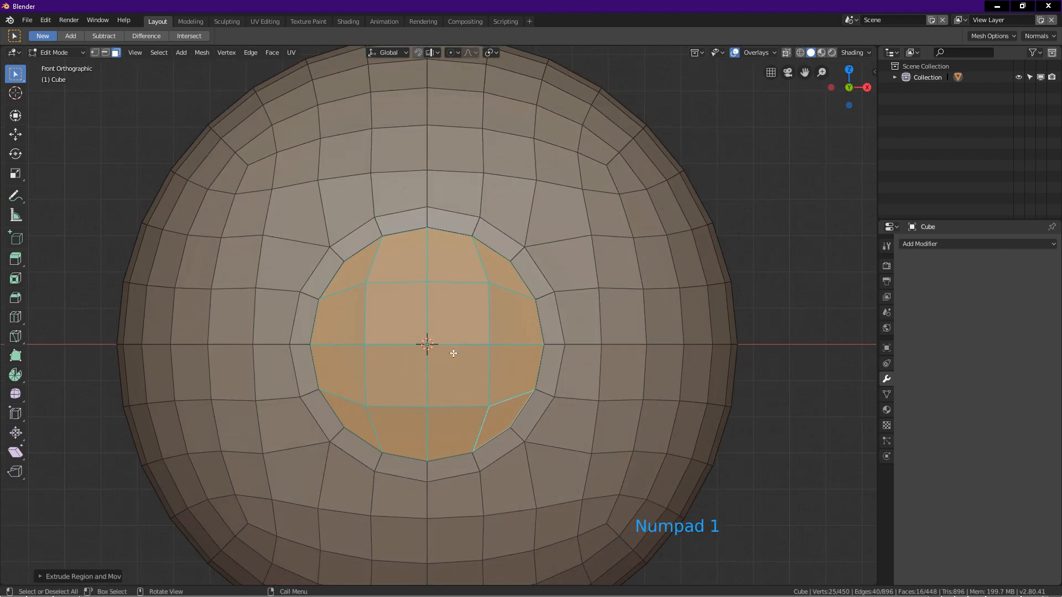
{"action": "key", "text": "s"}
{"action": "type", "text": "0"}
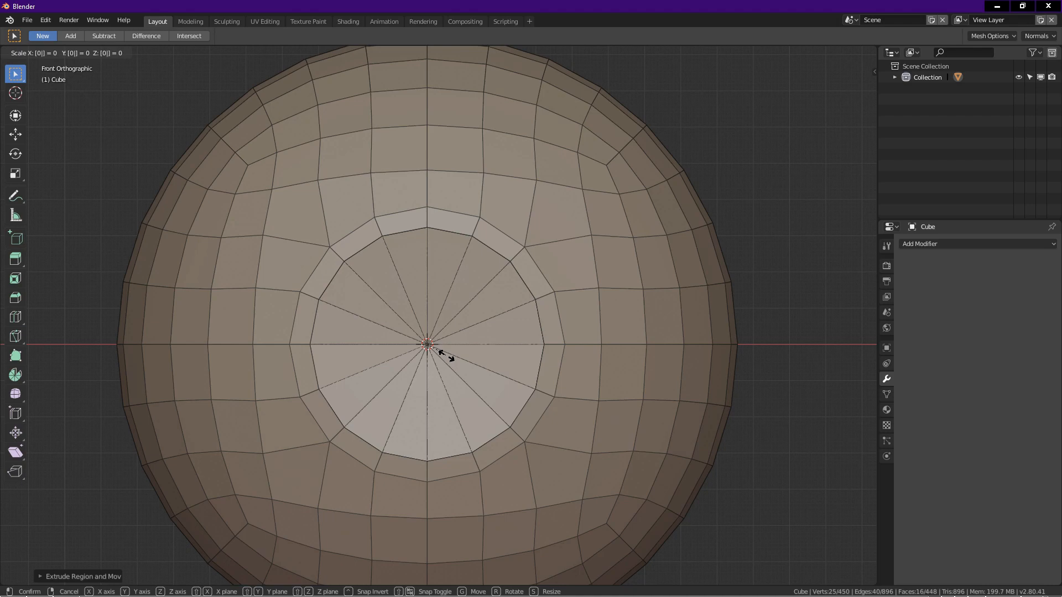
{"action": "key", "text": "y"}
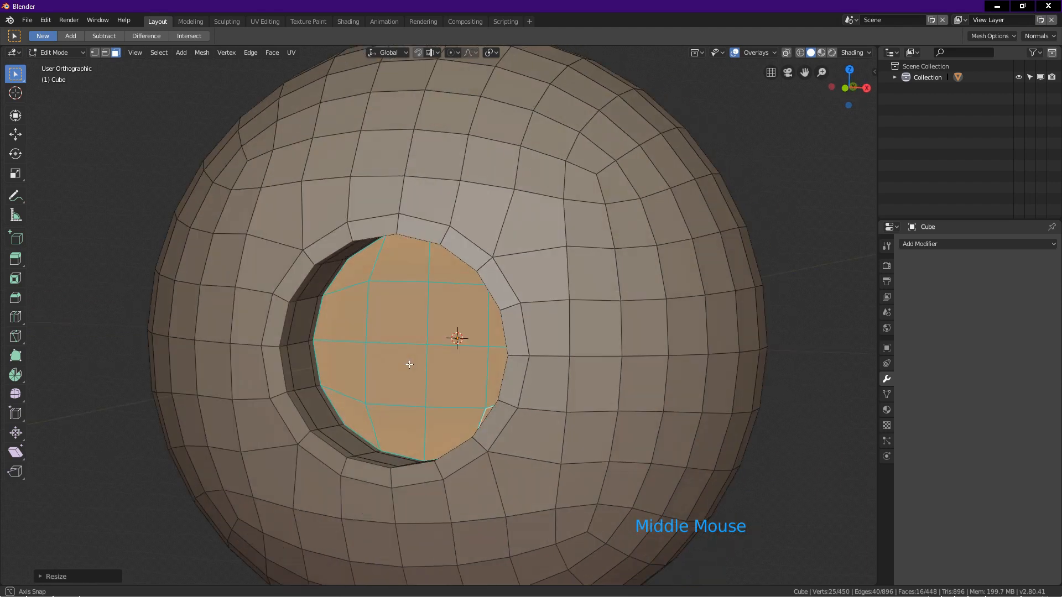
{"action": "key", "text": "KP_1"}
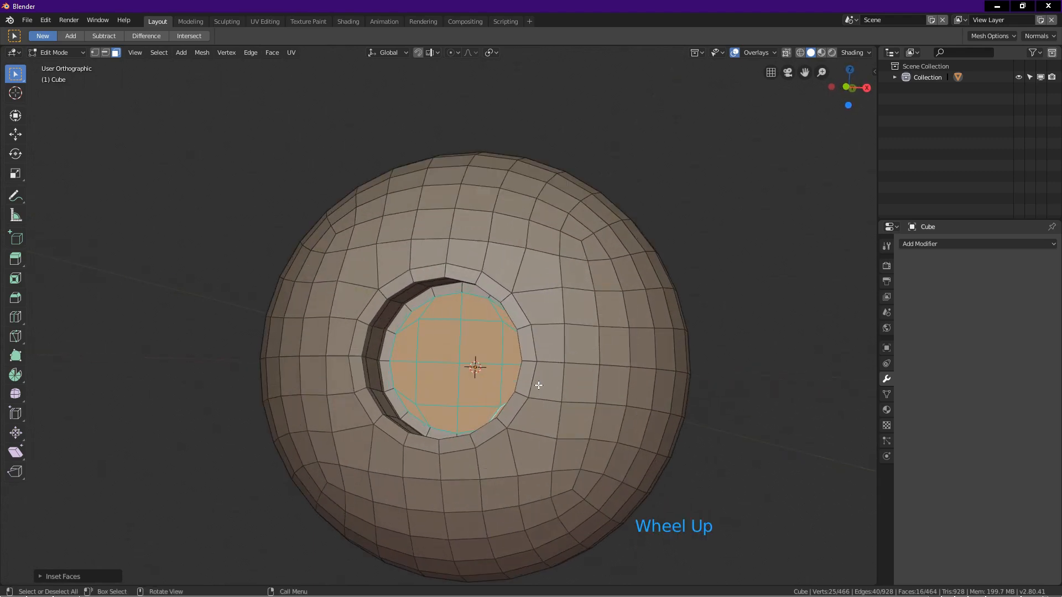
Step: Back in Object Mode, set the holed sphere to Shade Smooth
{"action": "key", "text": "Tab"}
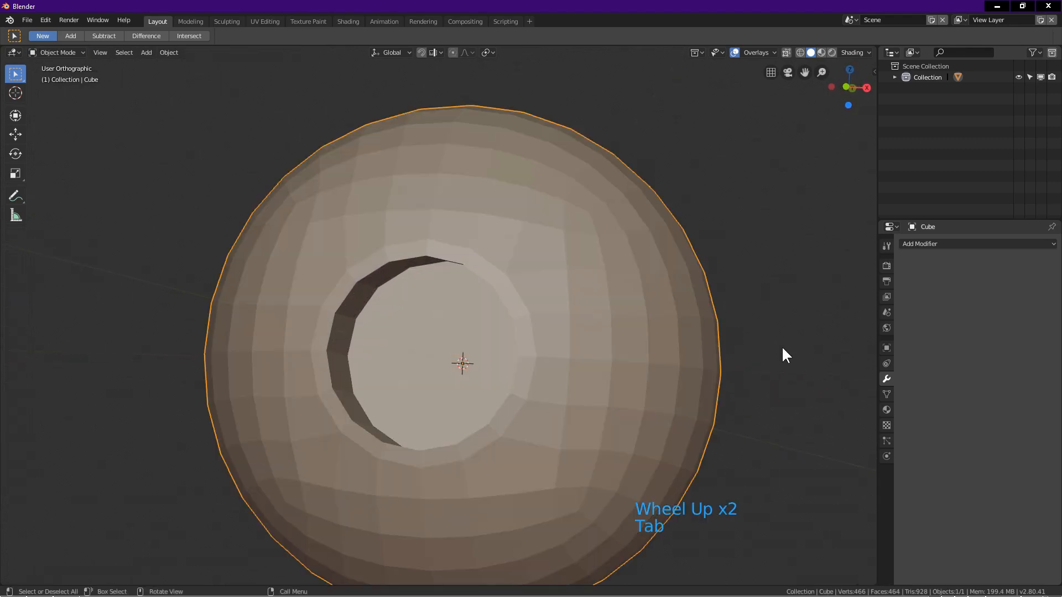
{"action": "right_click", "coordinate": [784, 354]}
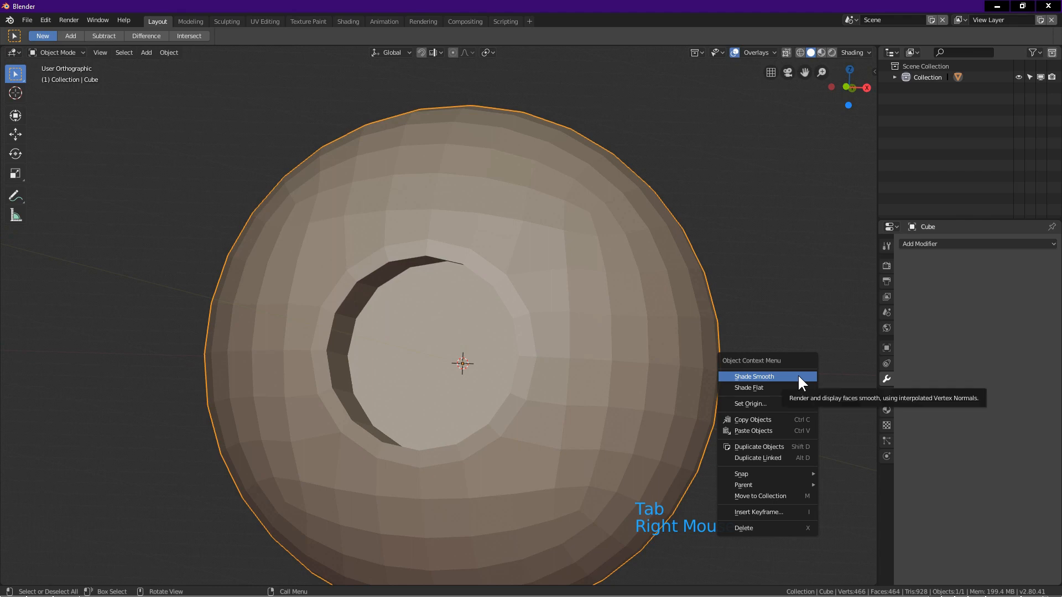
{"action": "left_click", "coordinate": [755, 376]}
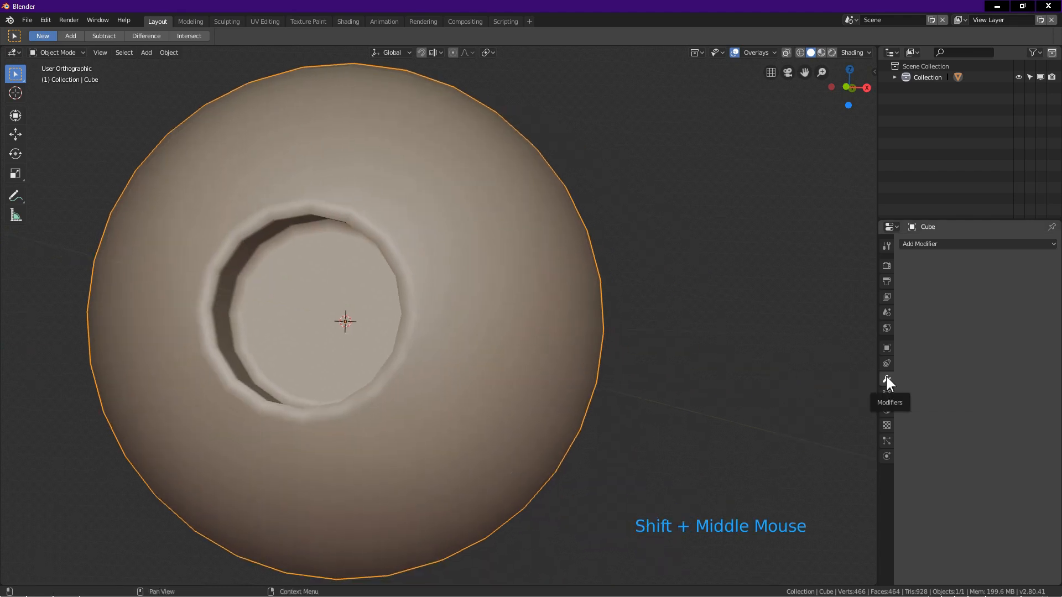
Step: Add a Subdivision Surface modifier at viewport level 2 and inspect the rounded hole
{"action": "left_click", "coordinate": [976, 243]}
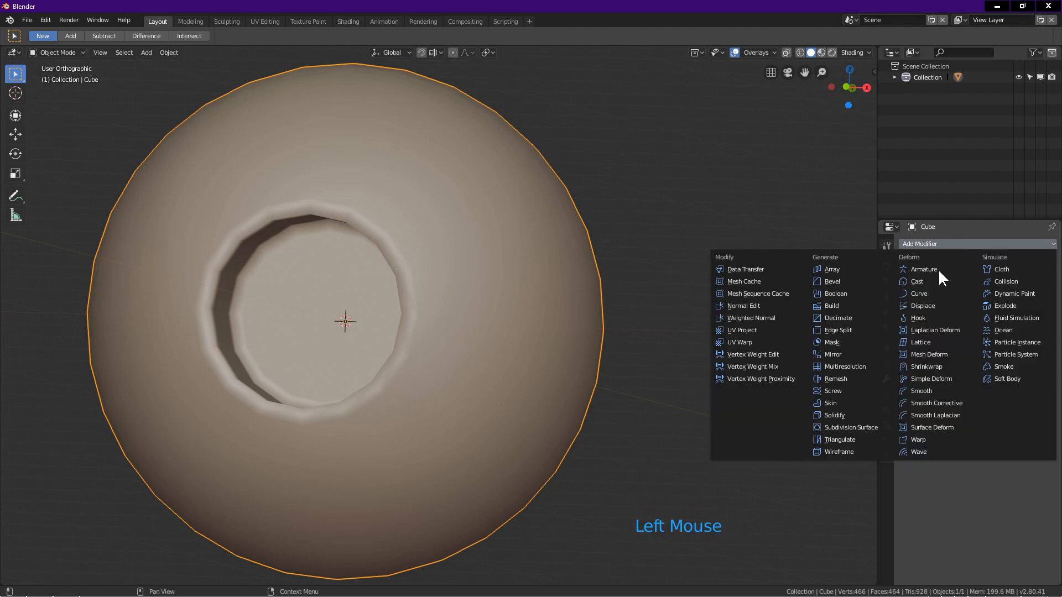
{"action": "left_click", "coordinate": [852, 427]}
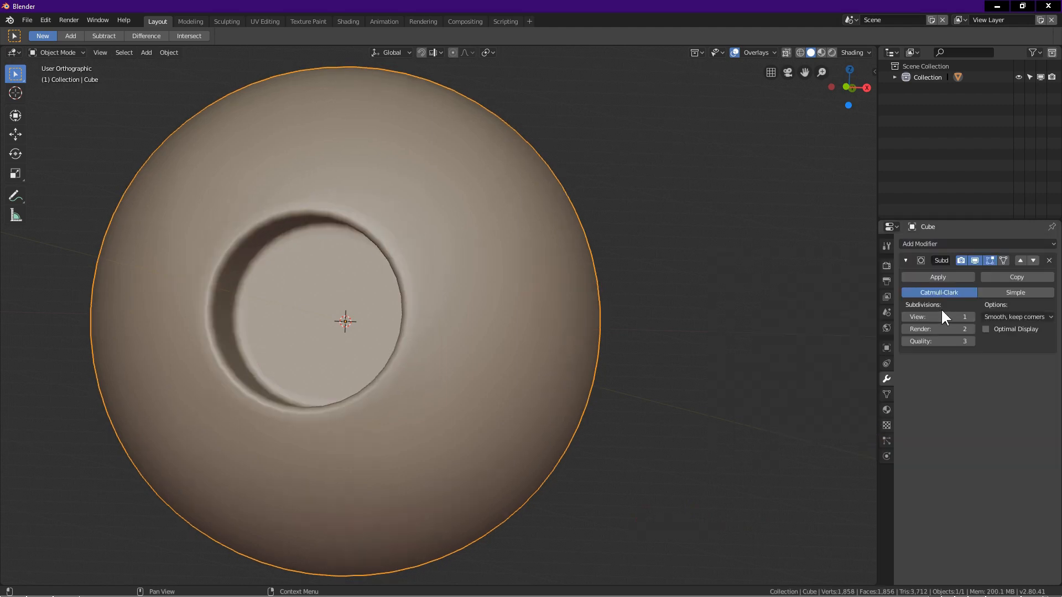
{"action": "left_click", "coordinate": [939, 316]}
{"action": "type", "text": "2"}
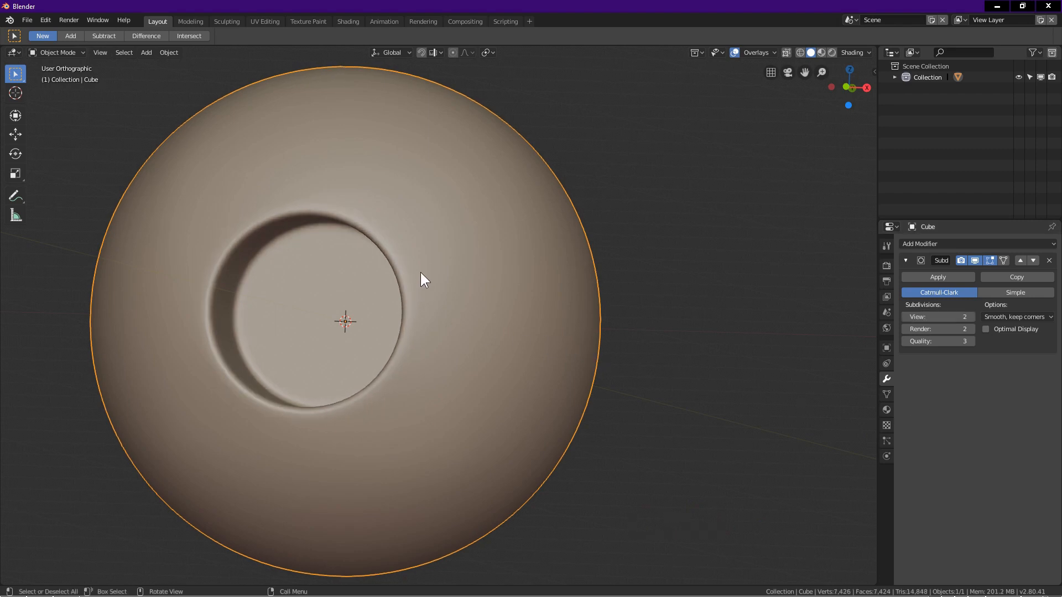
{"action": "left_click_drag", "start_coordinate": [424, 280], "coordinate": [379, 288]}
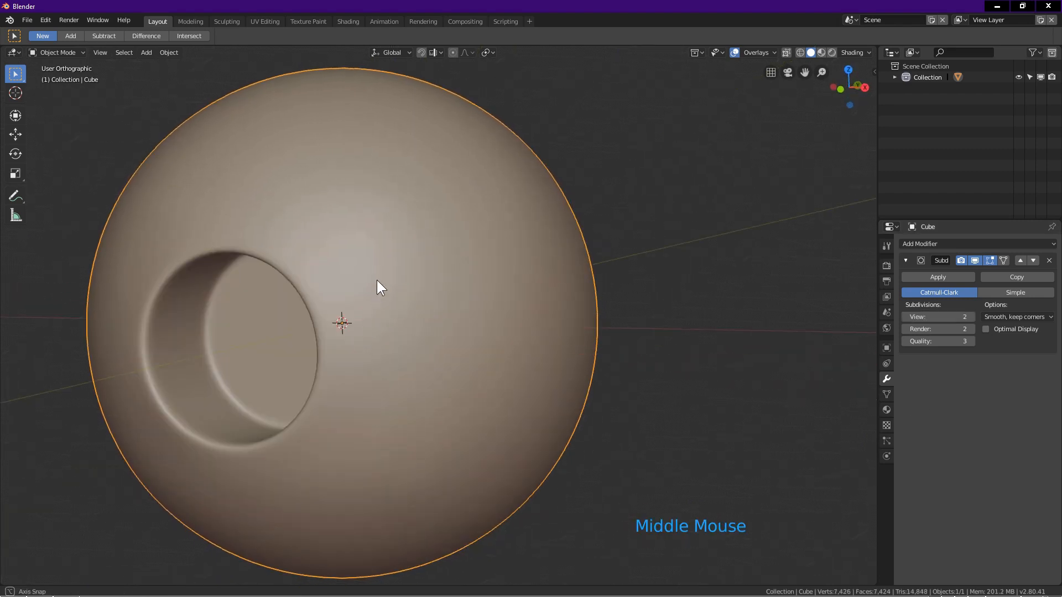
{"action": "left_click_drag", "start_coordinate": [379, 288], "coordinate": [471, 169]}
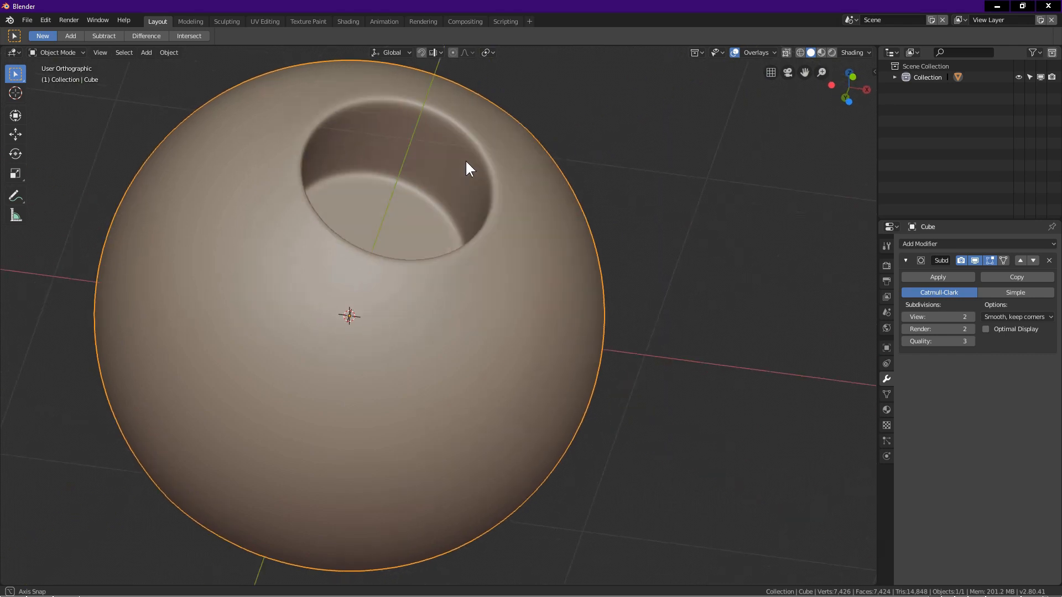
{"action": "left_click_drag", "start_coordinate": [471, 168], "coordinate": [363, 313]}
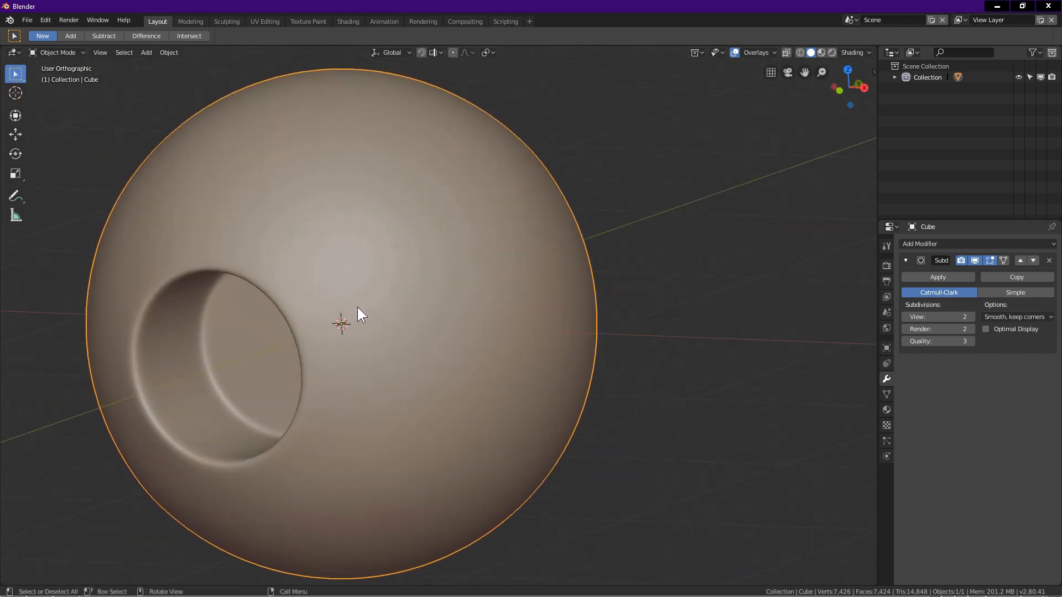
Step: Switch viewport shading to the check_reflection striped MatCap and inspect stripes around the hole
{"action": "scroll", "scroll_direction": "down", "scroll_amount": 3}
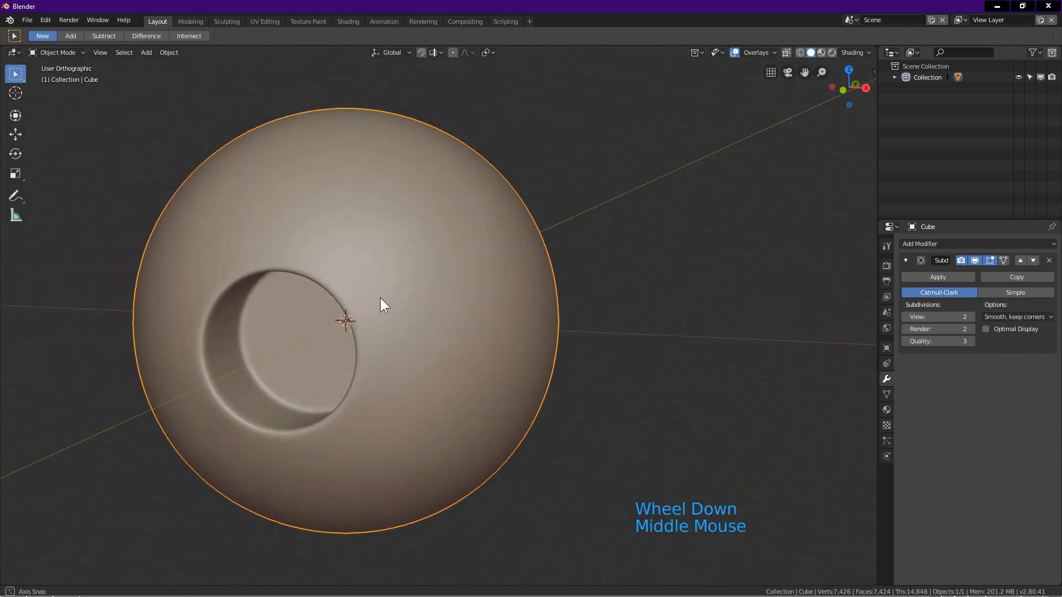
{"action": "left_click", "coordinate": [870, 52]}
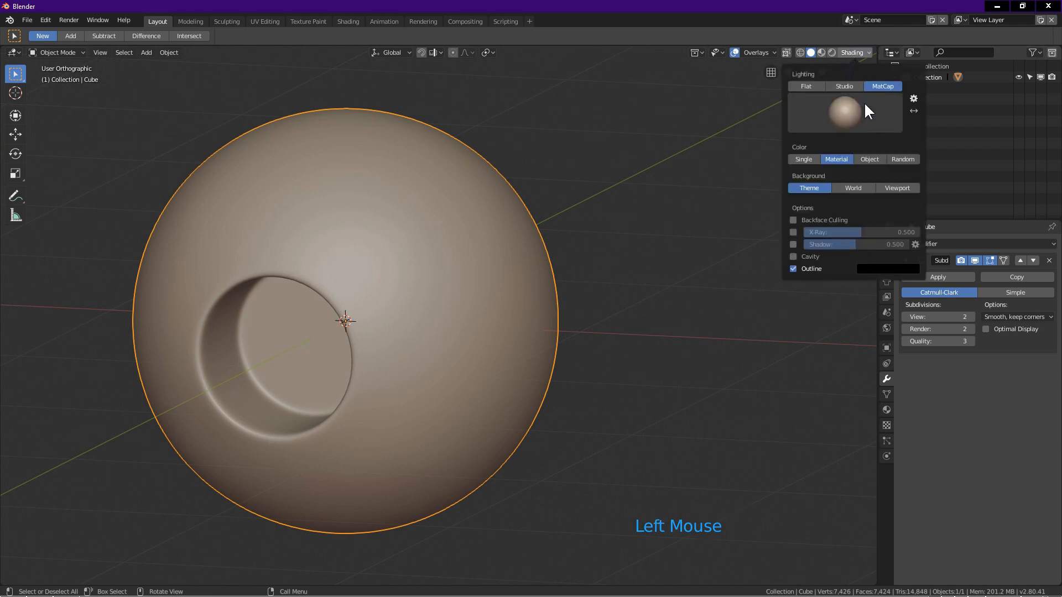
{"action": "left_click", "coordinate": [845, 113]}
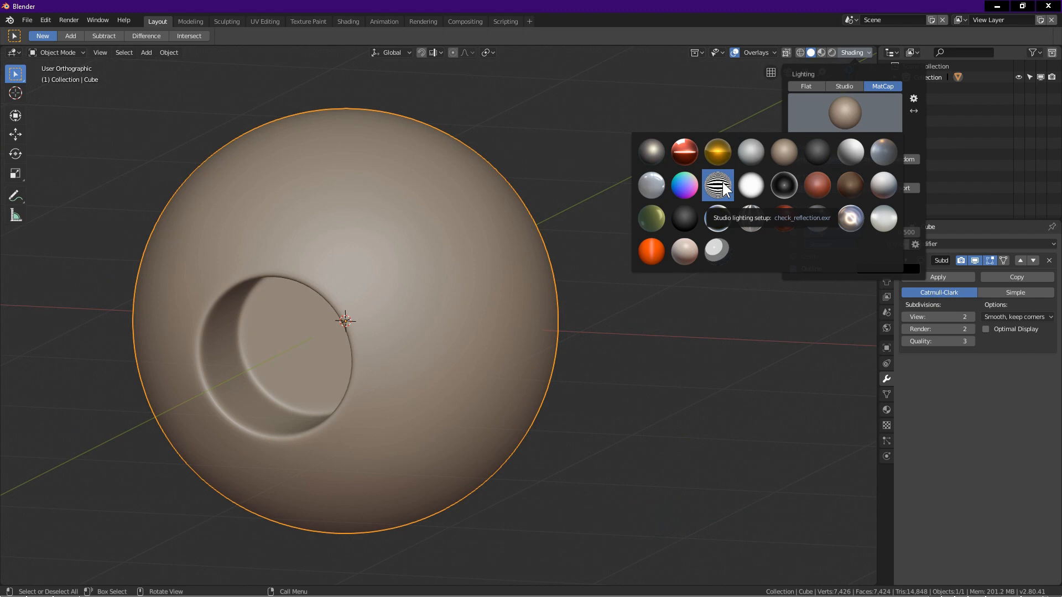
{"action": "left_click", "coordinate": [717, 184]}
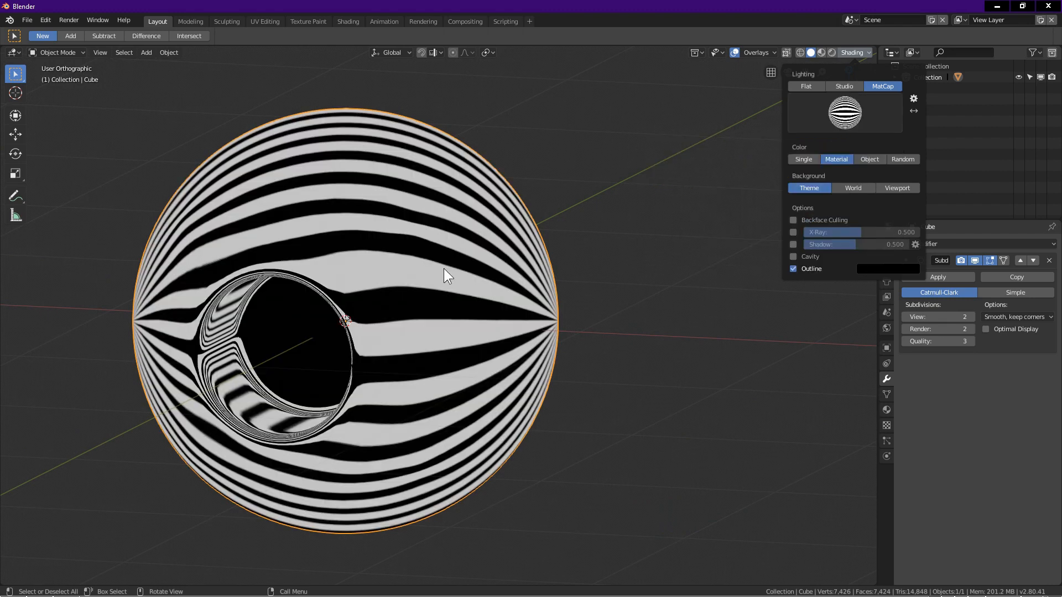
{"action": "key", "text": "KP_1"}
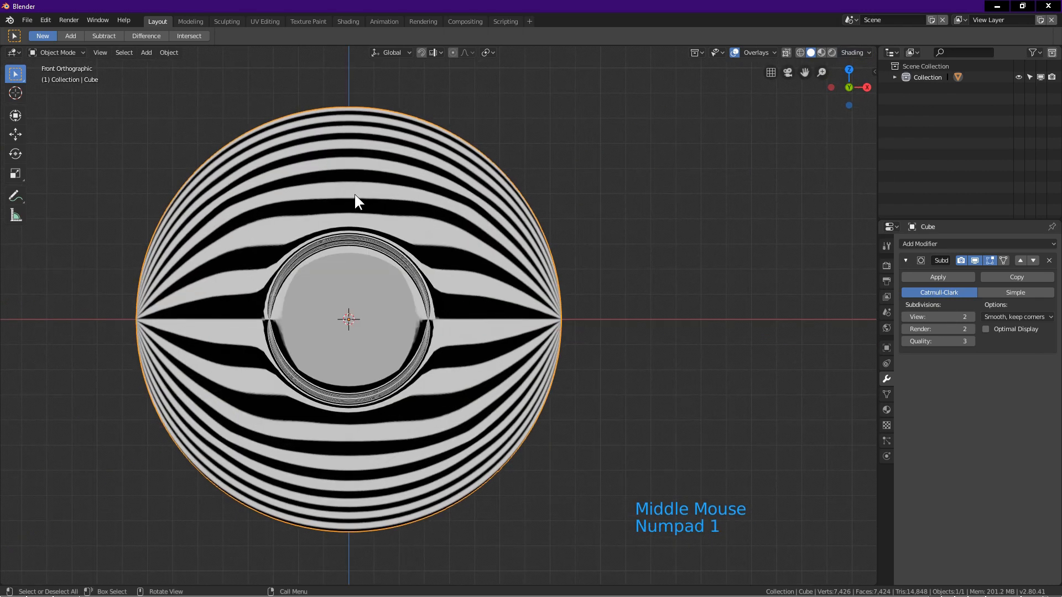
{"action": "left_click_drag", "start_coordinate": [358, 202], "coordinate": [386, 227]}
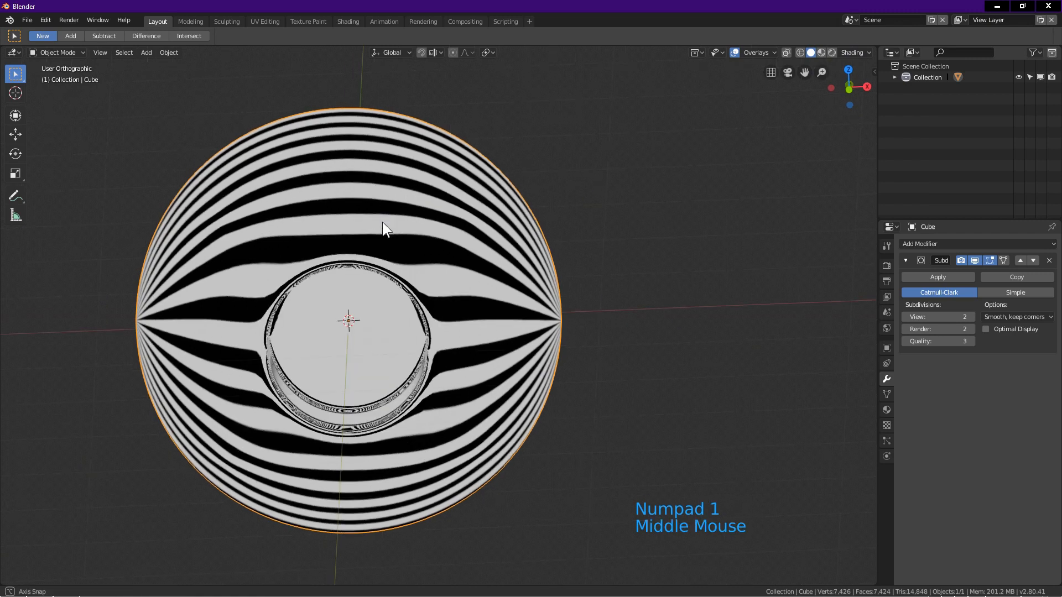
{"action": "left_click_drag", "start_coordinate": [383, 228], "coordinate": [396, 273]}
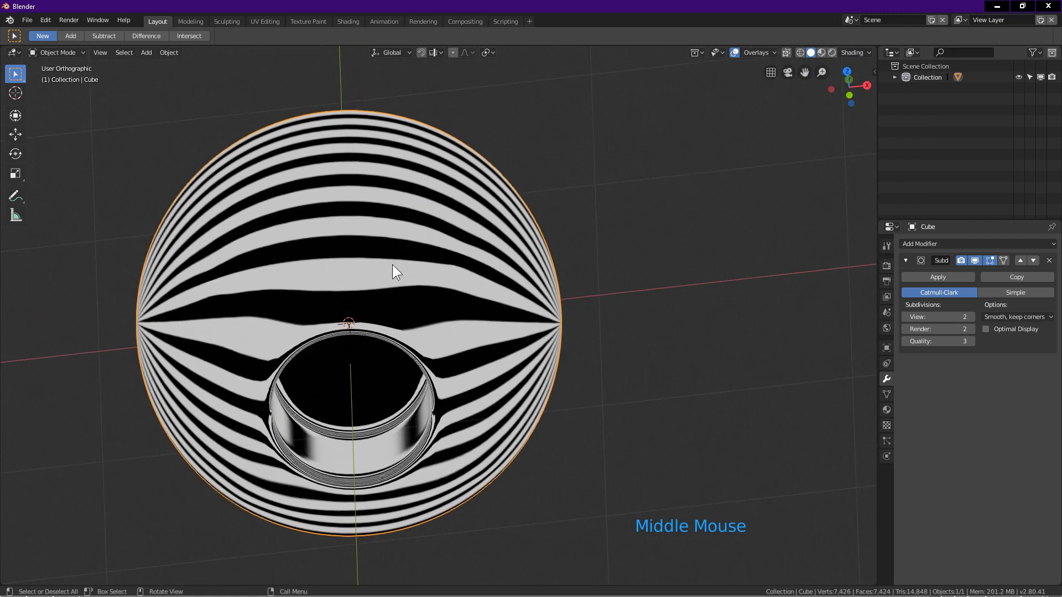
{"action": "left_click_drag", "start_coordinate": [396, 271], "coordinate": [386, 288]}
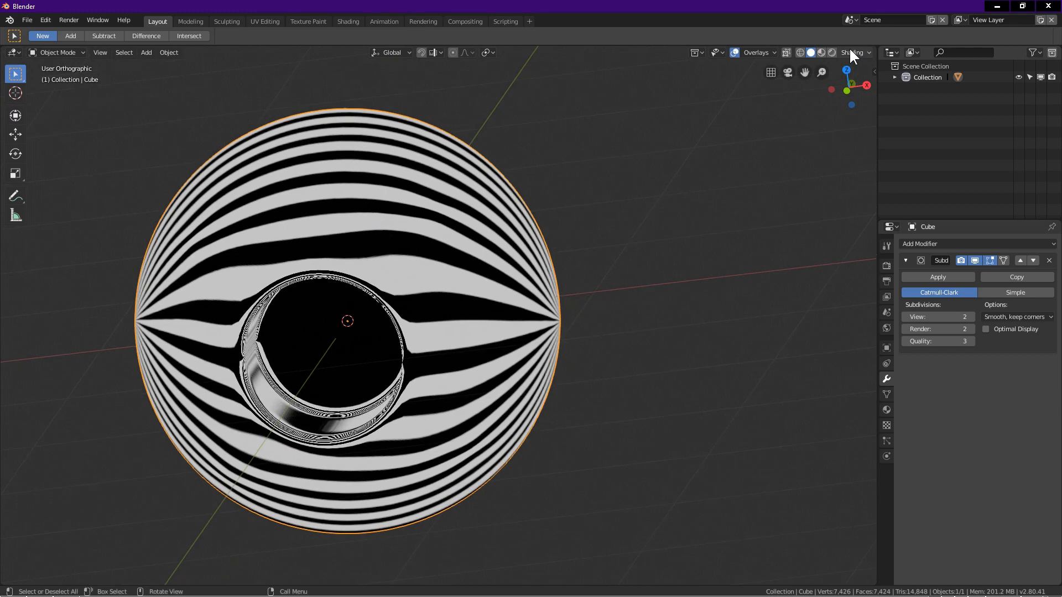
Step: Choose the glossy red Albert_07 MatCap and orbit to check highlights across the hole
{"action": "left_click", "coordinate": [870, 52]}
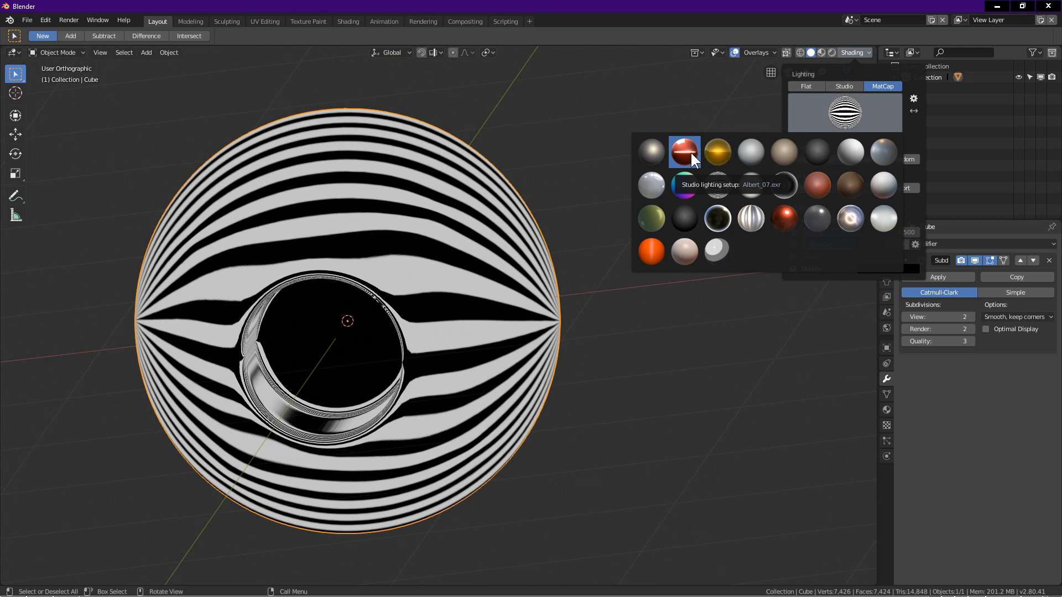
{"action": "left_click", "coordinate": [683, 151]}
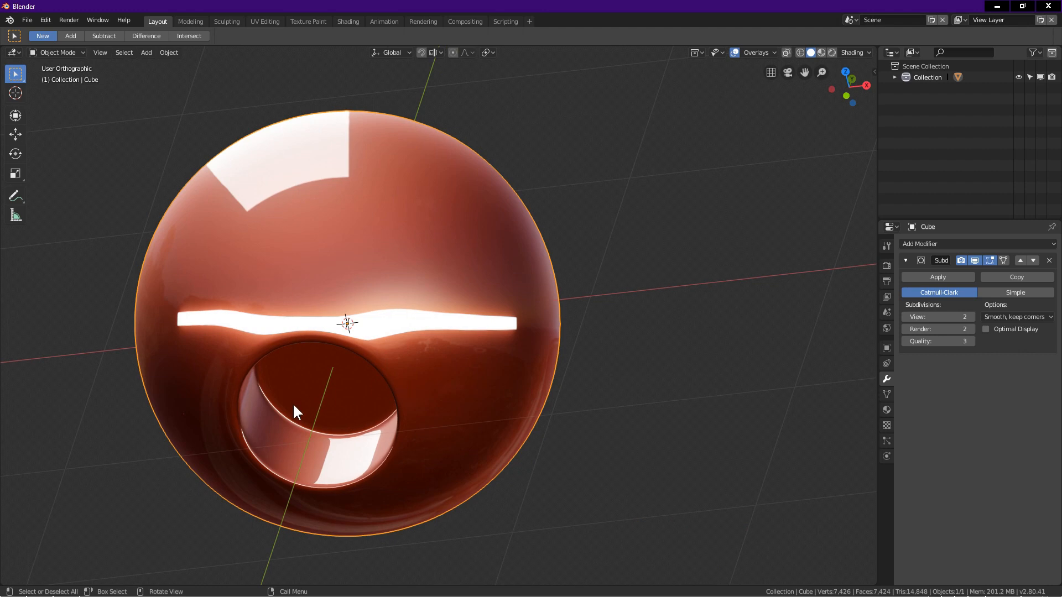
{"action": "left_click_drag", "start_coordinate": [294, 412], "coordinate": [345, 233]}
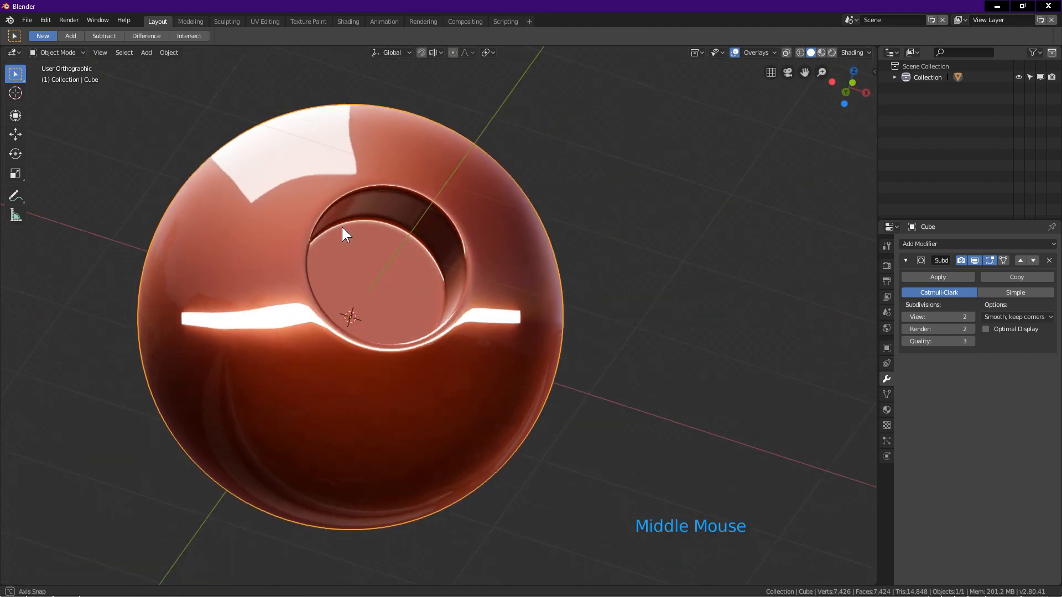
{"action": "left_click_drag", "start_coordinate": [345, 234], "coordinate": [437, 366]}
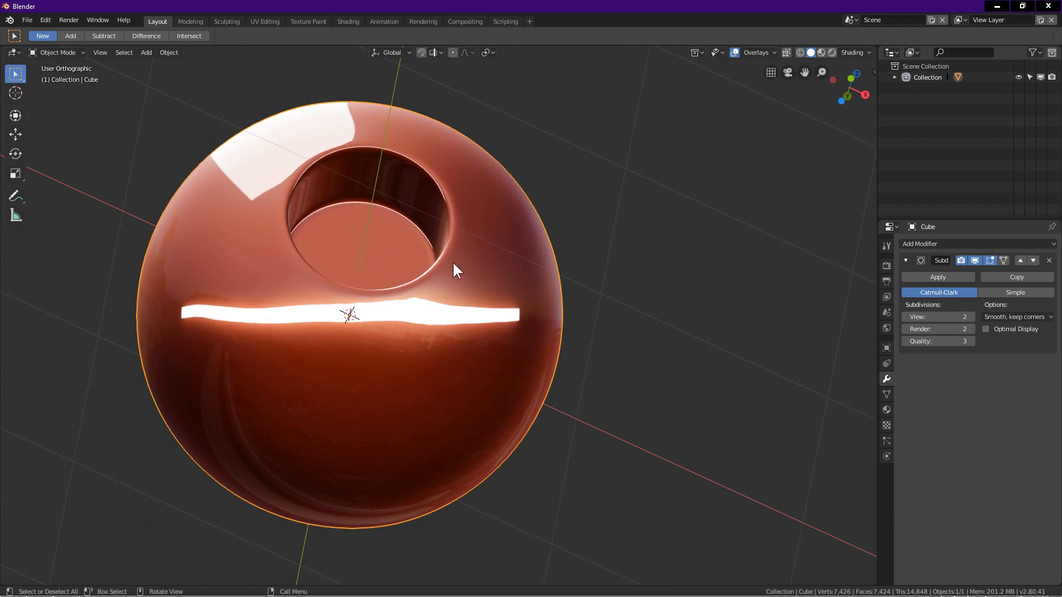
{"action": "left_click_drag", "start_coordinate": [454, 271], "coordinate": [393, 387]}
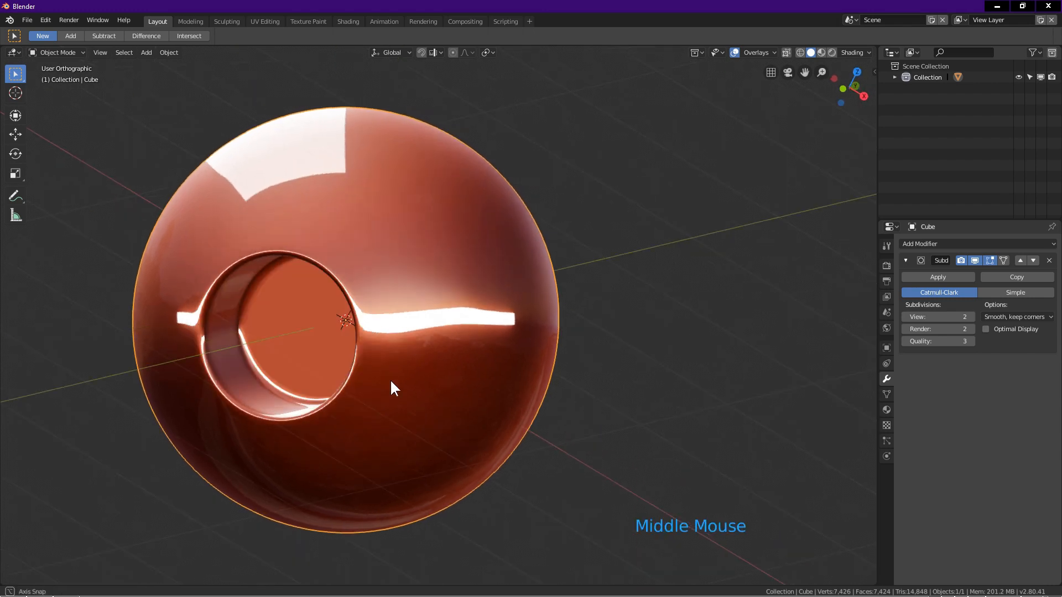
{"action": "left_click_drag", "start_coordinate": [395, 388], "coordinate": [456, 344]}
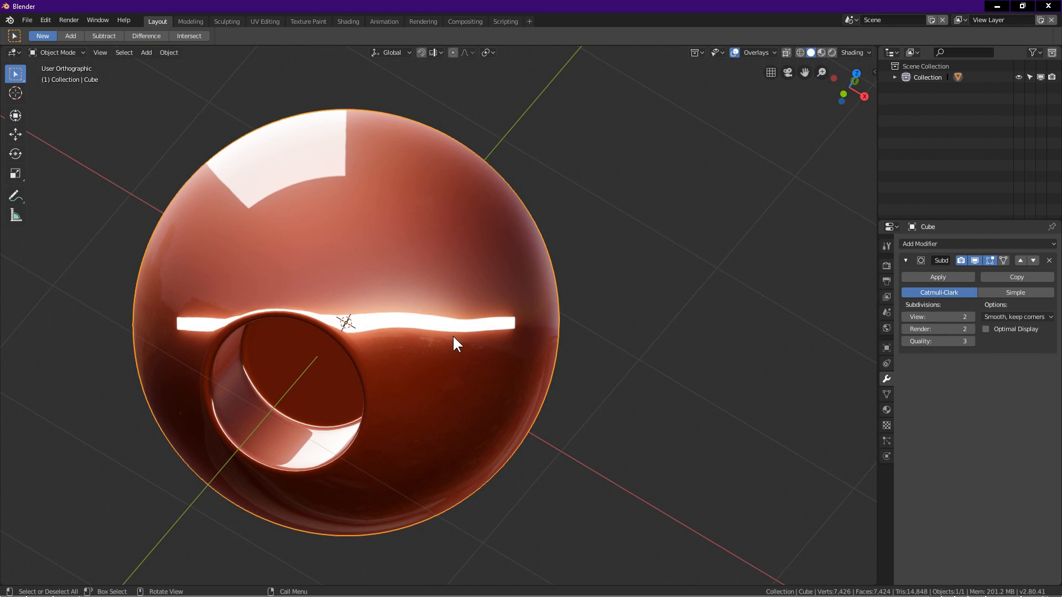
{"action": "mouse_move", "coordinate": [341, 329]}
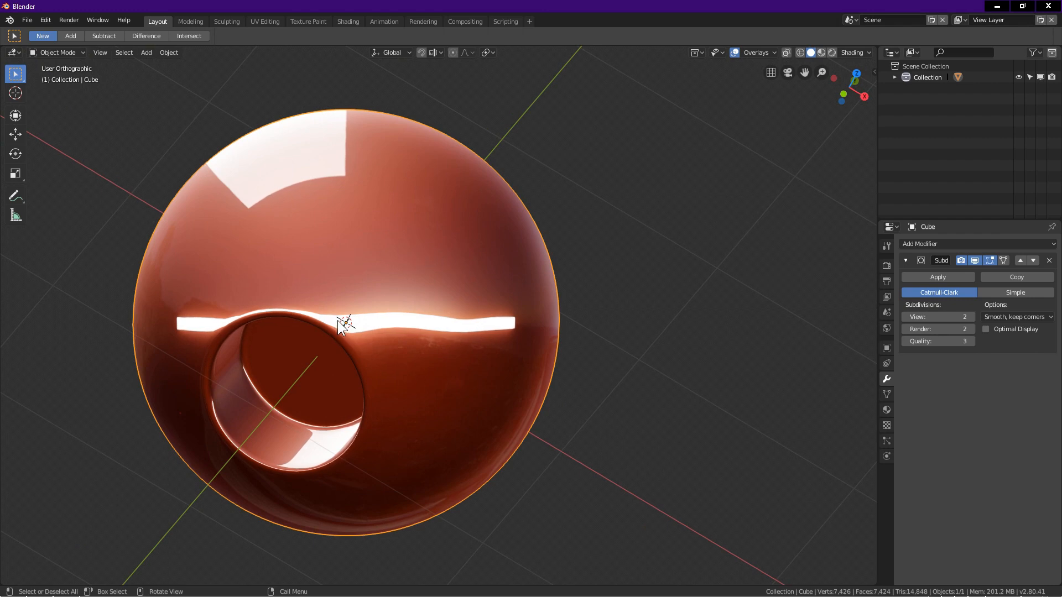
{"action": "left_click_drag", "start_coordinate": [346, 325], "coordinate": [234, 278]}
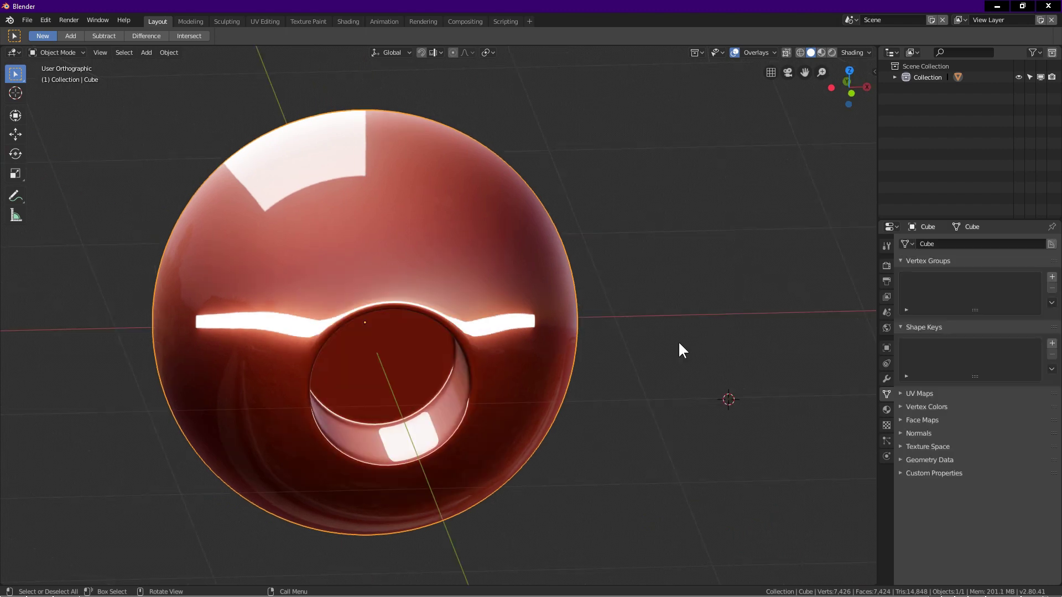
{"action": "mouse_move", "coordinate": [681, 343]}
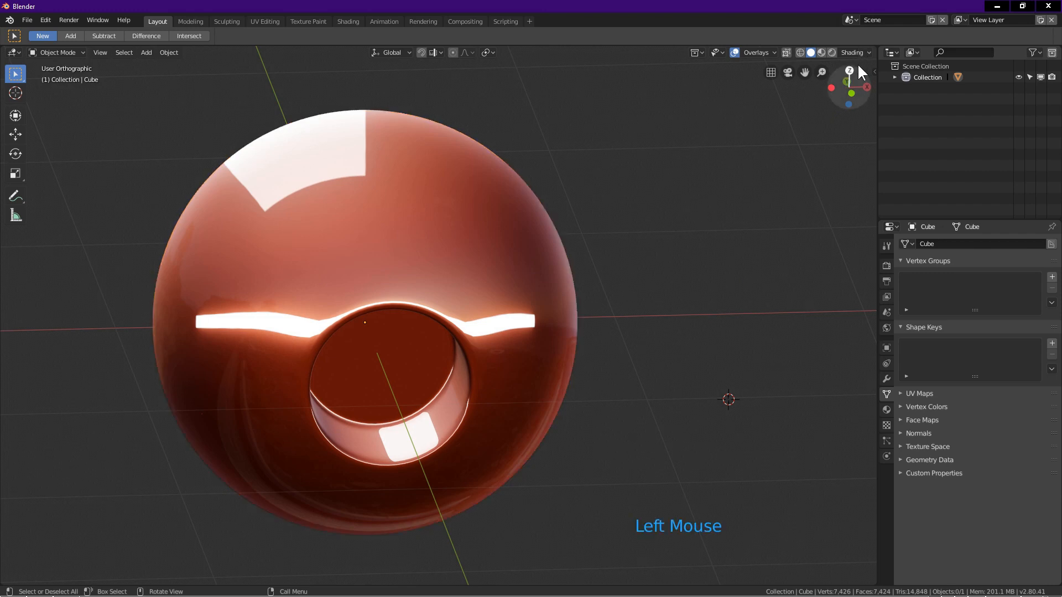
Step: Apply the dark grey MatCap and view the sphere head-on from the front
{"action": "left_click", "coordinate": [870, 52]}
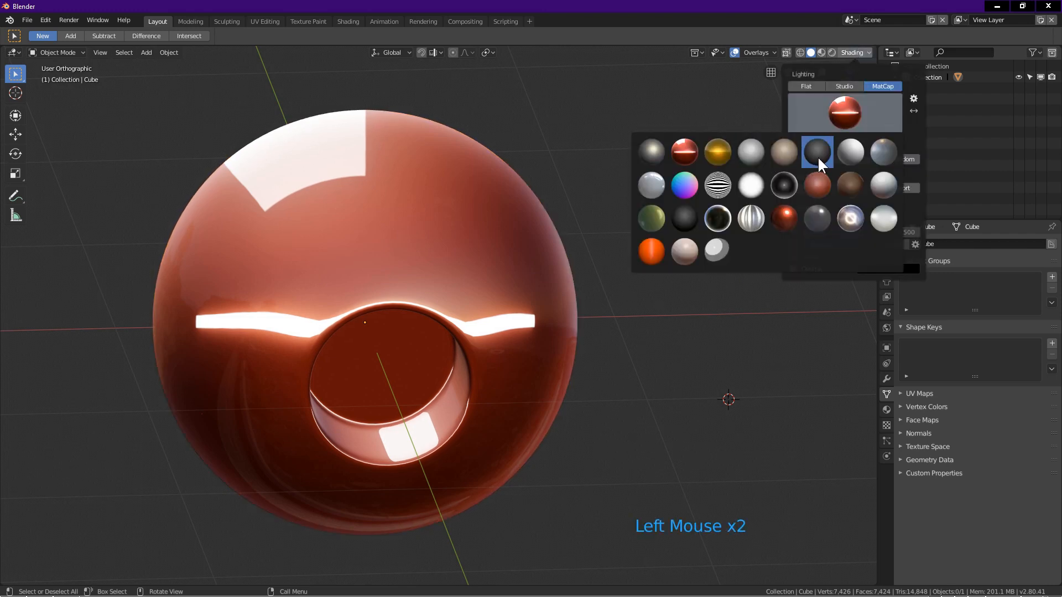
{"action": "left_click", "coordinate": [816, 152]}
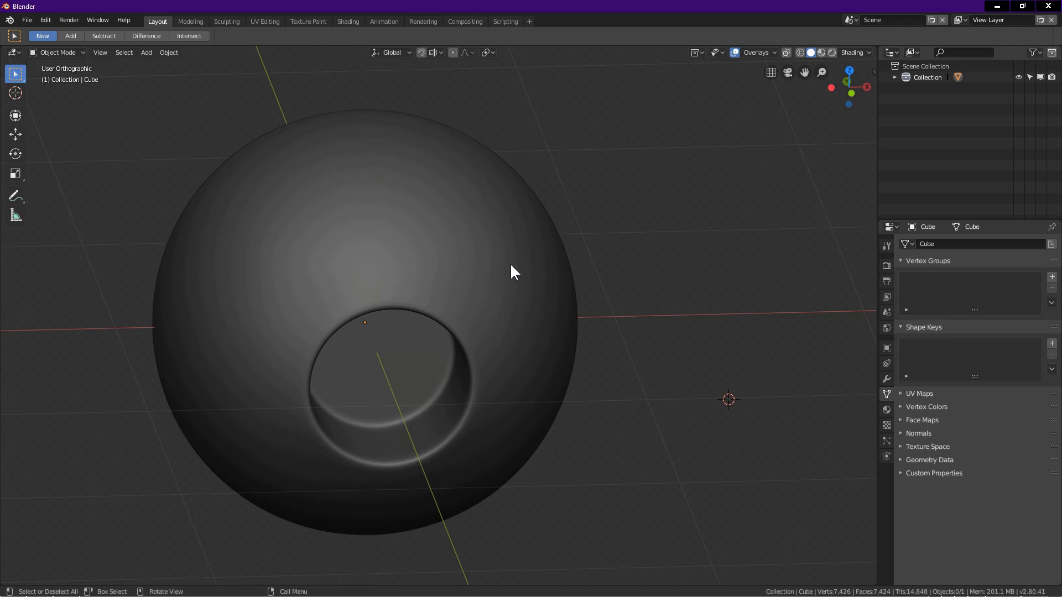
{"action": "key", "text": "KP_1"}
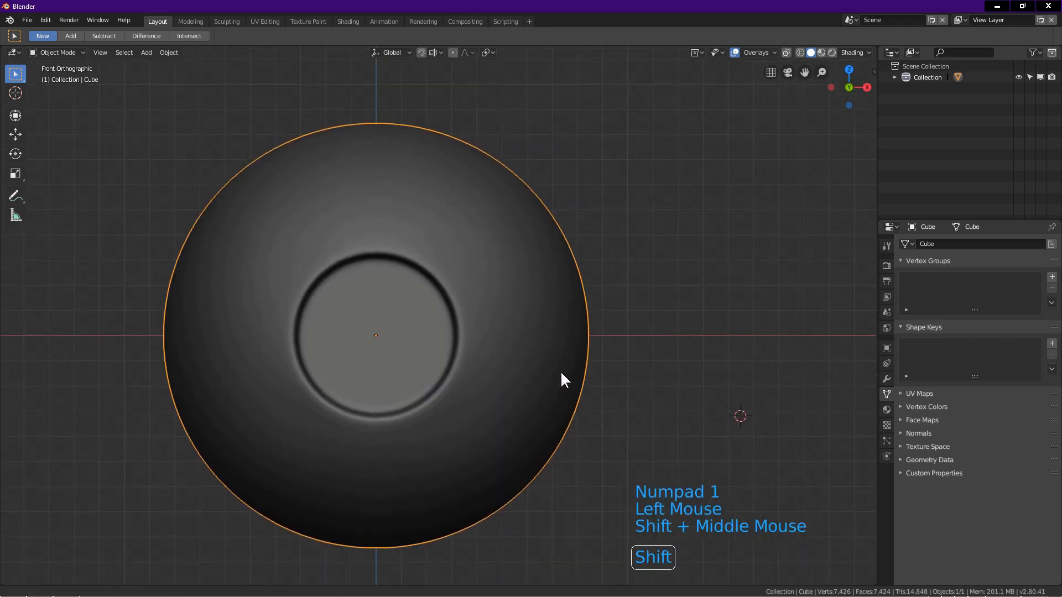
Step: In Vertex Select, grow a selection from the hole's centre vertex, then invert onto the outer shell
{"action": "key", "text": "Tab"}
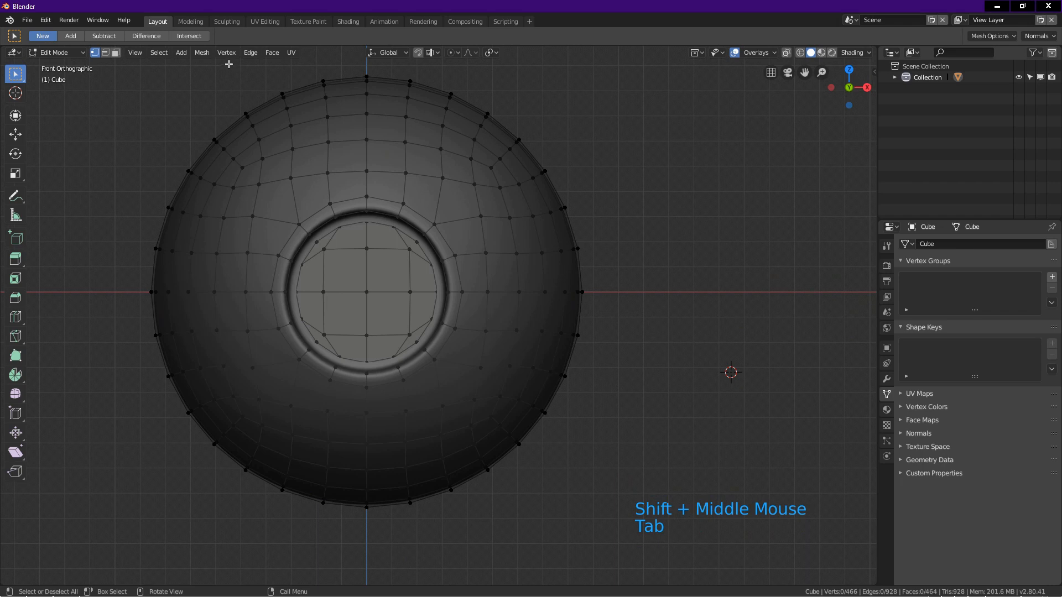
{"action": "mouse_move", "coordinate": [95, 53]}
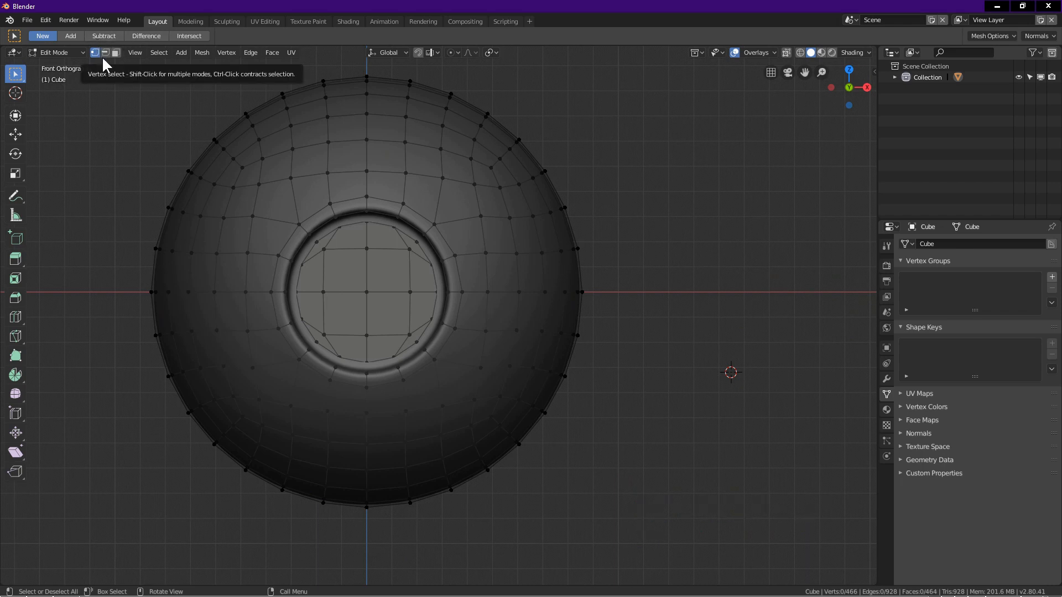
{"action": "left_click", "coordinate": [364, 290]}
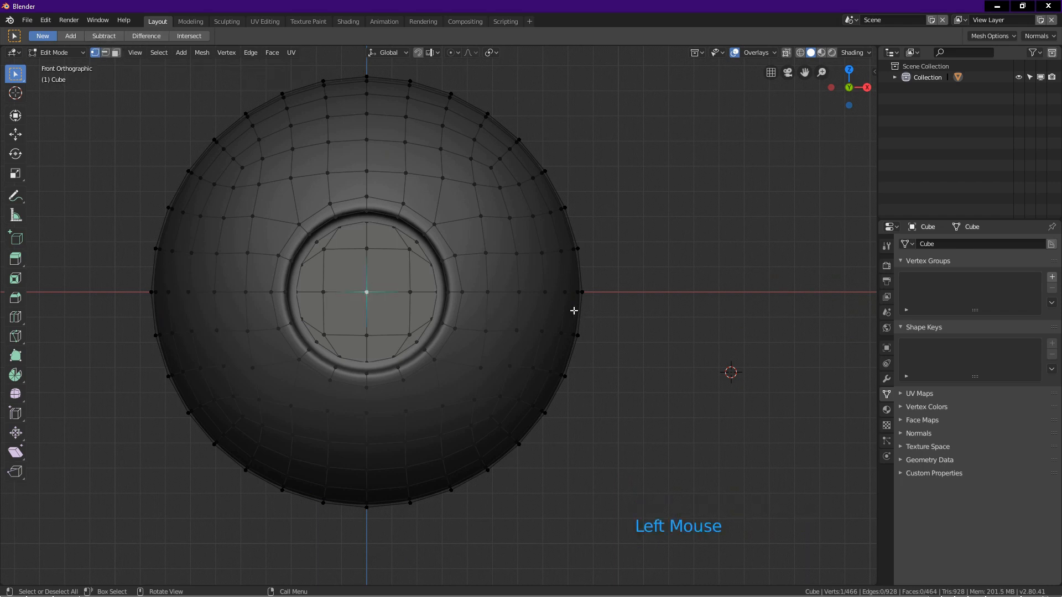
{"action": "key", "text": "ctrl"}
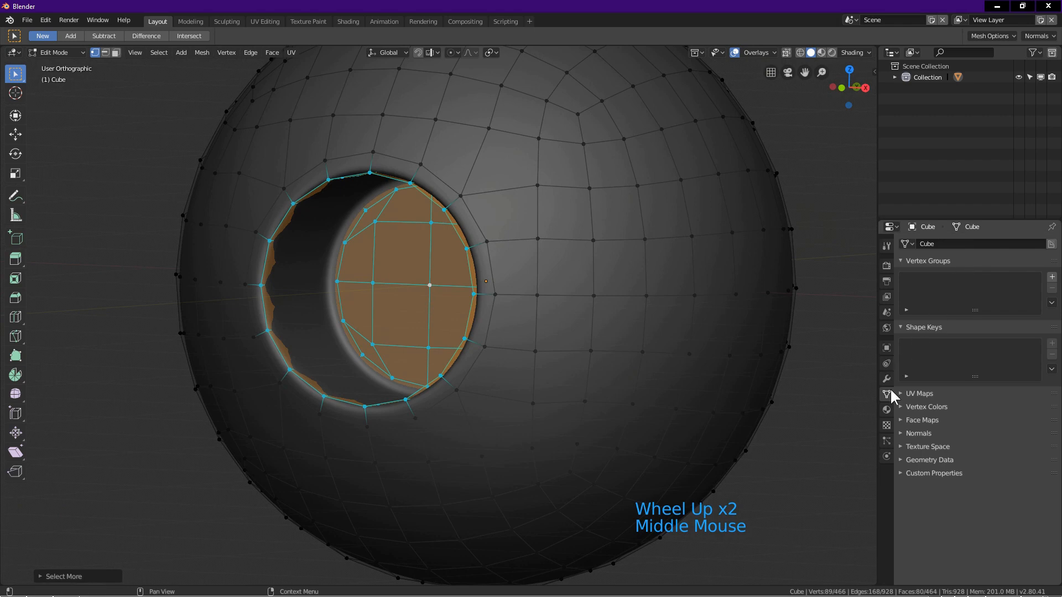
{"action": "left_click", "coordinate": [885, 378]}
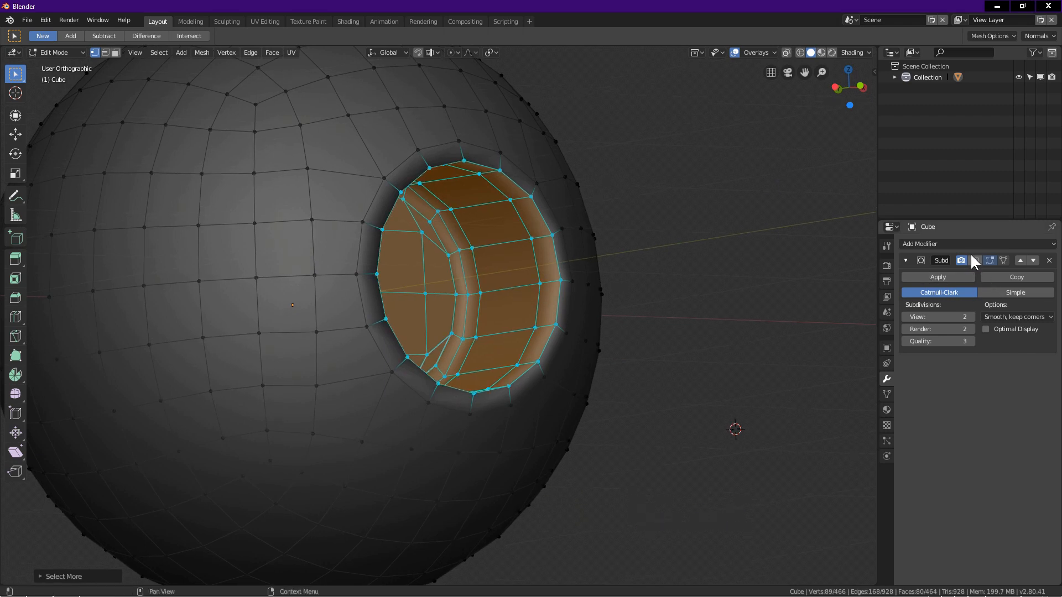
{"action": "scroll", "scroll_direction": "down", "scroll_amount": 3}
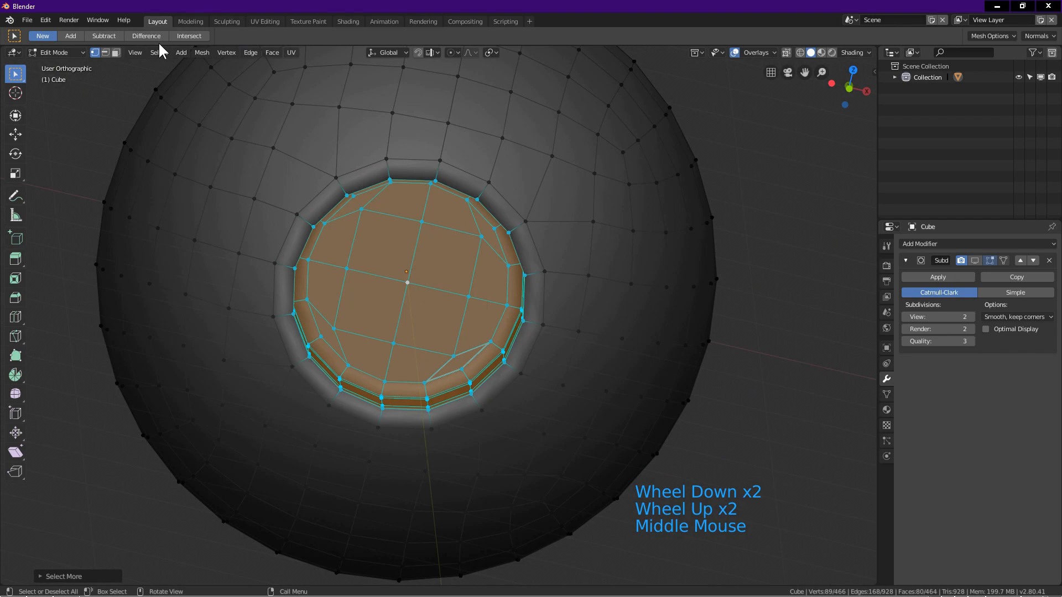
{"action": "left_click", "coordinate": [158, 52]}
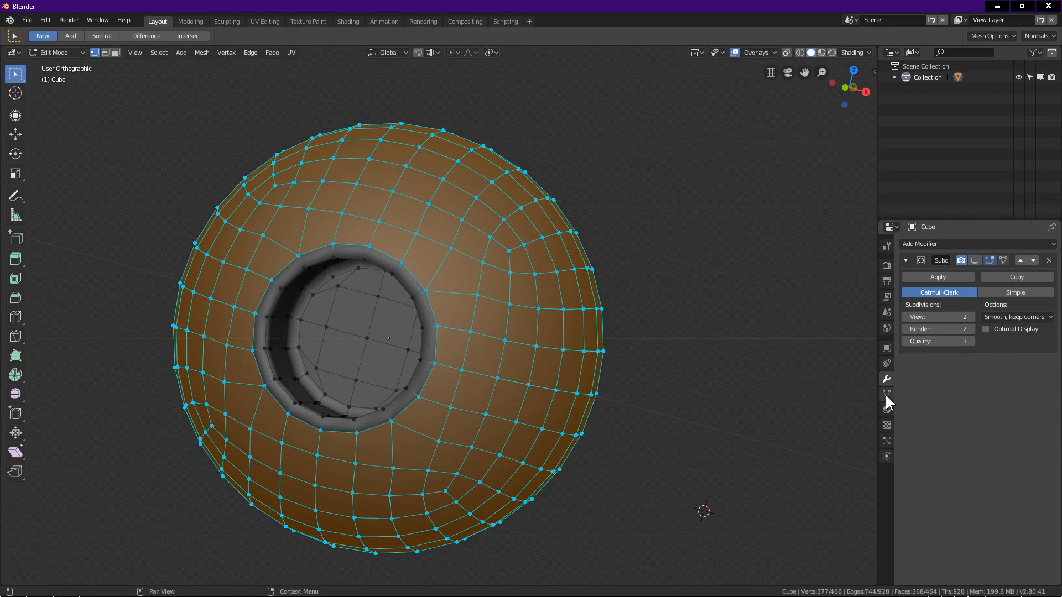
{"action": "mouse_move", "coordinate": [885, 394]}
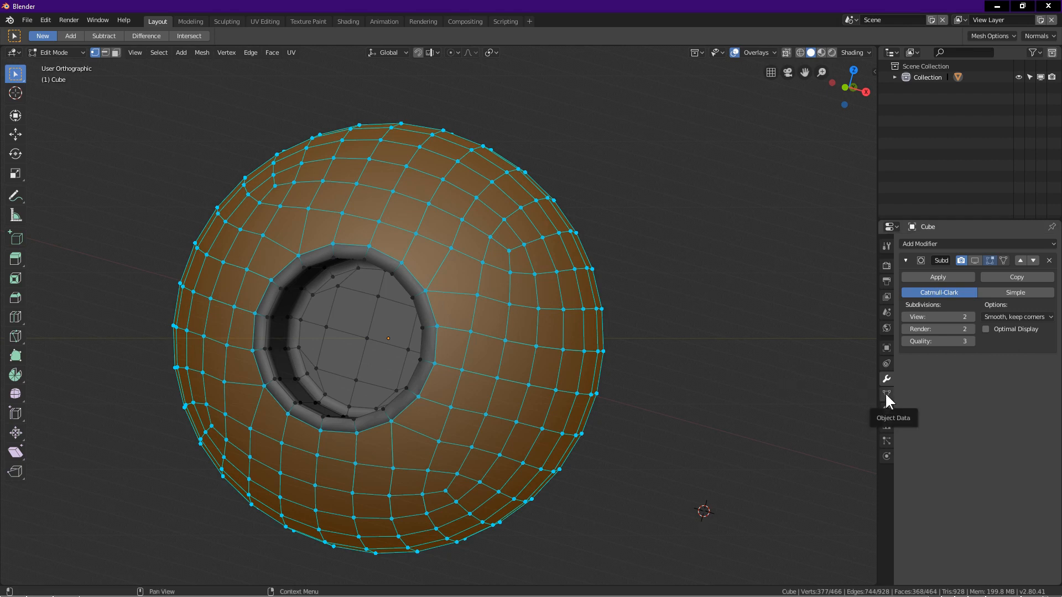
Step: Create a new vertex group named Group and assign the selected outer-surface vertices to it
{"action": "left_click", "coordinate": [886, 394]}
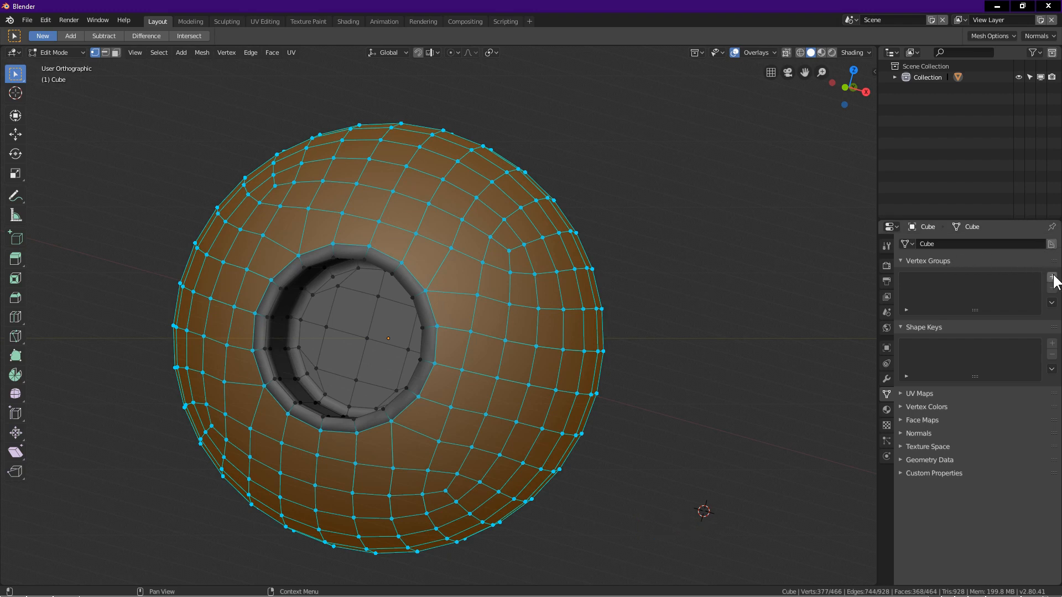
{"action": "left_click", "coordinate": [1051, 277]}
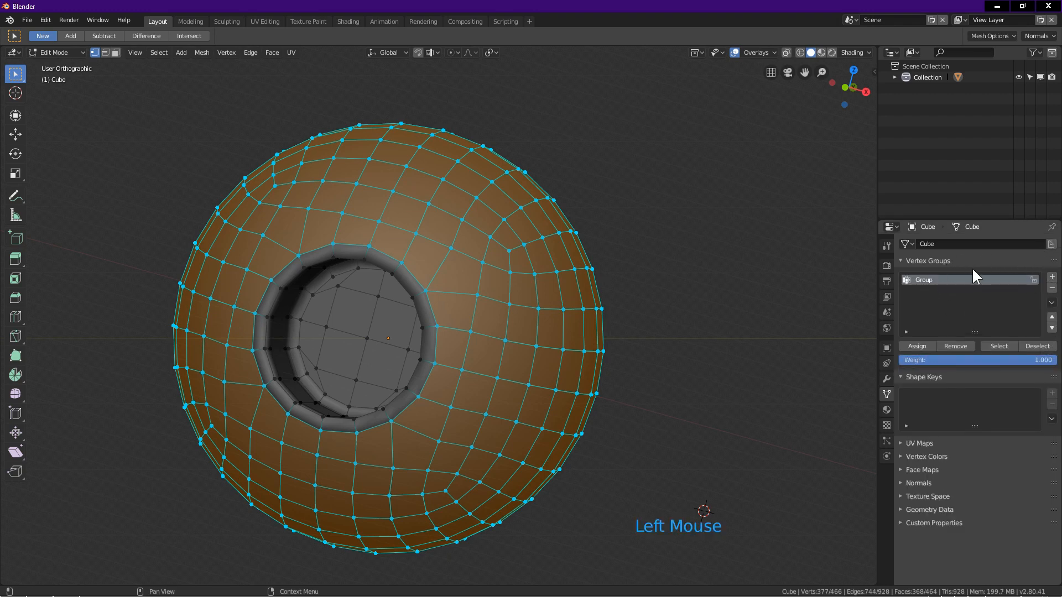
{"action": "left_click", "coordinate": [917, 346]}
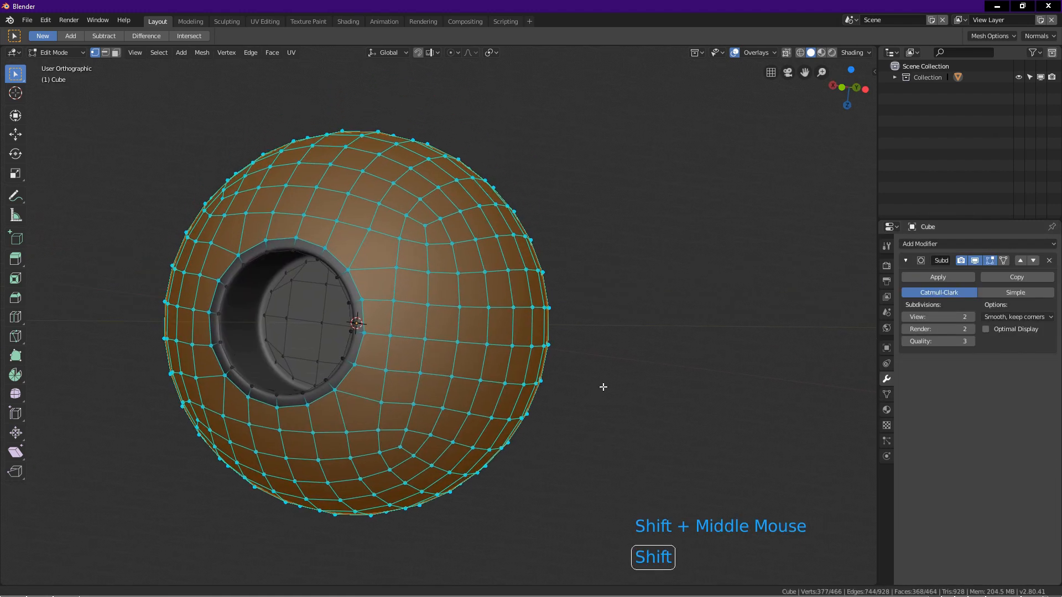
Step: Add a Plain Axes empty at the sphere's centre and reselect the Cube in the Outliner
{"action": "left_click_drag", "start_coordinate": [603, 387], "coordinate": [607, 388]}
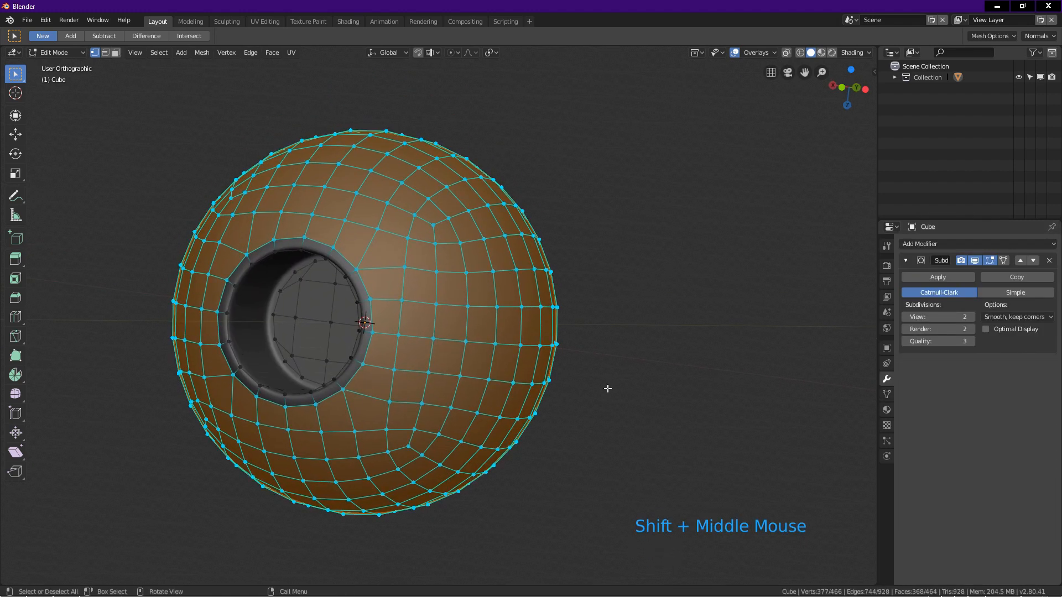
{"action": "key", "text": "Tab"}
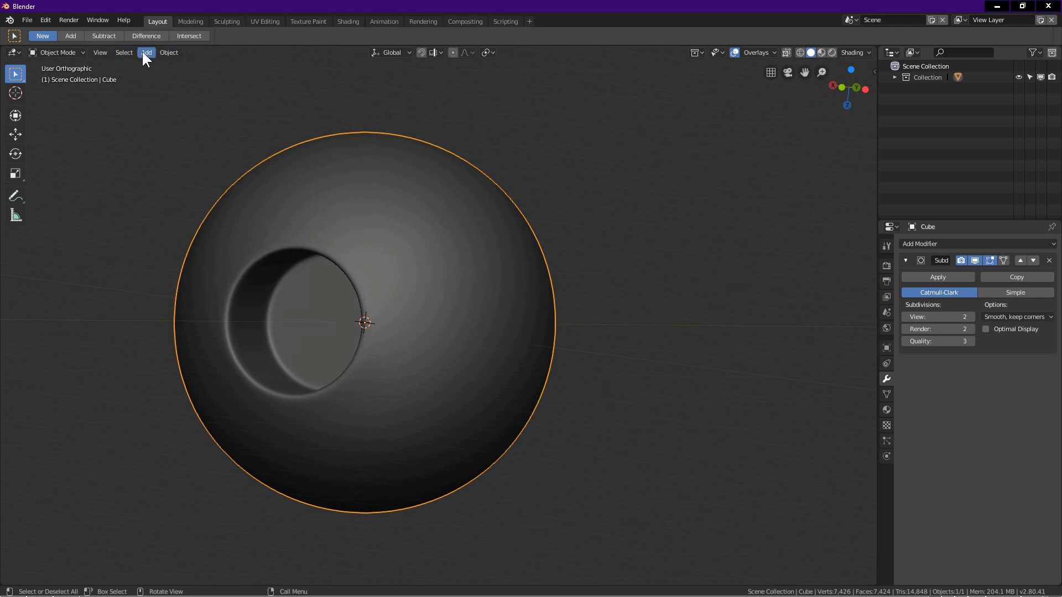
{"action": "left_click", "coordinate": [147, 52]}
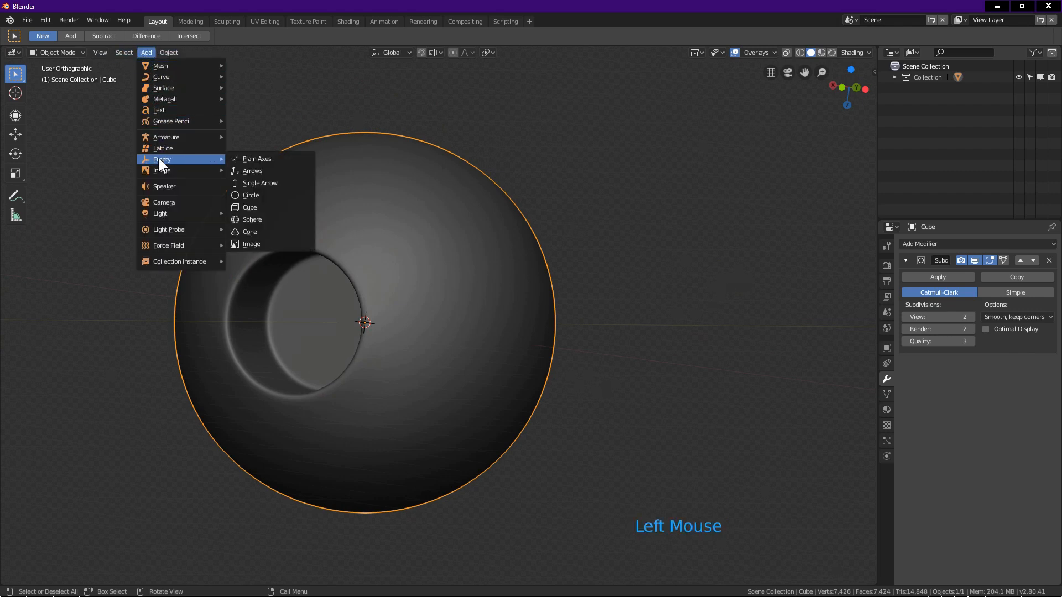
{"action": "left_click", "coordinate": [251, 159]}
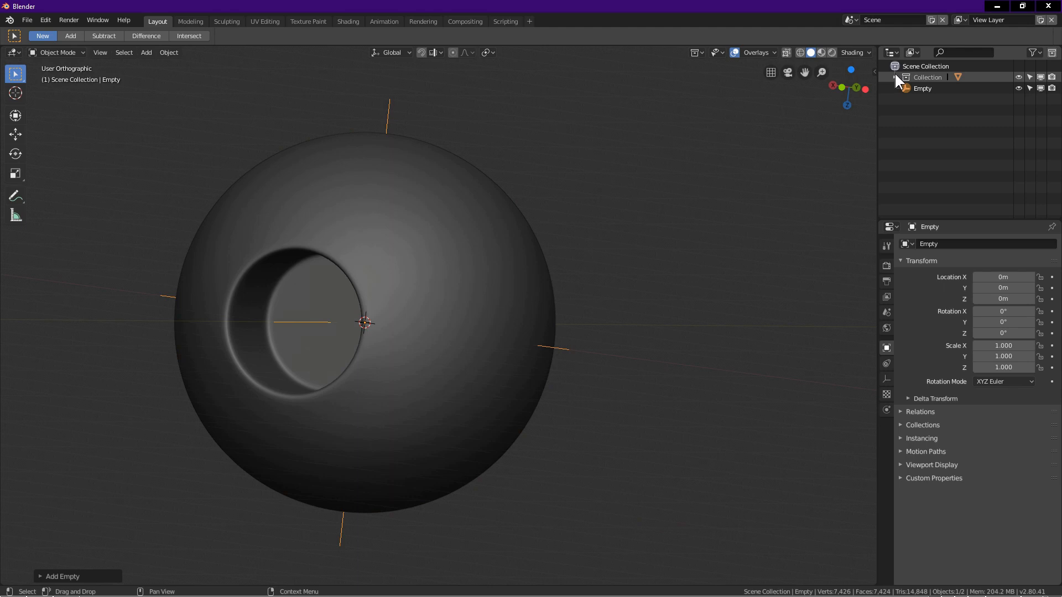
{"action": "left_click", "coordinate": [898, 77]}
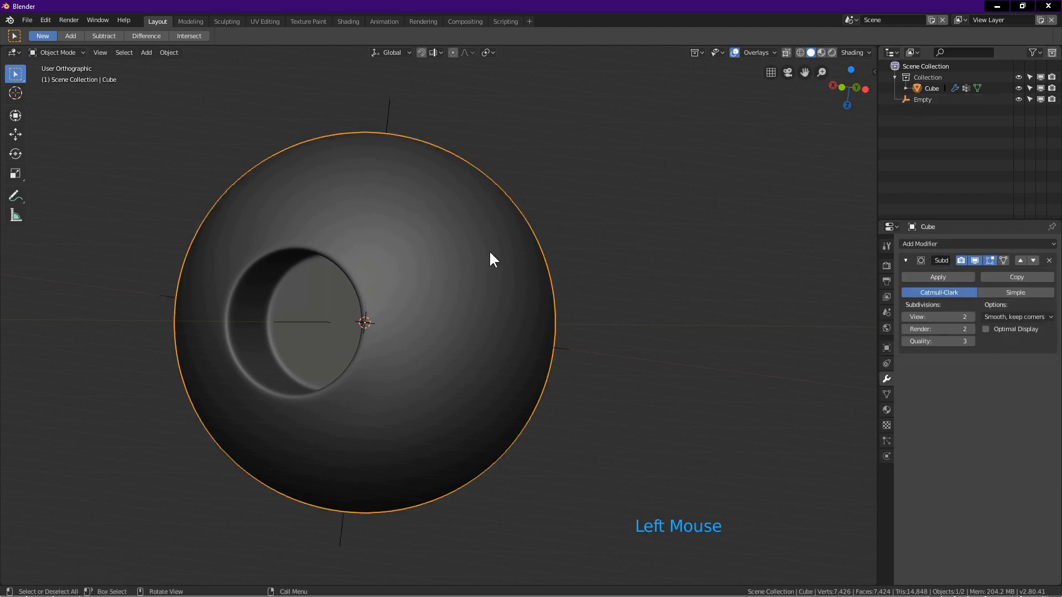
{"action": "mouse_move", "coordinate": [886, 378]}
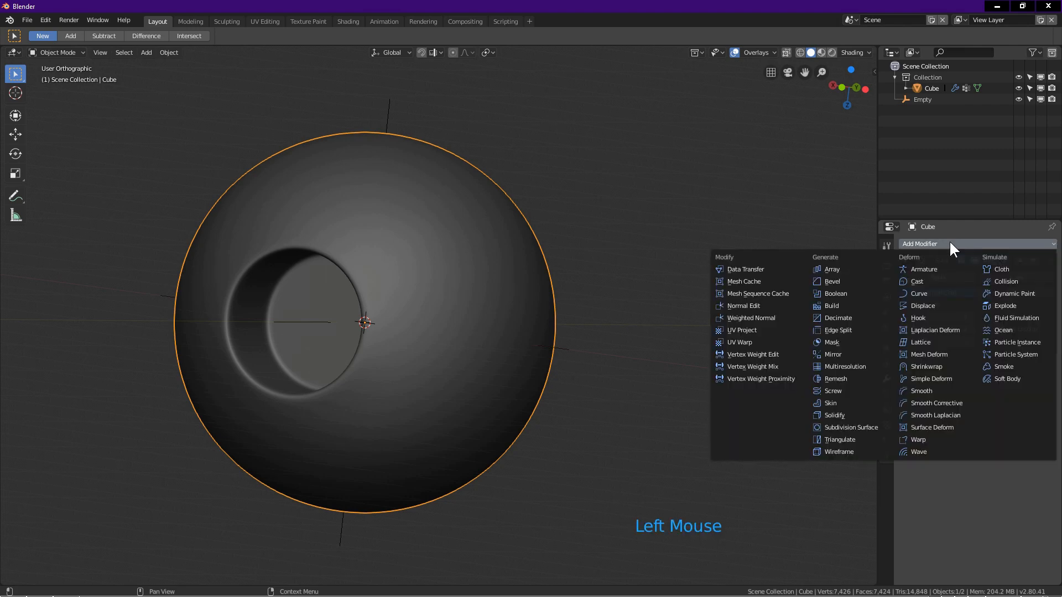
Step: Add a Cast modifier at factor 1, vertex group 'Group', control object 'Empty'
{"action": "left_click", "coordinate": [916, 283]}
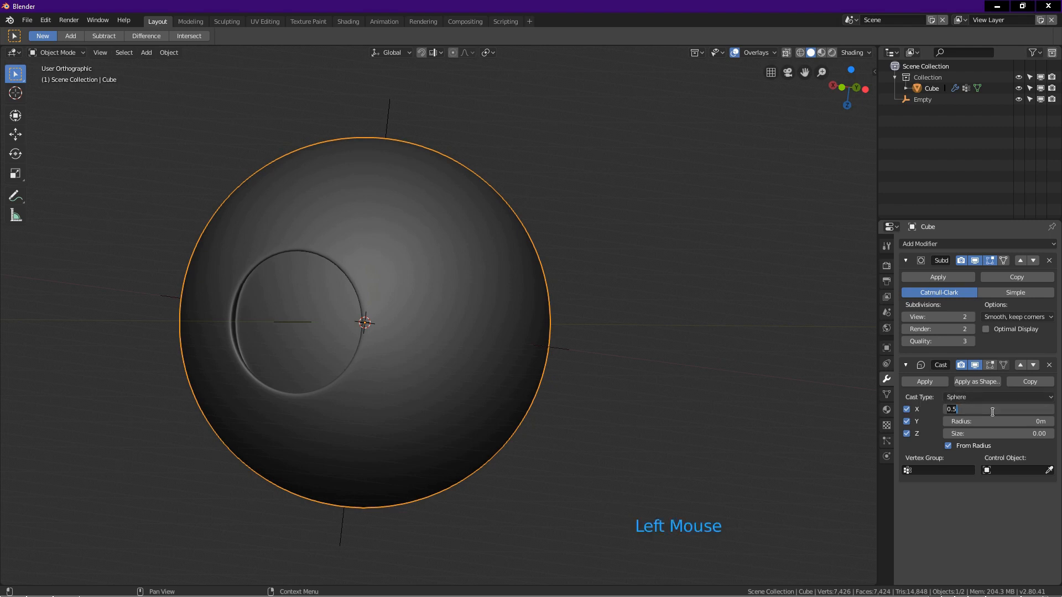
{"action": "type", "text": "1.00"}
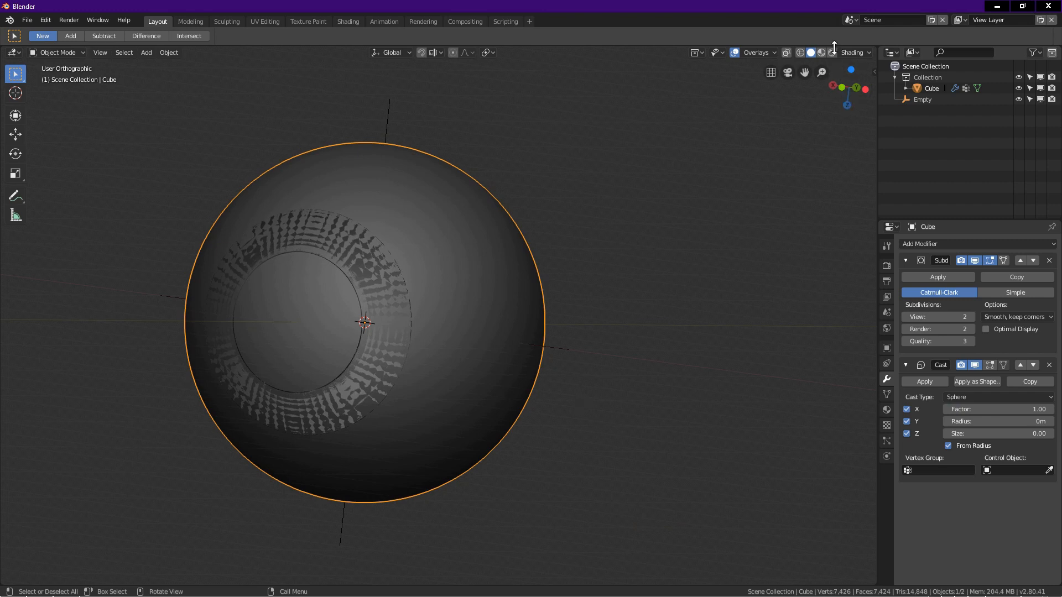
{"action": "left_click", "coordinate": [942, 470]}
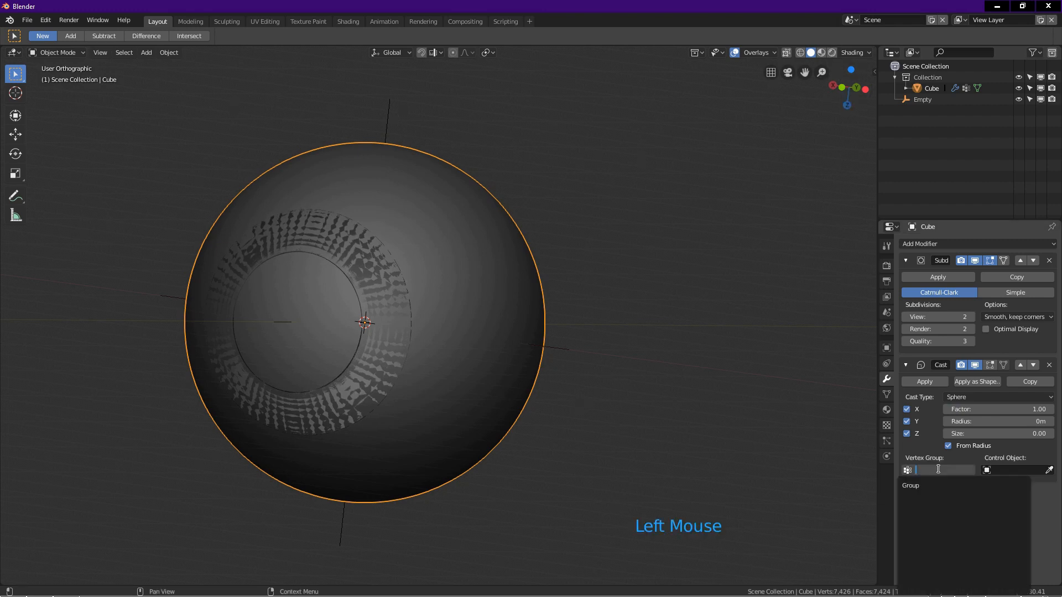
{"action": "left_click", "coordinate": [911, 486]}
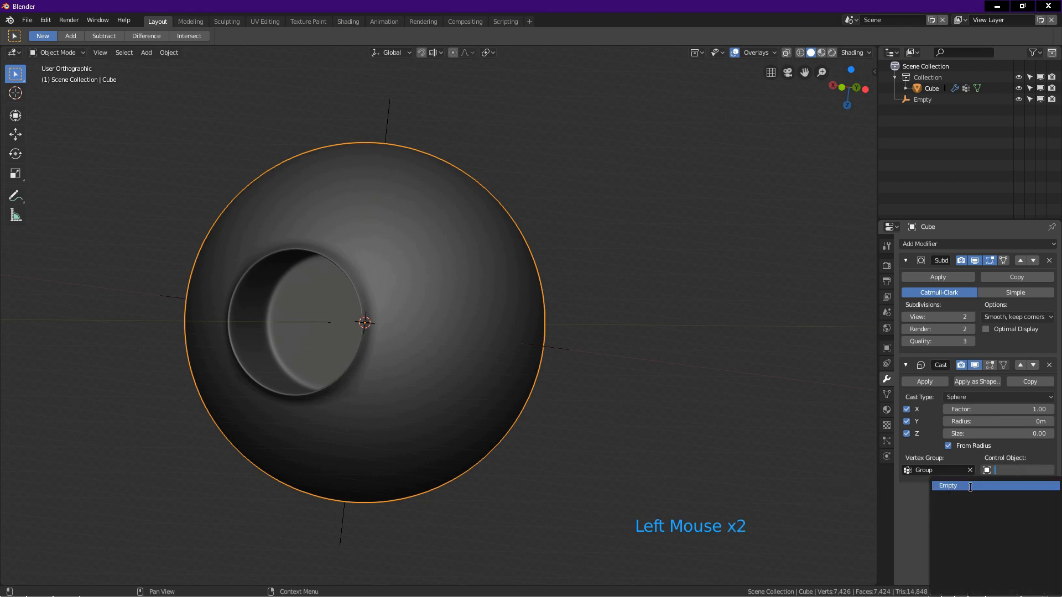
{"action": "left_click", "coordinate": [947, 486]}
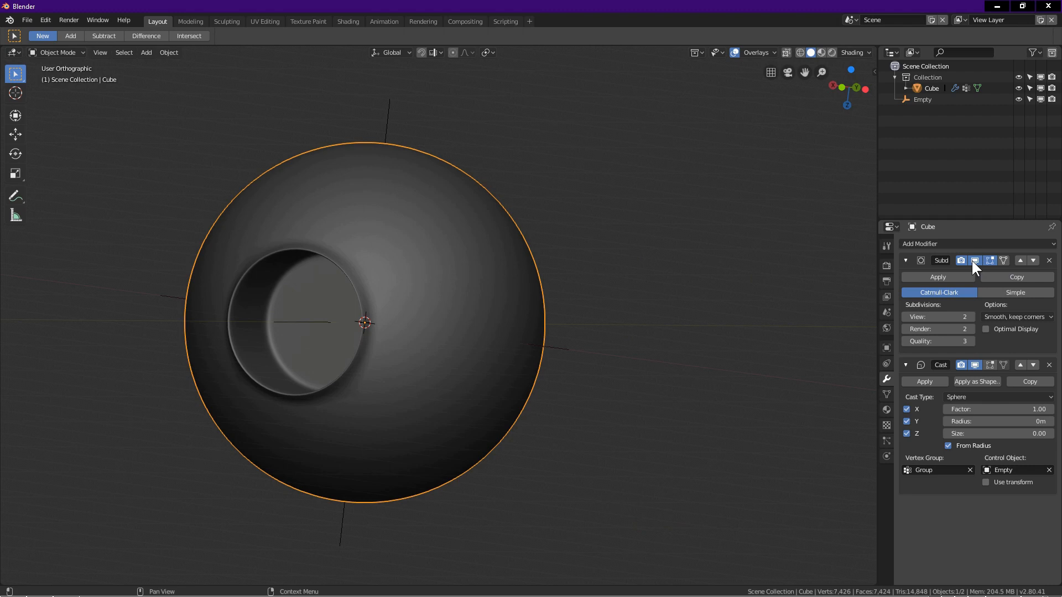
{"action": "mouse_move", "coordinate": [974, 260]}
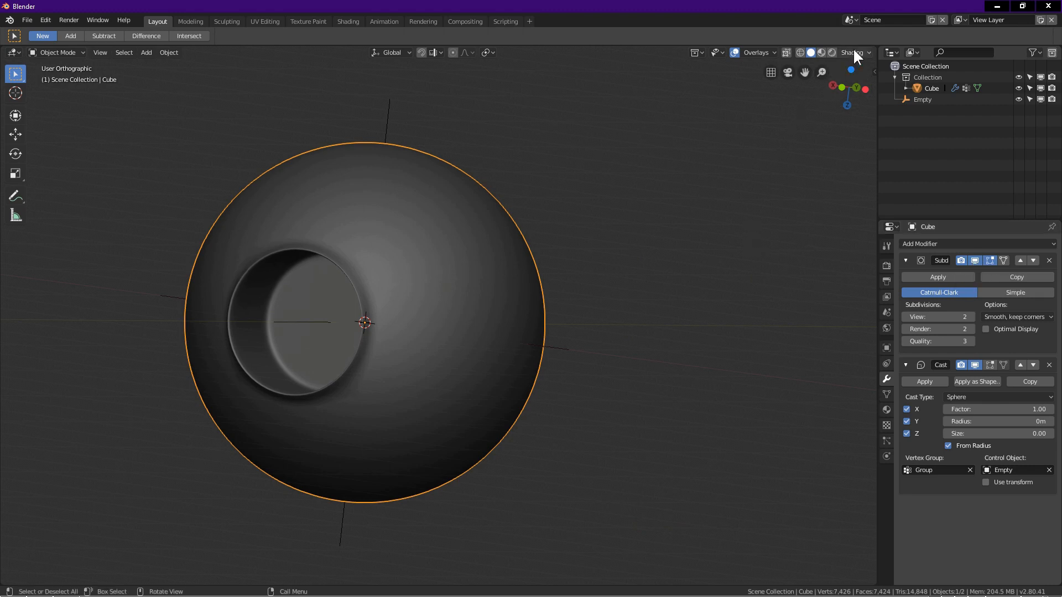
Step: Switch viewport shading to the striped MatCap and inspect the reflections into the hole
{"action": "left_click", "coordinate": [832, 52]}
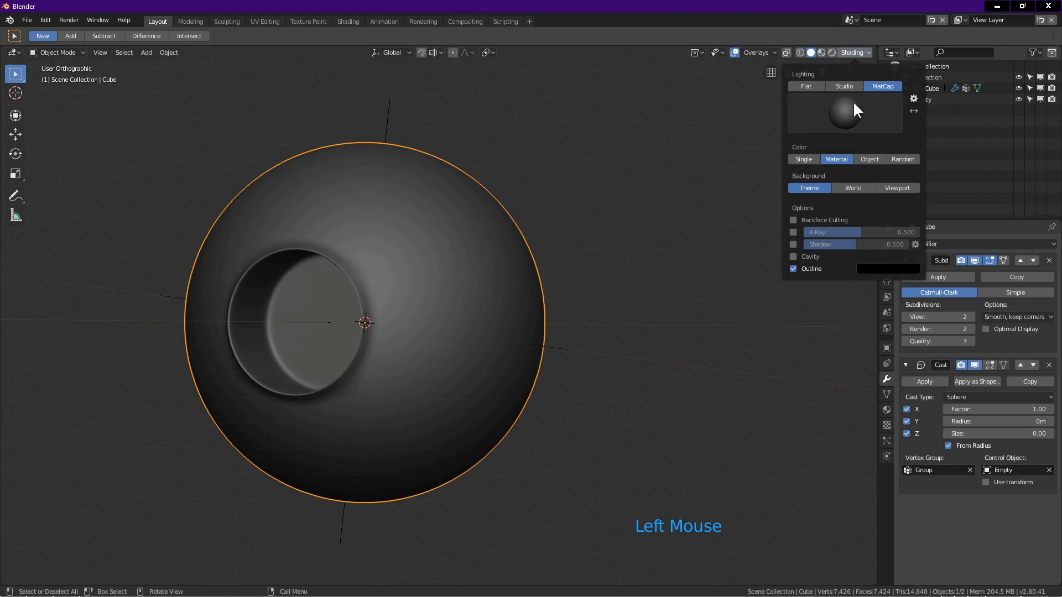
{"action": "left_click", "coordinate": [846, 113]}
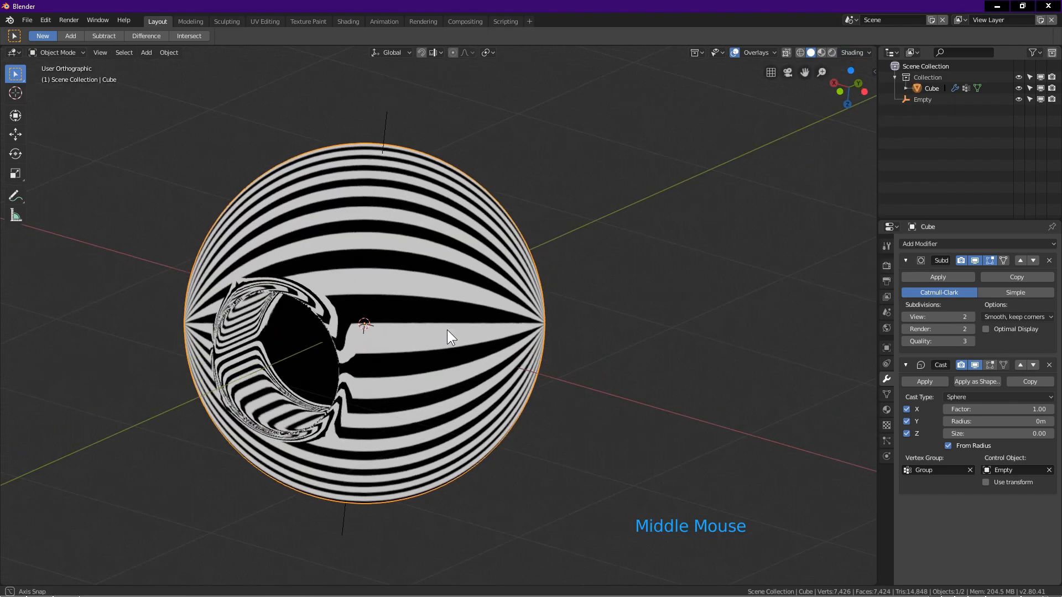
{"action": "left_click_drag", "start_coordinate": [452, 337], "coordinate": [363, 255]}
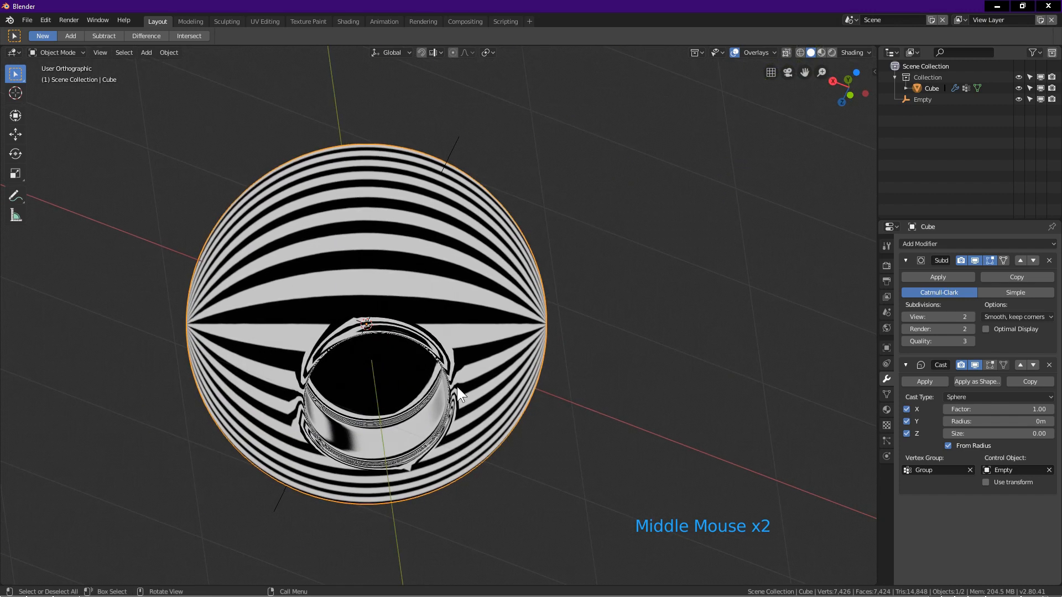
{"action": "left_click_drag", "start_coordinate": [460, 395], "coordinate": [335, 400]}
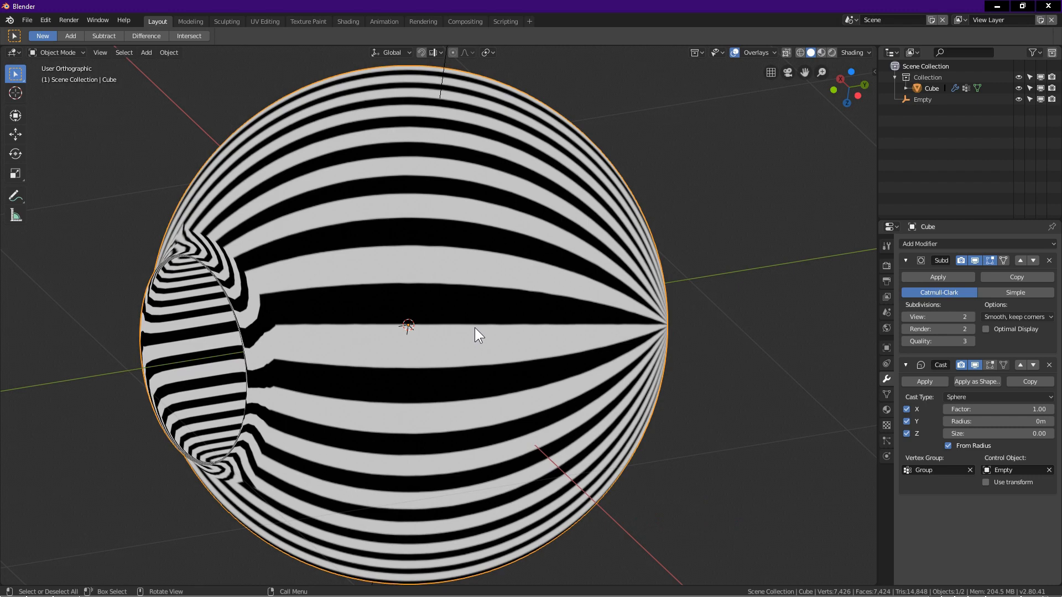
Step: From the side view, move the Empty along the Y axis
{"action": "key", "text": "KP_3"}
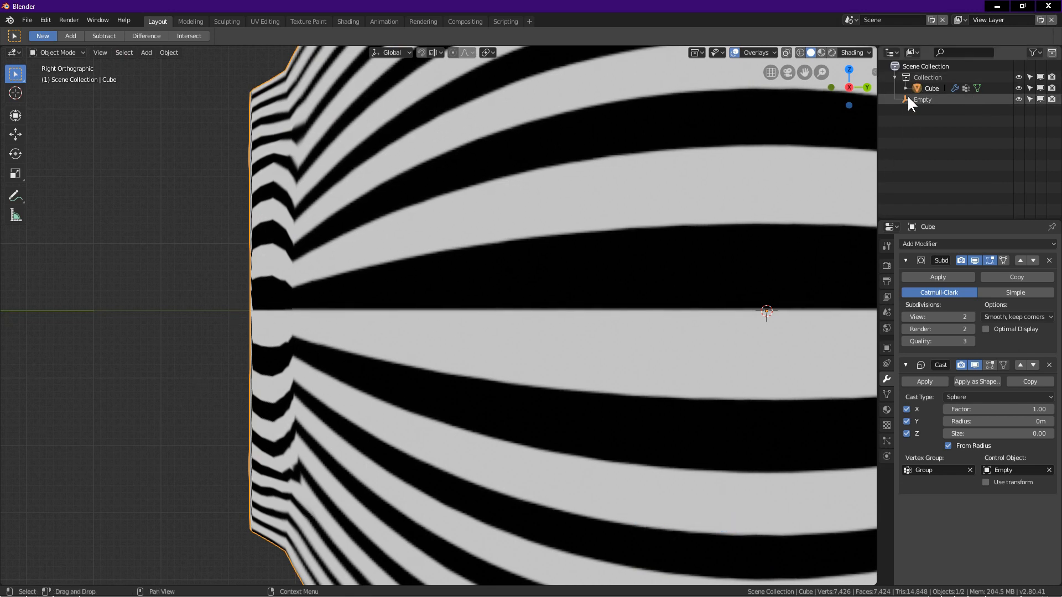
{"action": "left_click", "coordinate": [923, 100]}
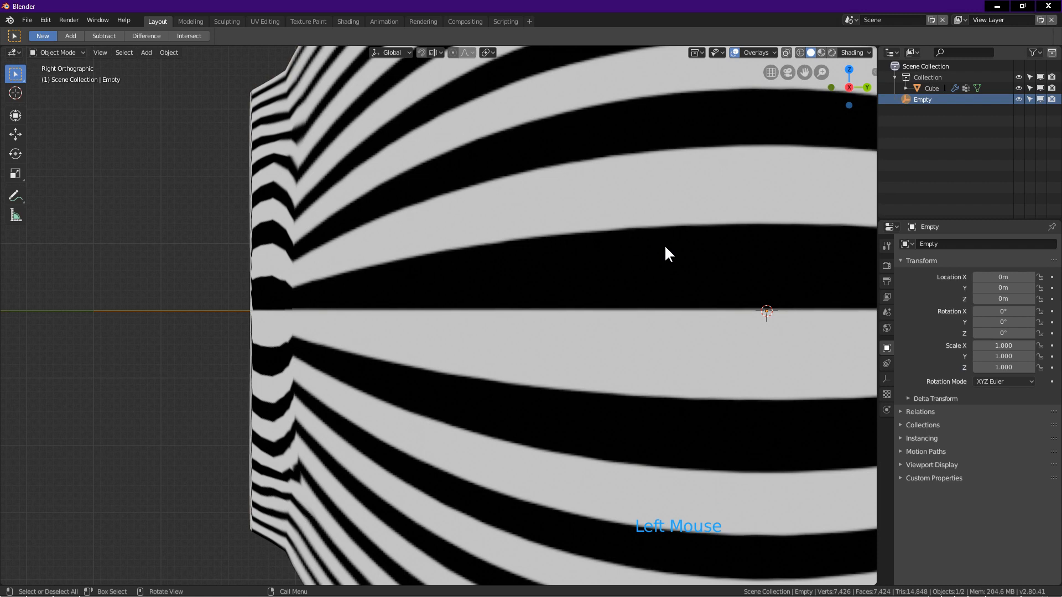
{"action": "key", "text": "g"}
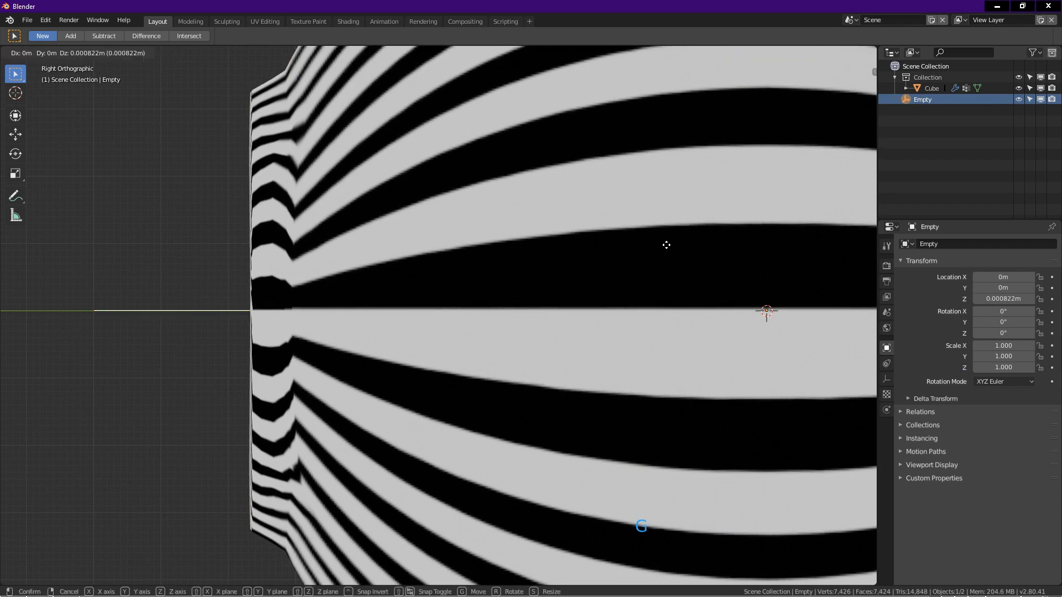
{"action": "key", "text": "y"}
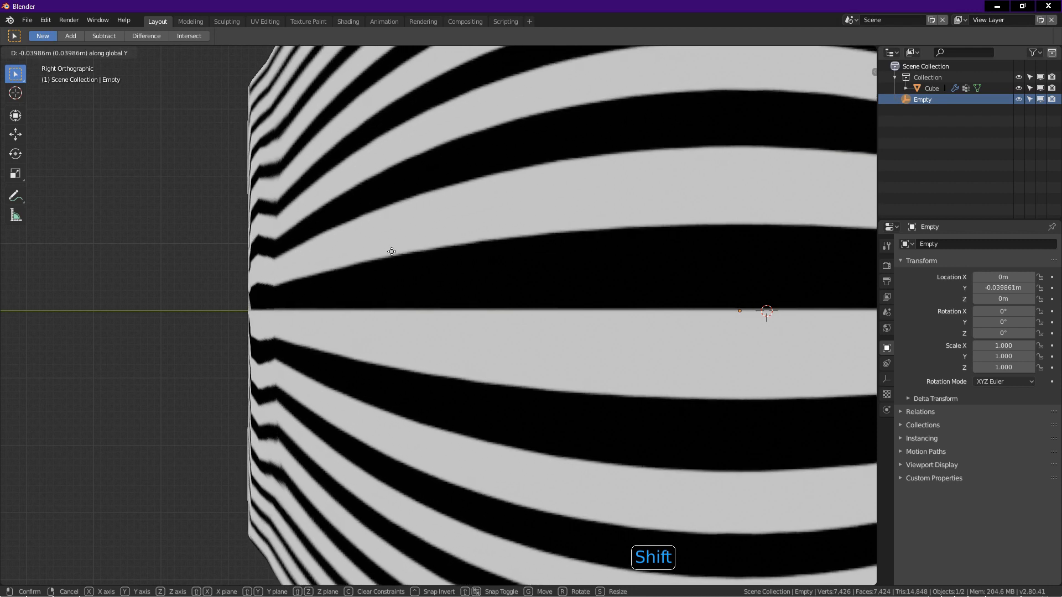
{"action": "mouse_move", "coordinate": [274, 252]}
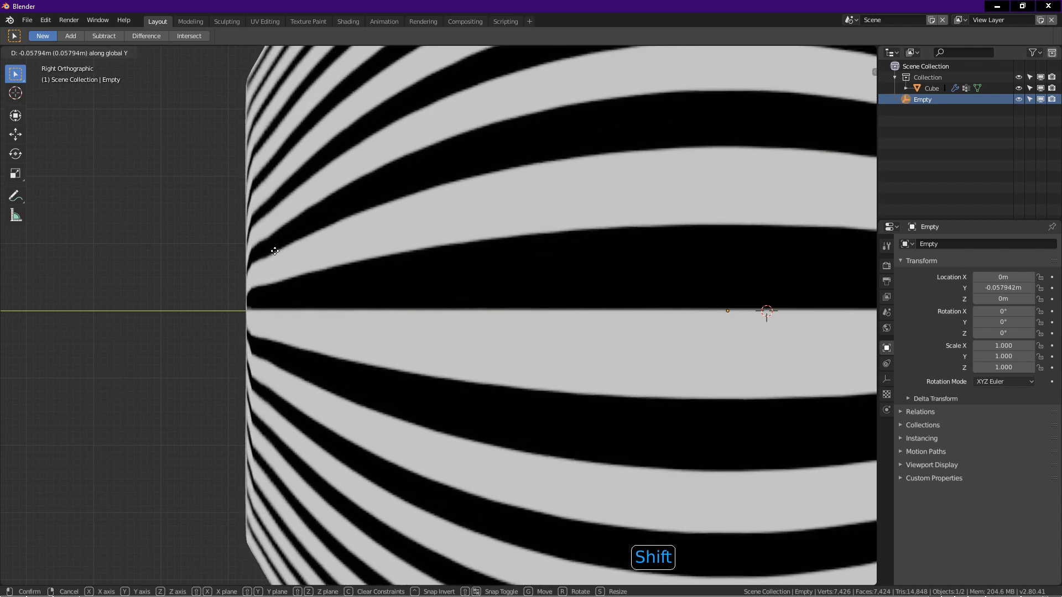
{"action": "mouse_move", "coordinate": [267, 257]}
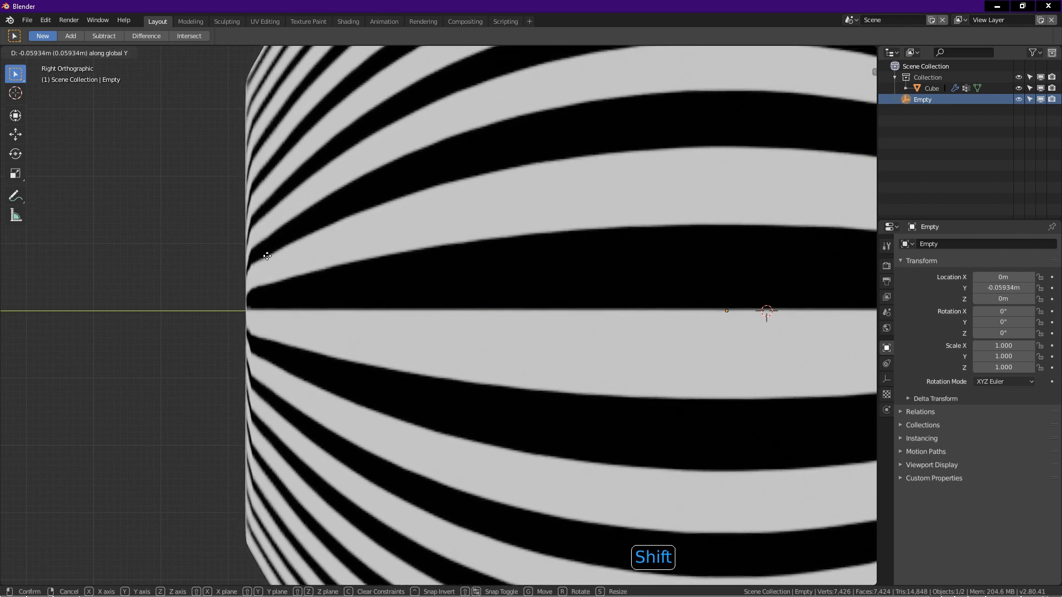
{"action": "mouse_move", "coordinate": [162, 235]}
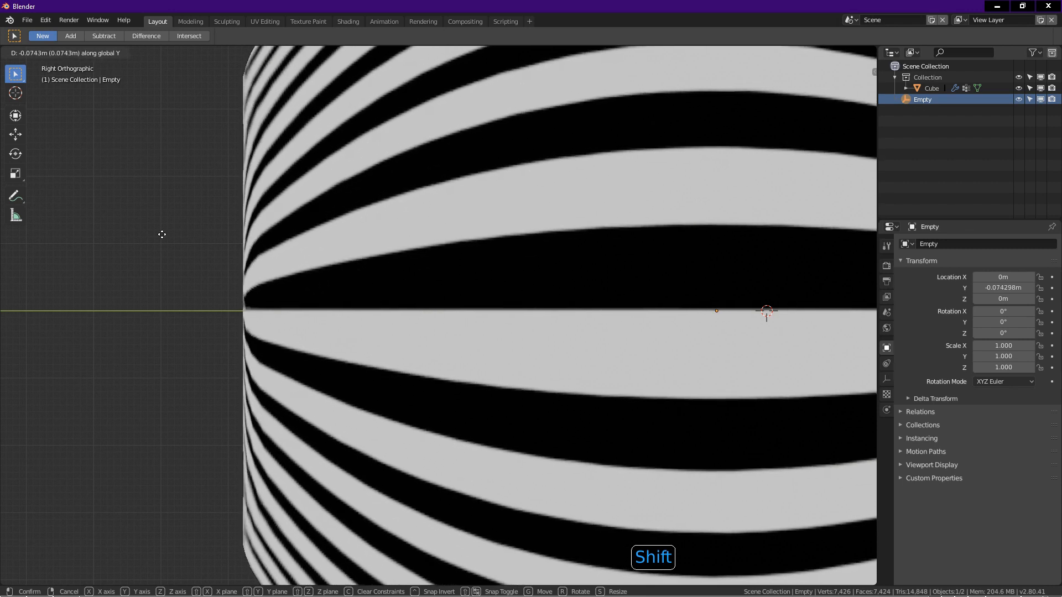
{"action": "mouse_move", "coordinate": [299, 257]}
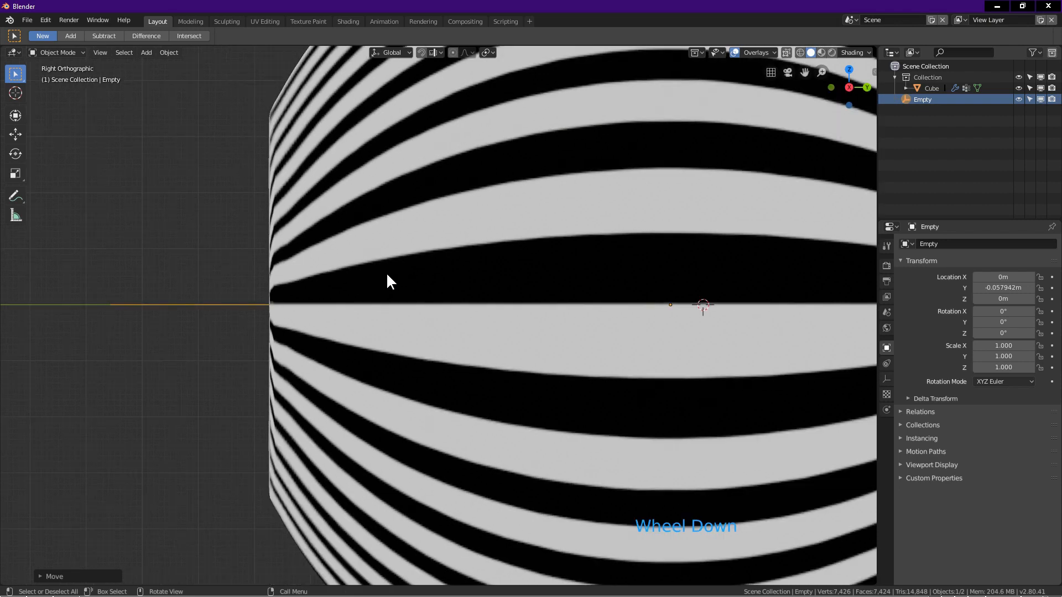
{"action": "scroll", "scroll_direction": "up", "scroll_amount": 3}
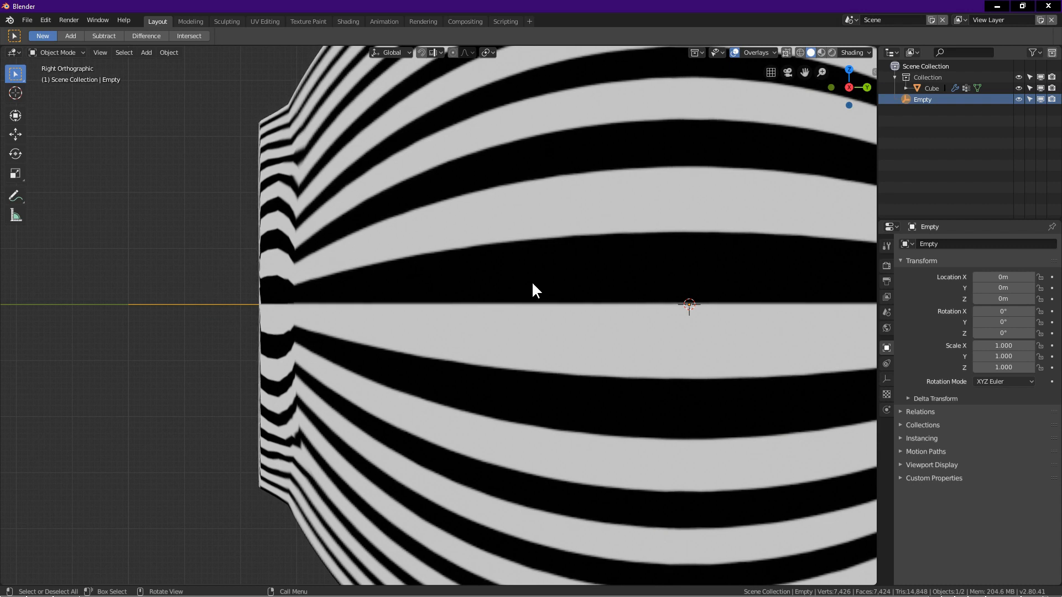
{"action": "mouse_move", "coordinate": [450, 290]}
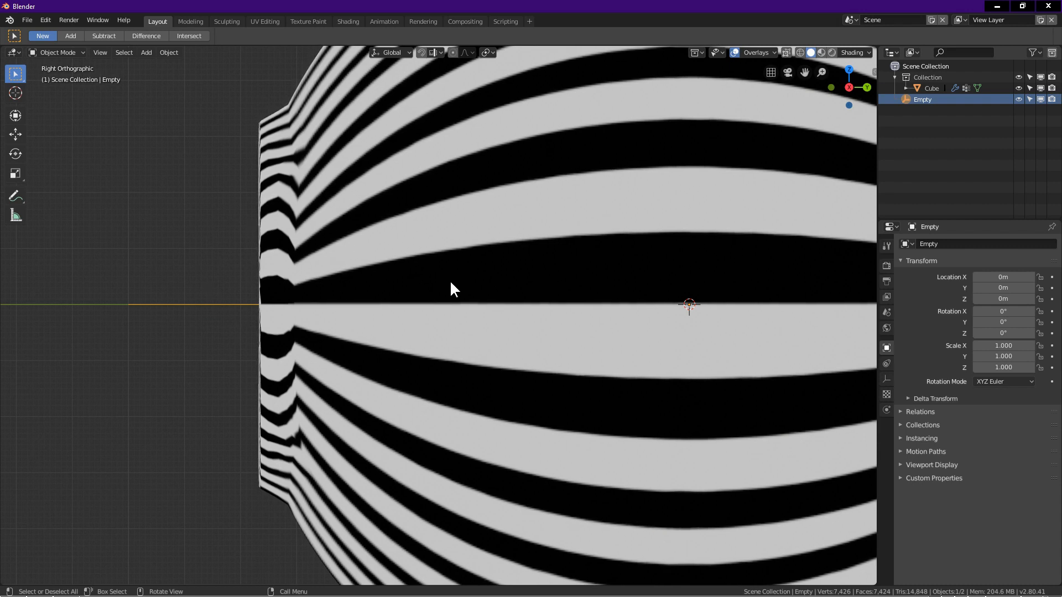
Step: Fine-tune the Empty's Y position to about -0.063 m so the stripes run straight
{"action": "key", "text": "g"}
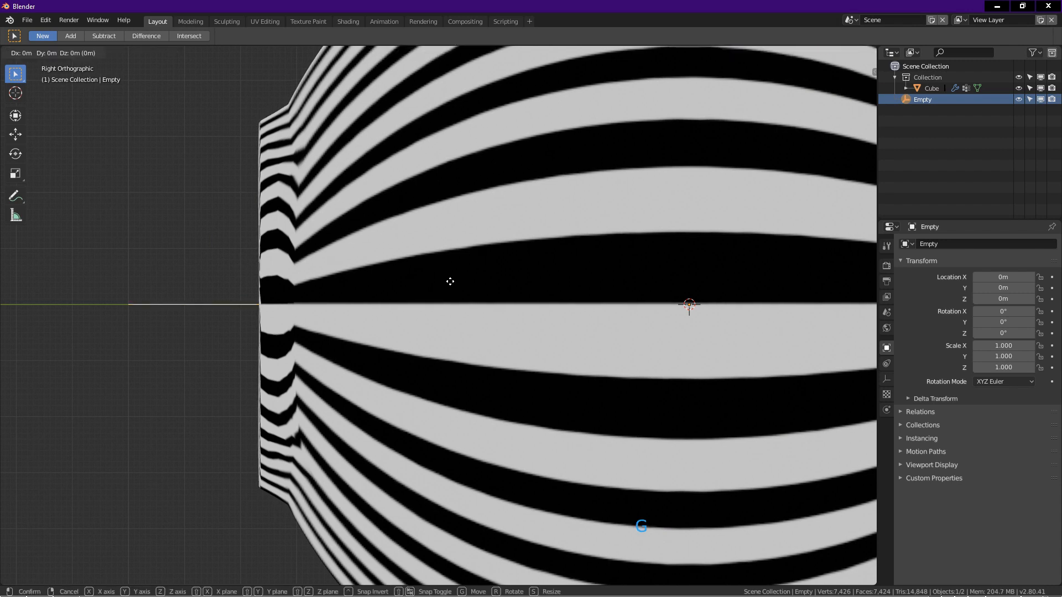
{"action": "key", "text": "shift"}
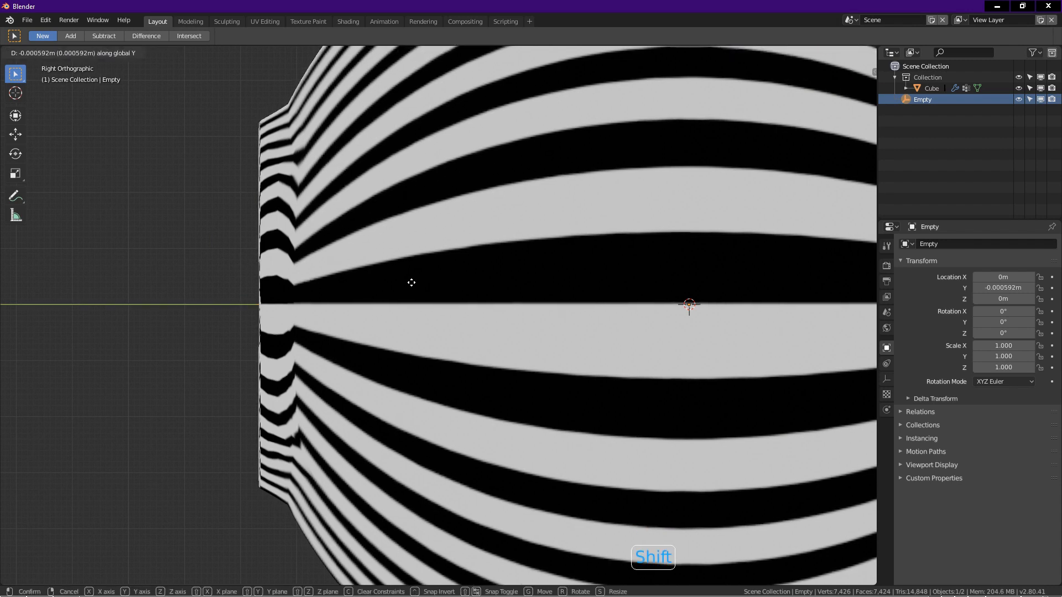
{"action": "mouse_move", "coordinate": [106, 241]}
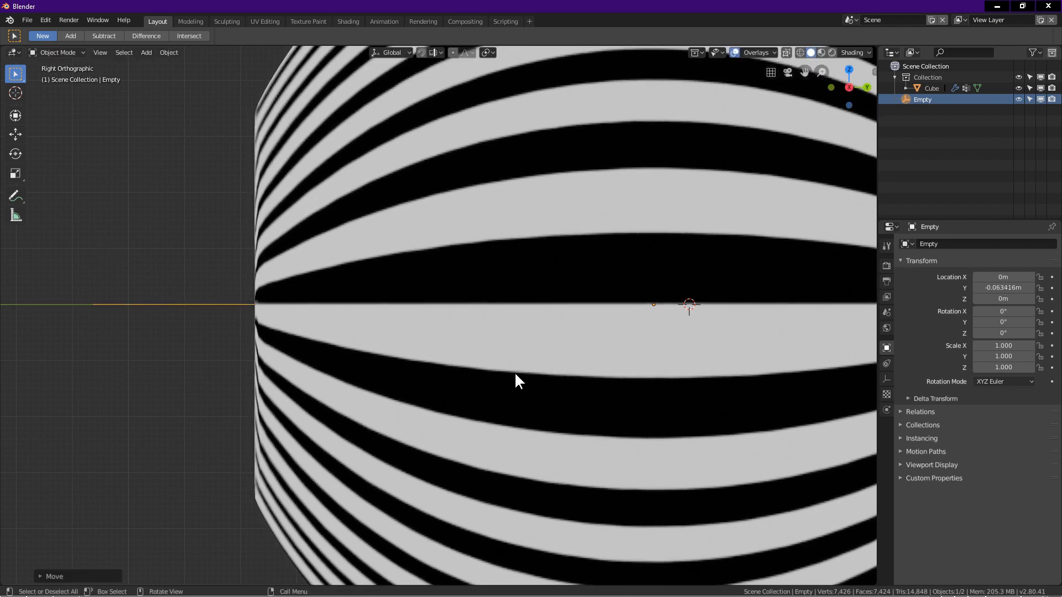
{"action": "scroll", "scroll_direction": "down", "scroll_amount": 3}
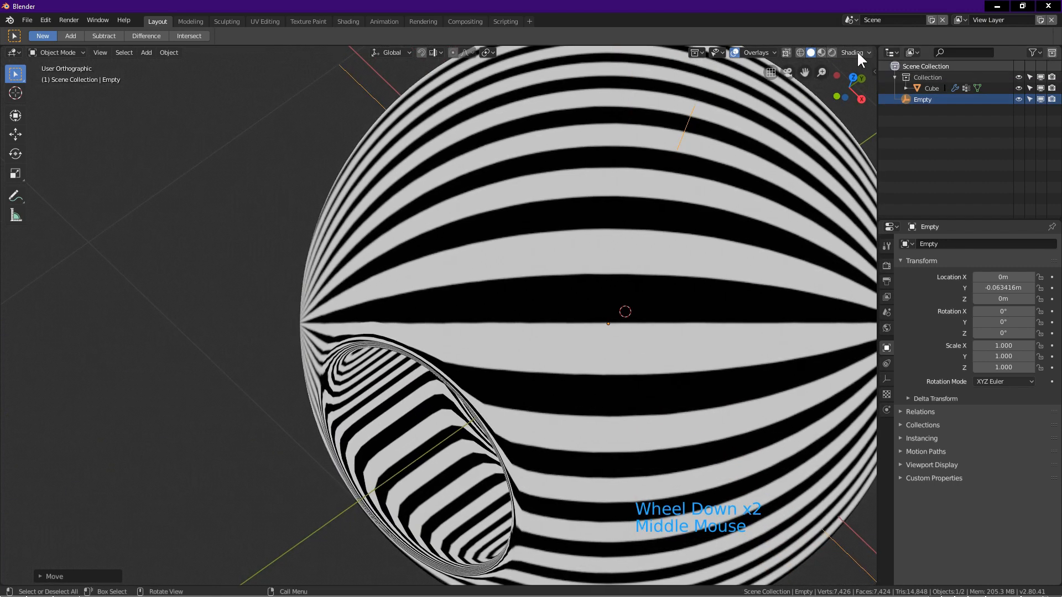
Step: Apply a glossy copper MatCap and orbit around the sphere to check reflections near the hole
{"action": "left_click", "coordinate": [870, 52]}
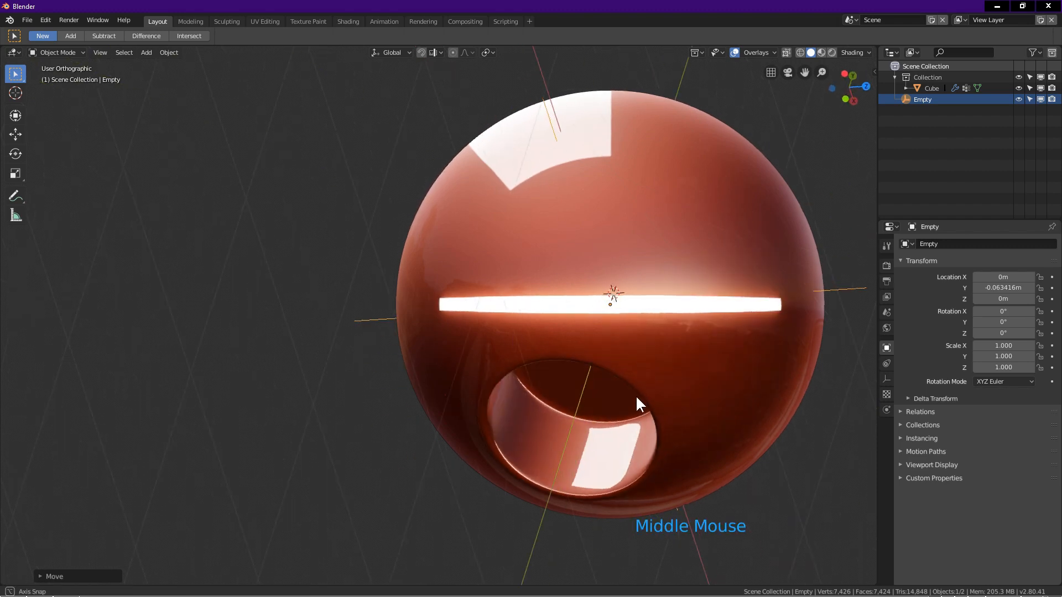
{"action": "left_click_drag", "start_coordinate": [640, 402], "coordinate": [590, 342]}
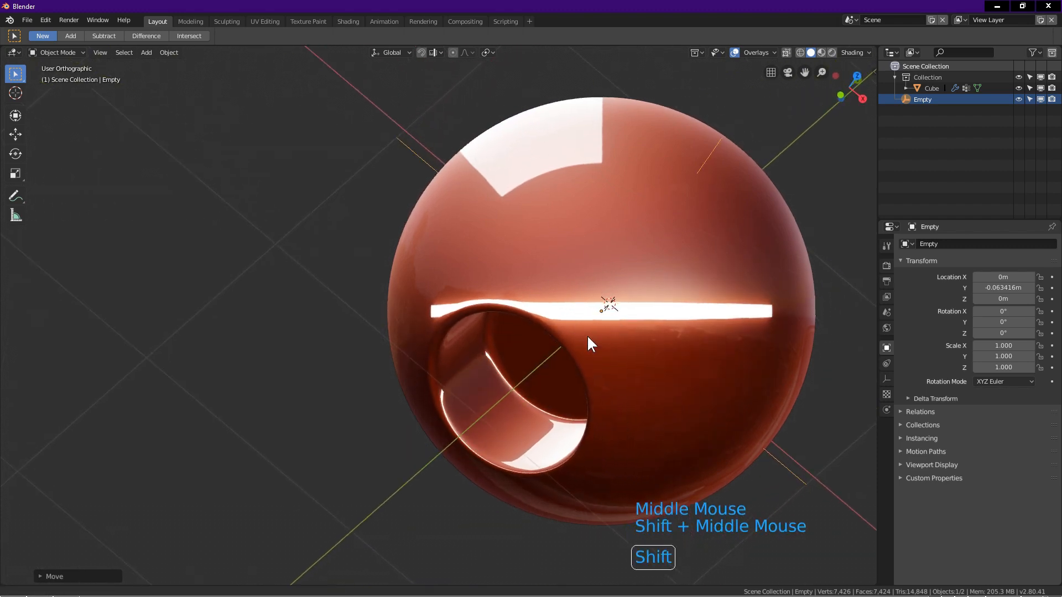
{"action": "left_click_drag", "start_coordinate": [589, 343], "coordinate": [466, 299]}
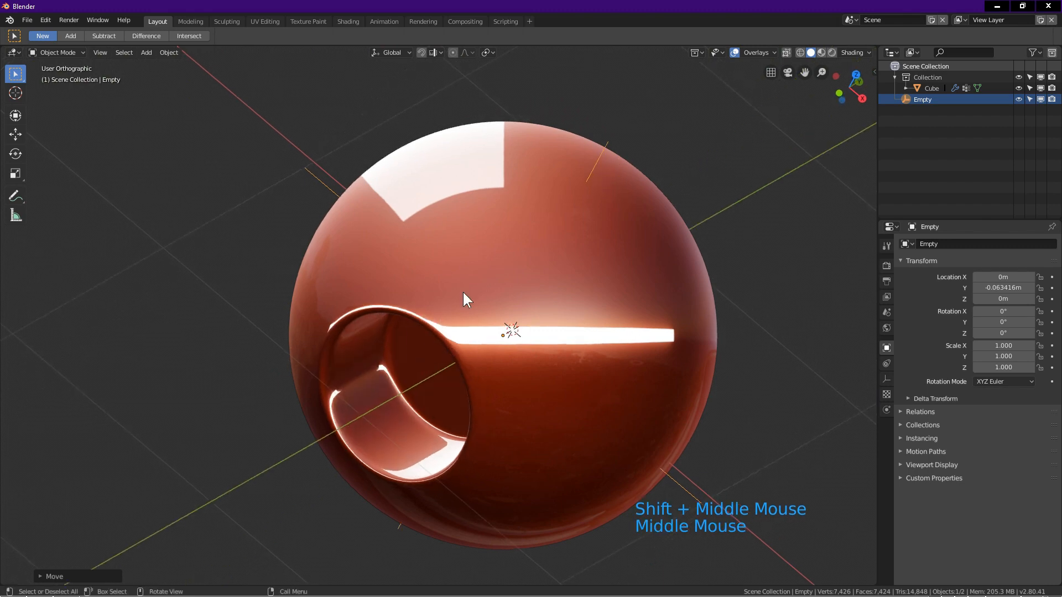
{"action": "left_click_drag", "start_coordinate": [467, 298], "coordinate": [502, 291]}
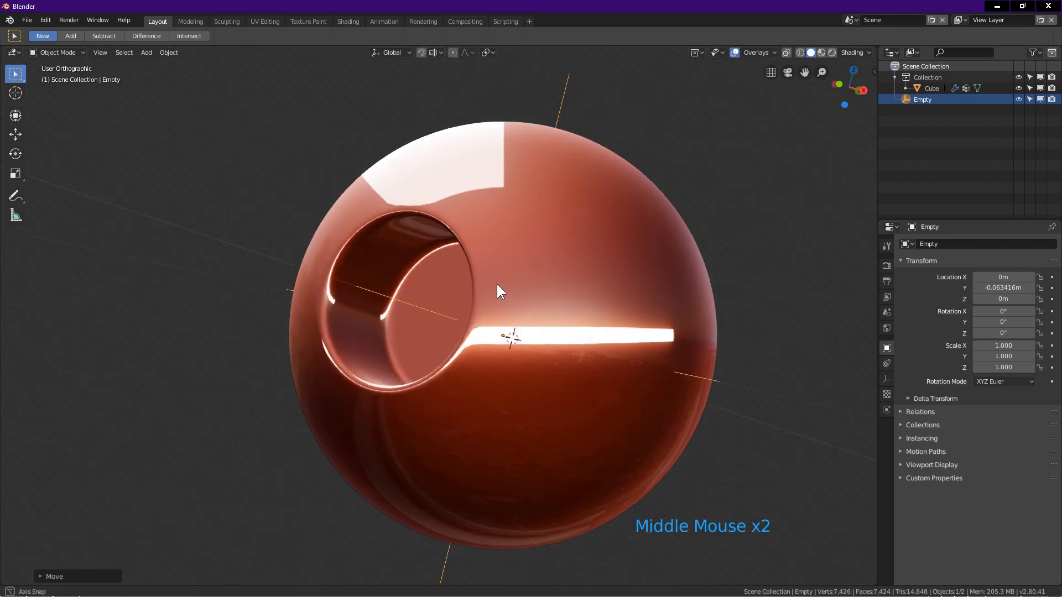
{"action": "left_click_drag", "start_coordinate": [497, 291], "coordinate": [647, 227]}
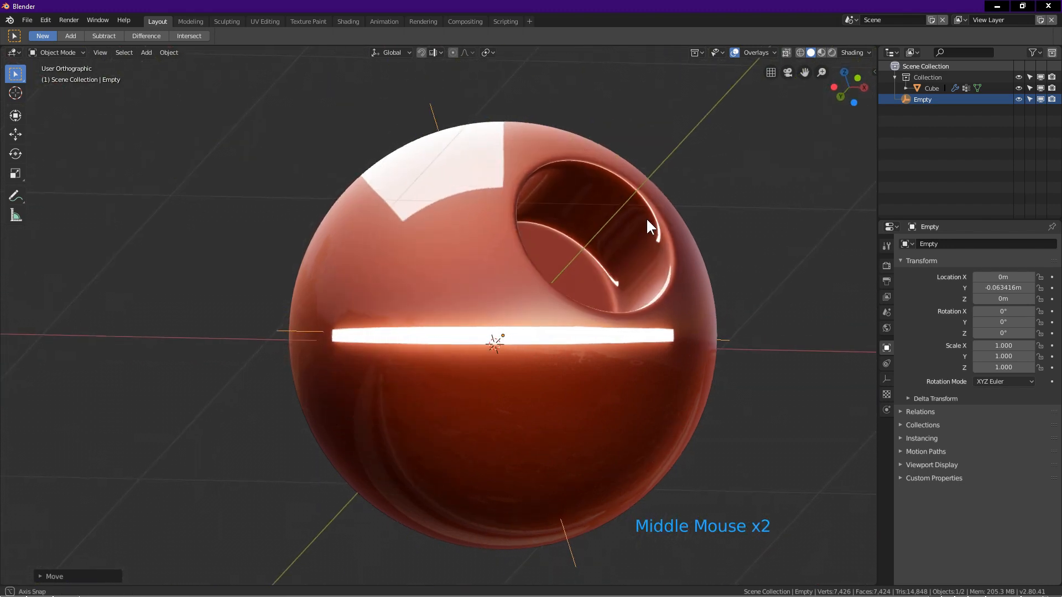
{"action": "left_click_drag", "start_coordinate": [647, 225], "coordinate": [529, 400]}
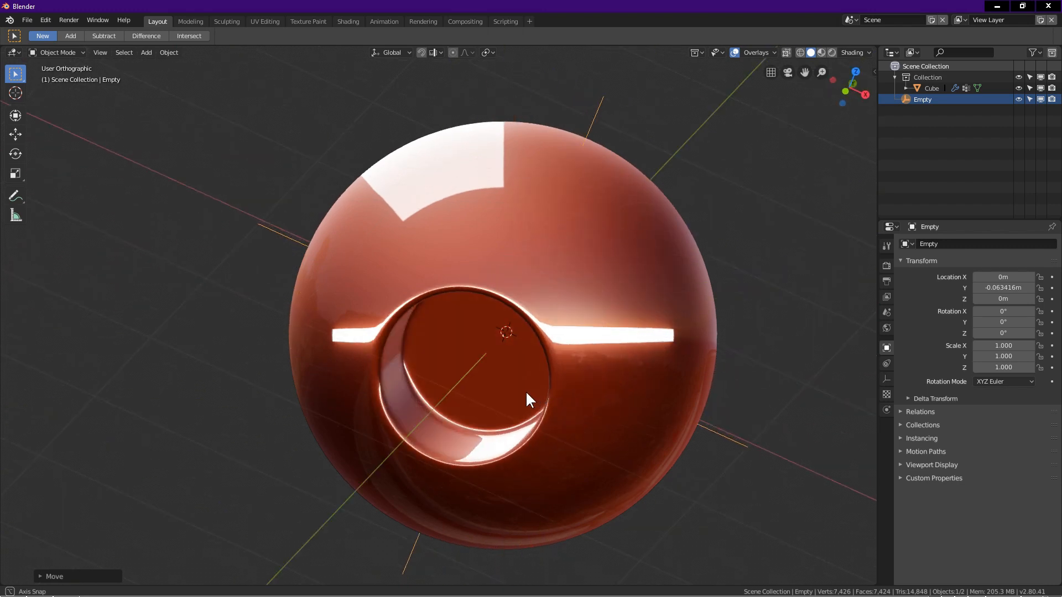
{"action": "left_click_drag", "start_coordinate": [529, 399], "coordinate": [453, 322]}
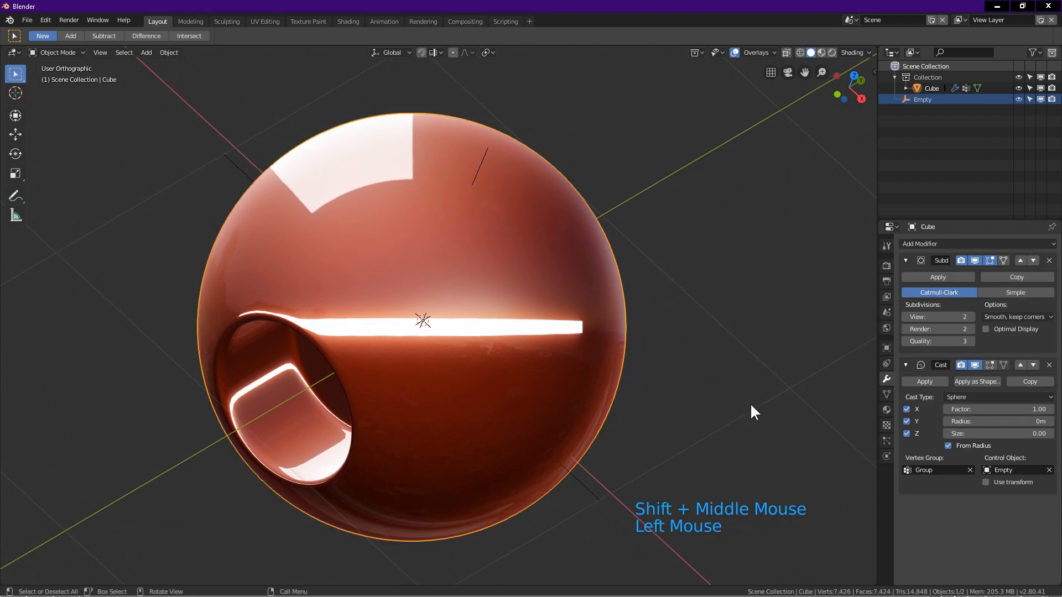
{"action": "mouse_move", "coordinate": [975, 365]}
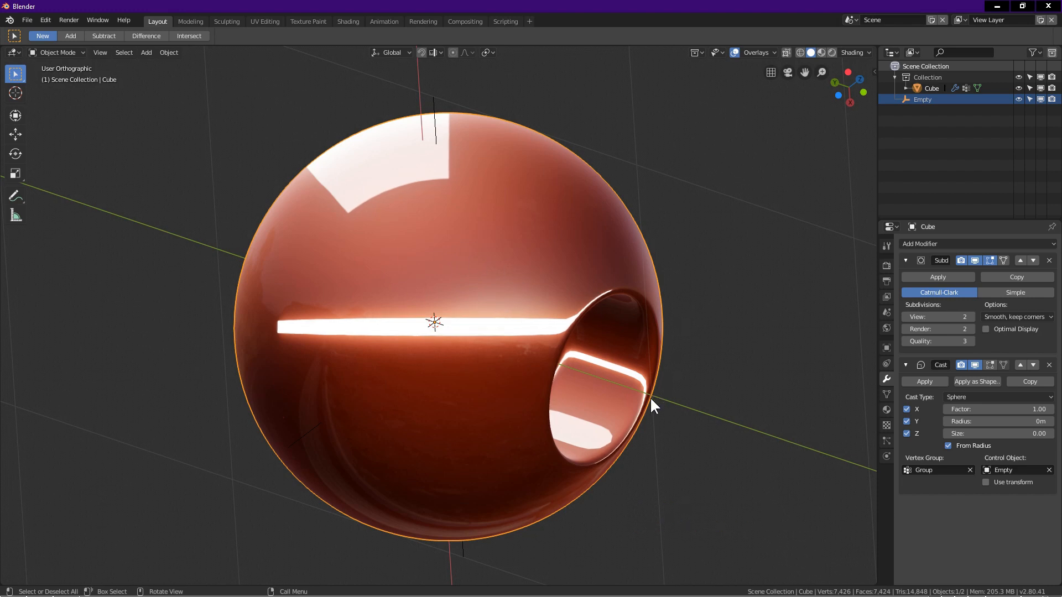
{"action": "left_click_drag", "start_coordinate": [654, 406], "coordinate": [461, 348]}
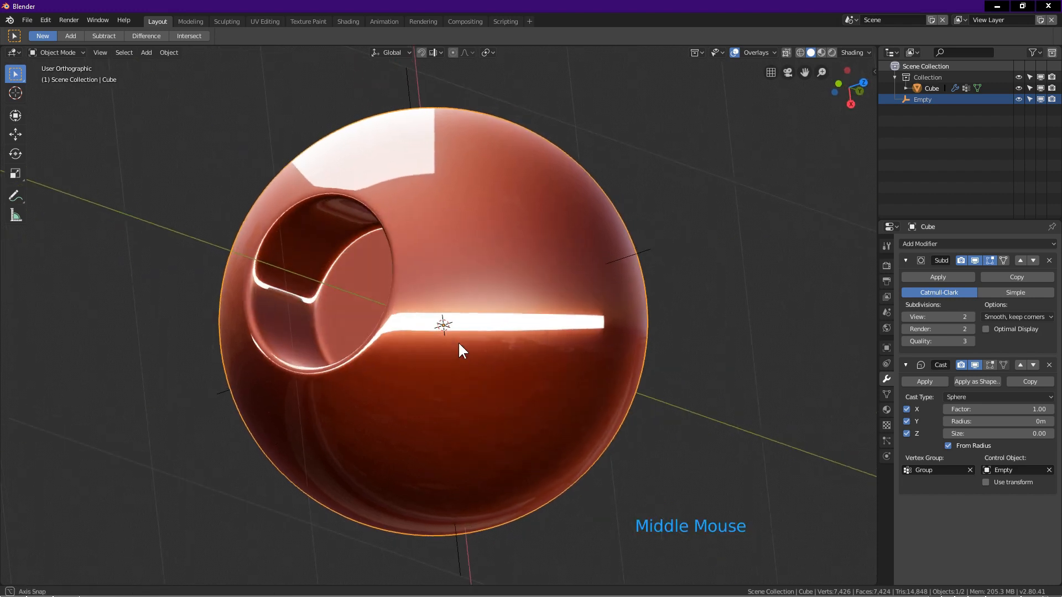
{"action": "left_click_drag", "start_coordinate": [461, 351], "coordinate": [444, 325]}
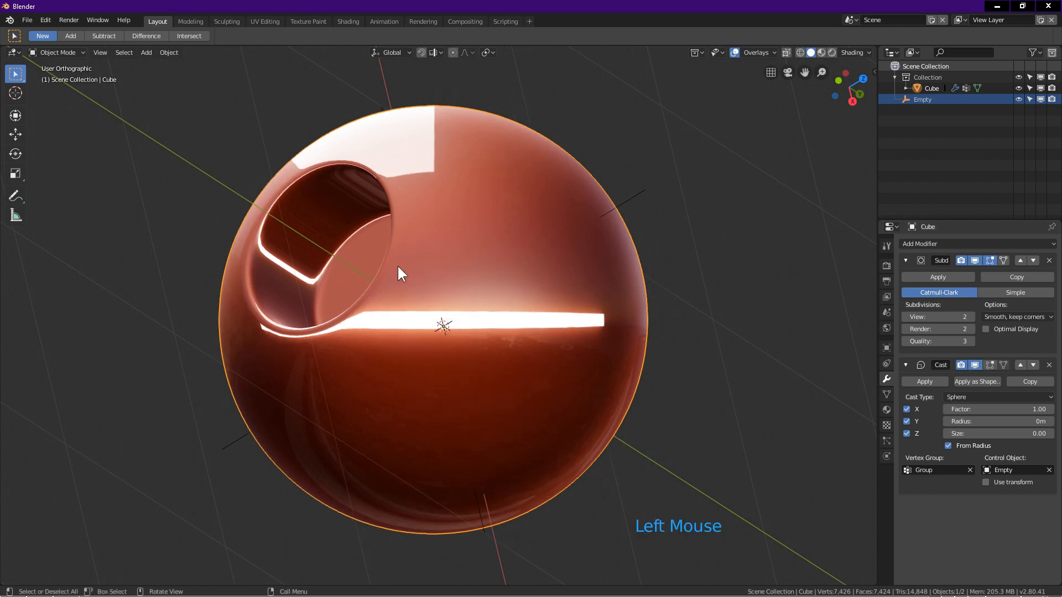
{"action": "left_click_drag", "start_coordinate": [400, 273], "coordinate": [397, 425]}
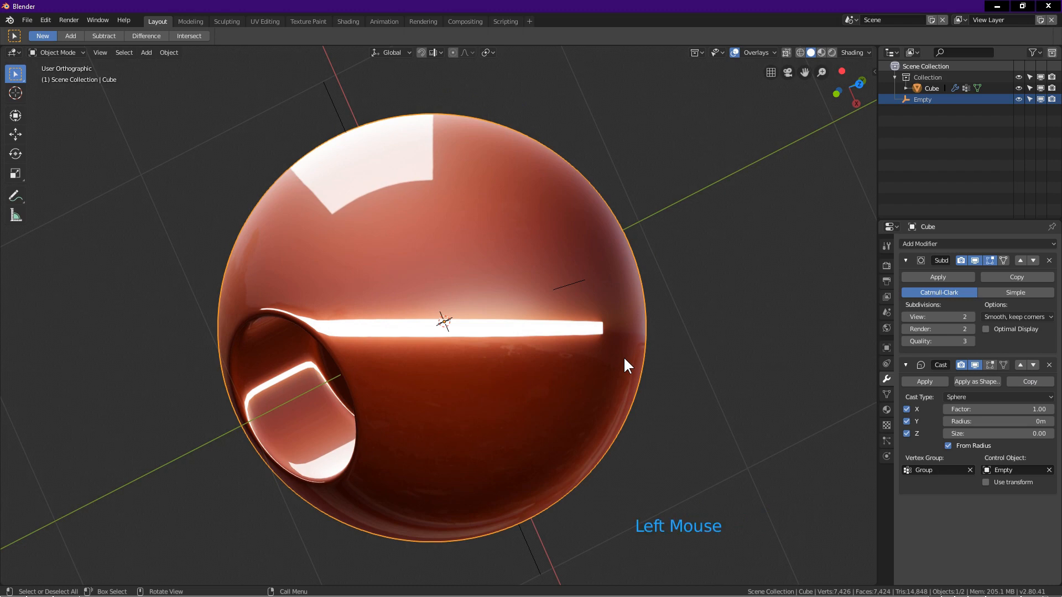
Step: Scale up all the sphere's vertices in Edit Mode, then return to Object Mode
{"action": "key", "text": "Tab"}
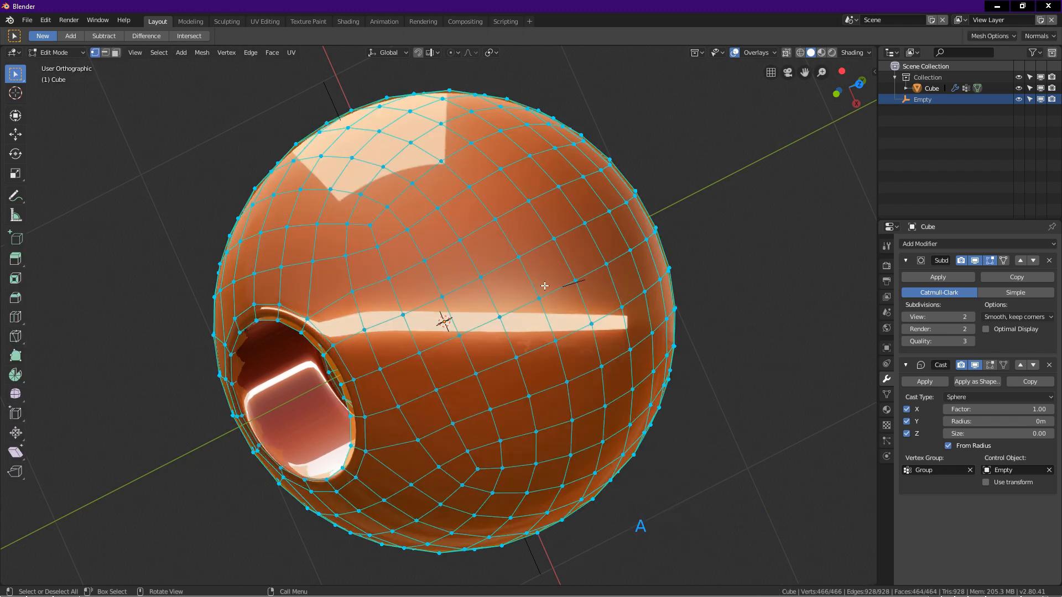
{"action": "left_click_drag", "start_coordinate": [542, 284], "coordinate": [535, 294]}
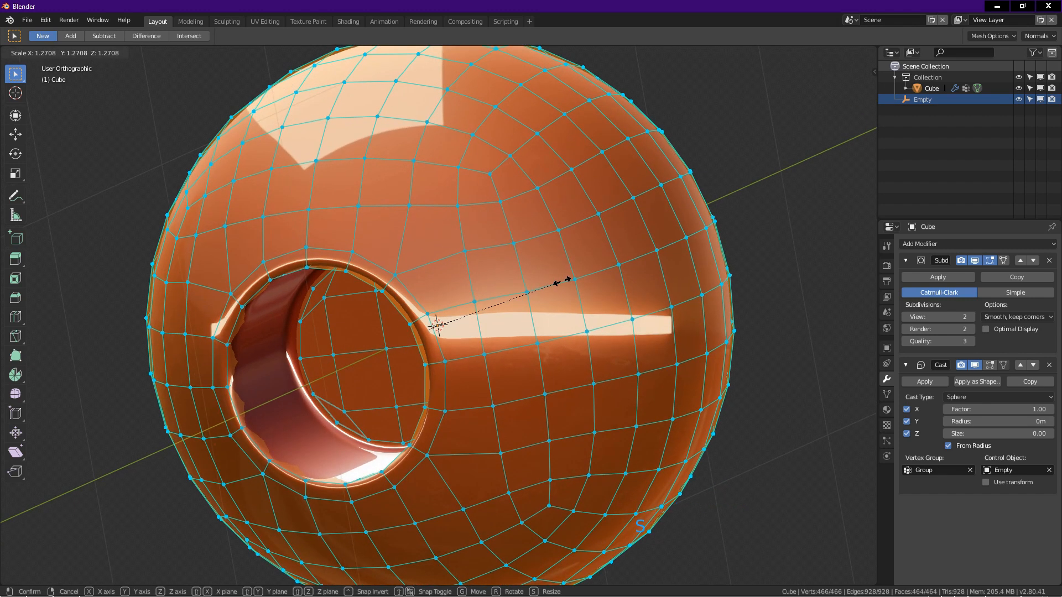
{"action": "scroll", "scroll_direction": "down", "scroll_amount": 3}
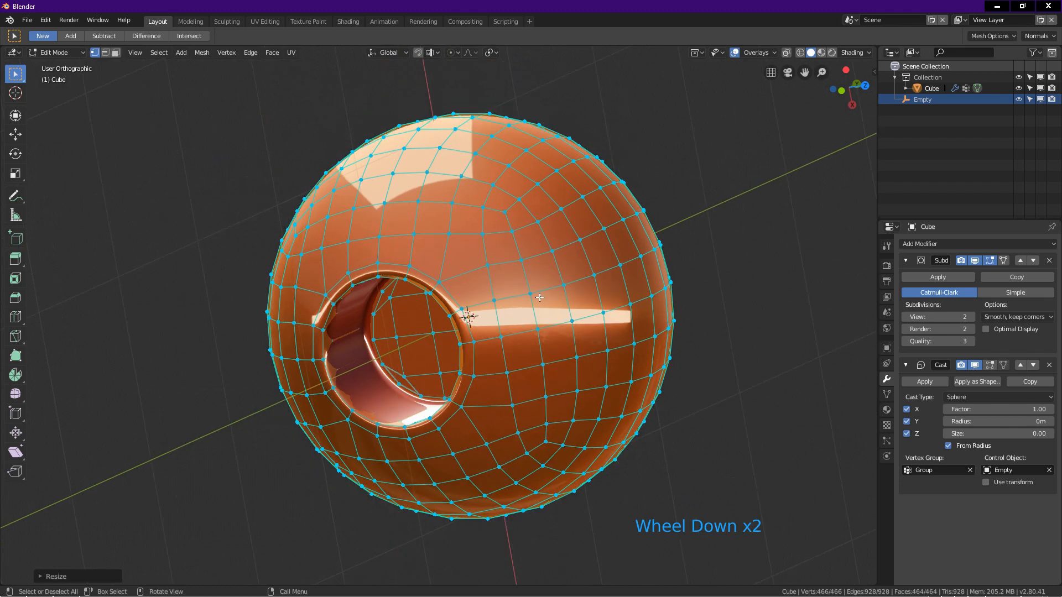
{"action": "key", "text": "Tab"}
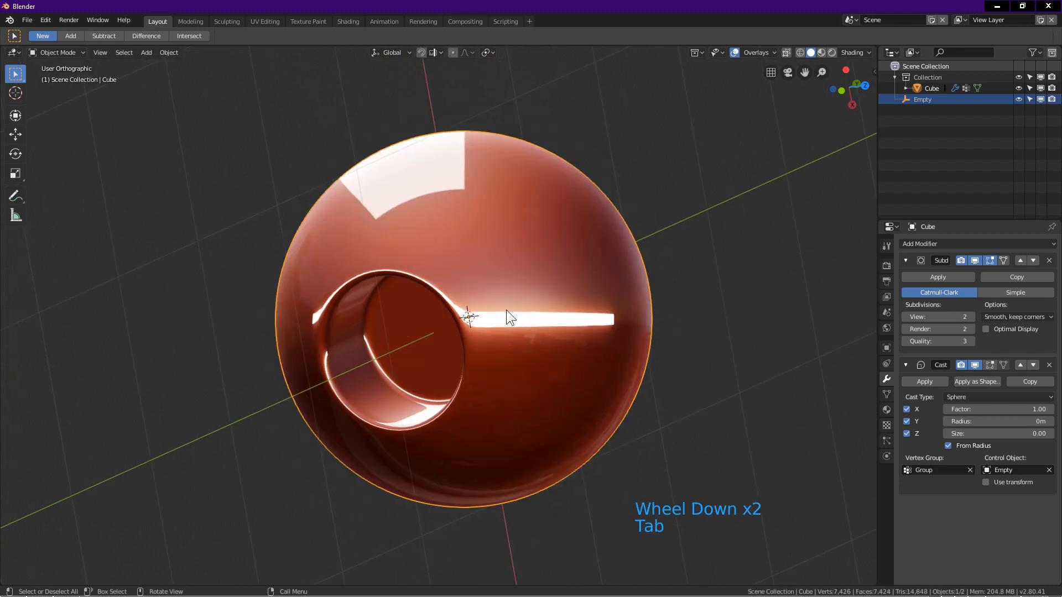
{"action": "left_click_drag", "start_coordinate": [508, 317], "coordinate": [447, 259]}
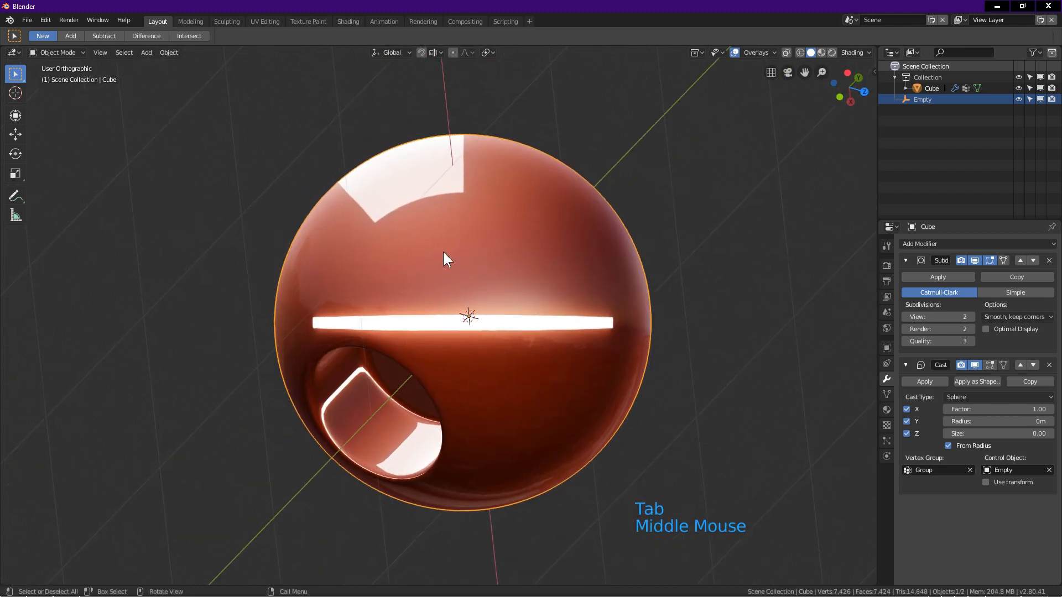